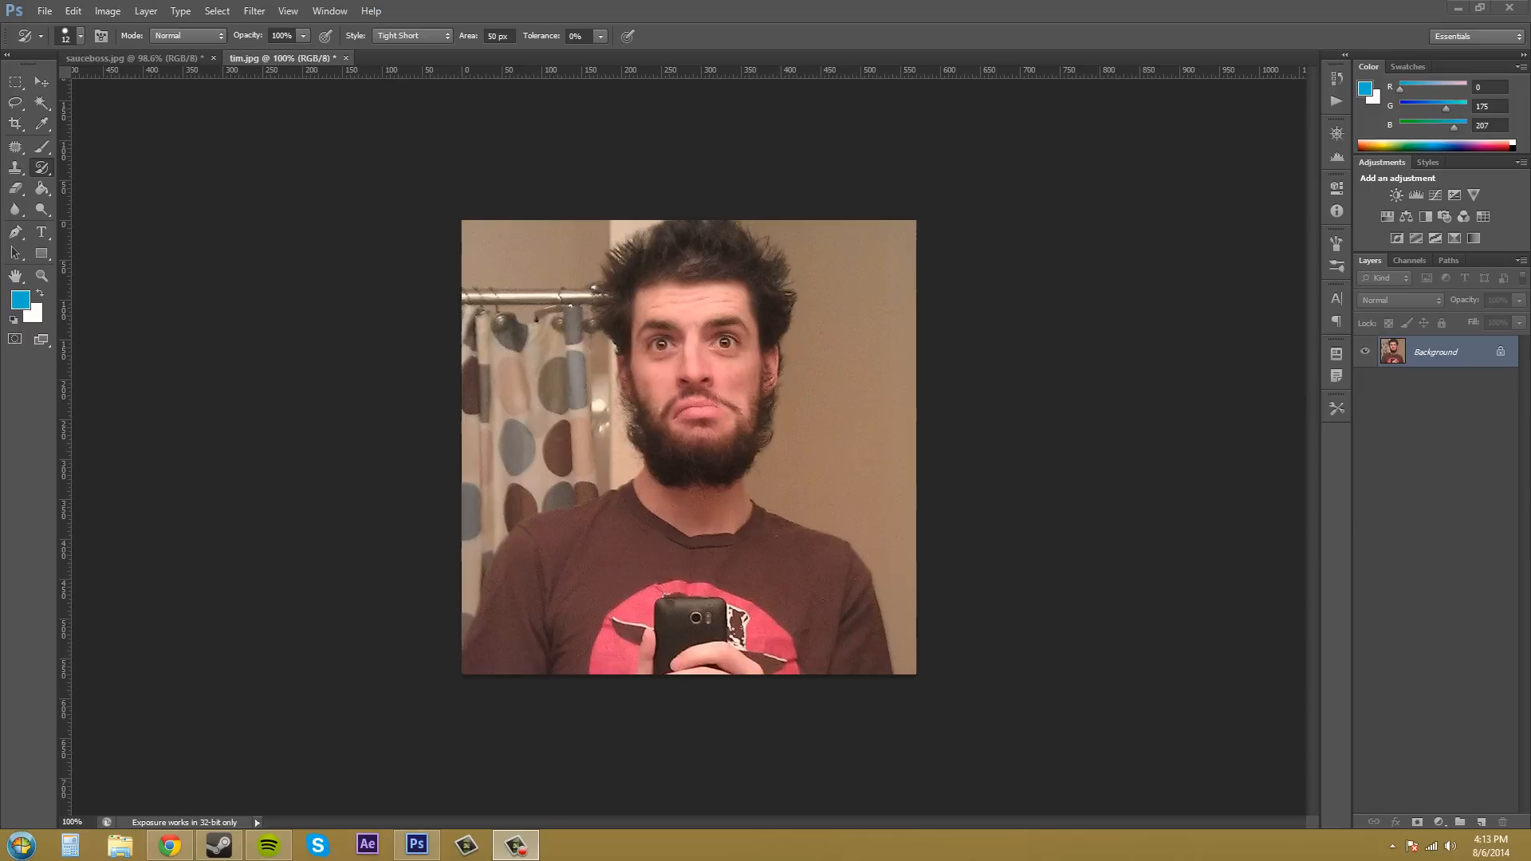
{"action": "mouse_move", "coordinate": [1288, 306]}
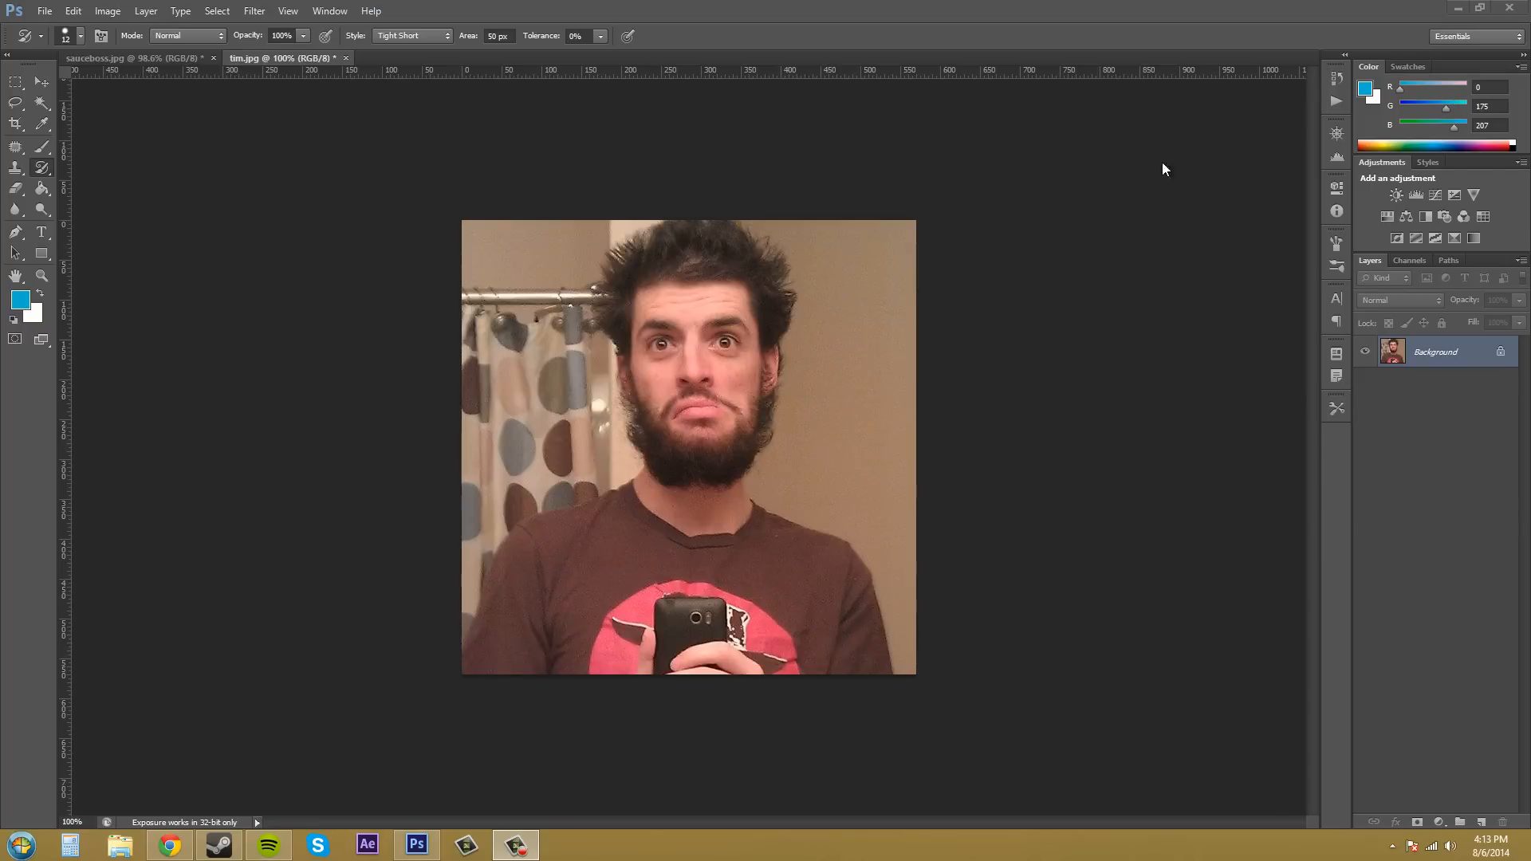
{"action": "mouse_move", "coordinate": [845, 194]}
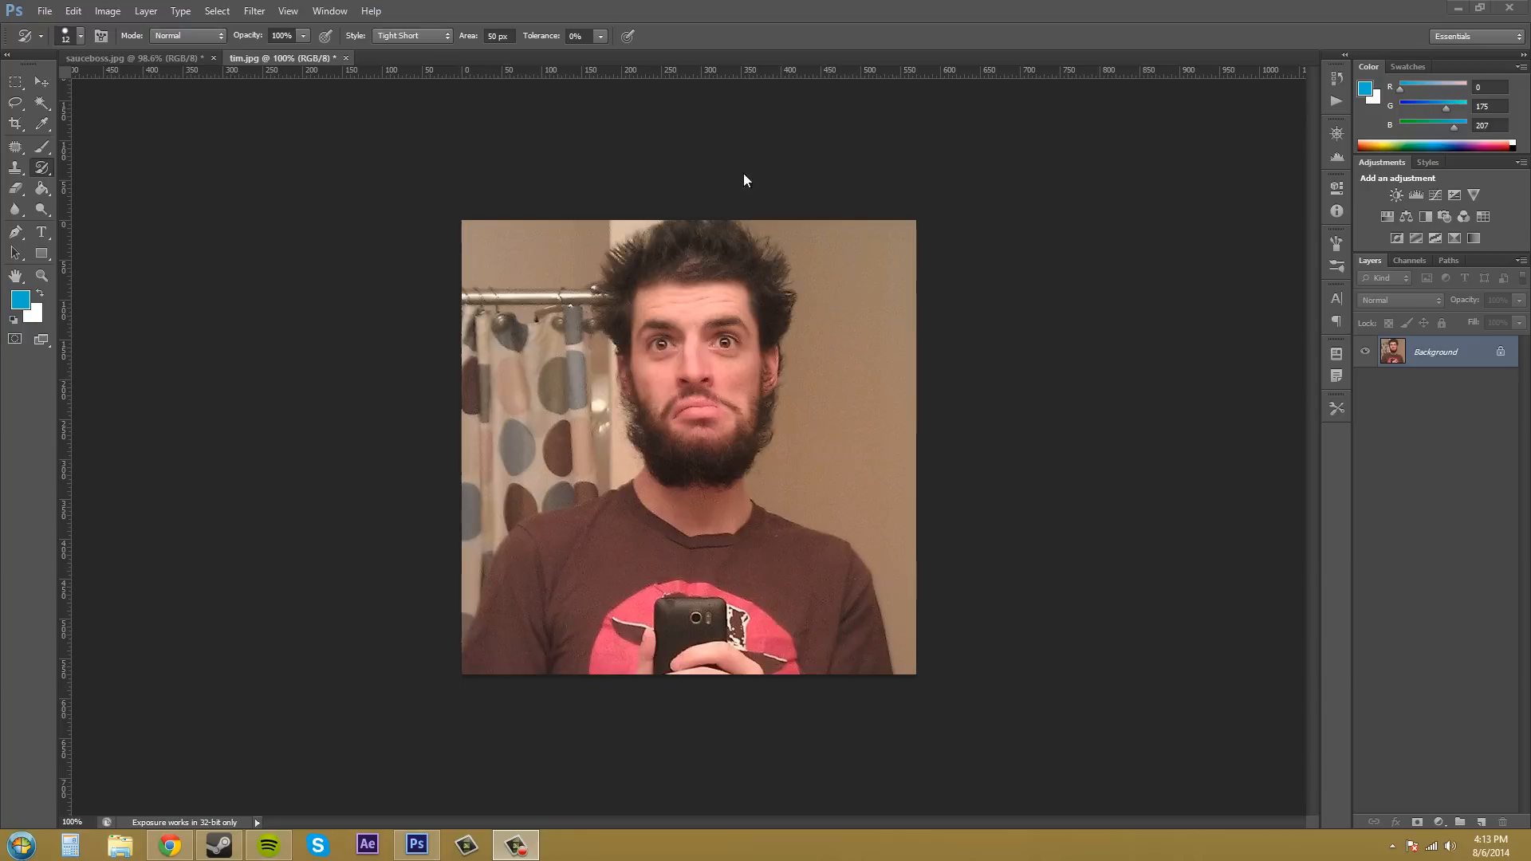
{"action": "mouse_move", "coordinate": [1000, 547]}
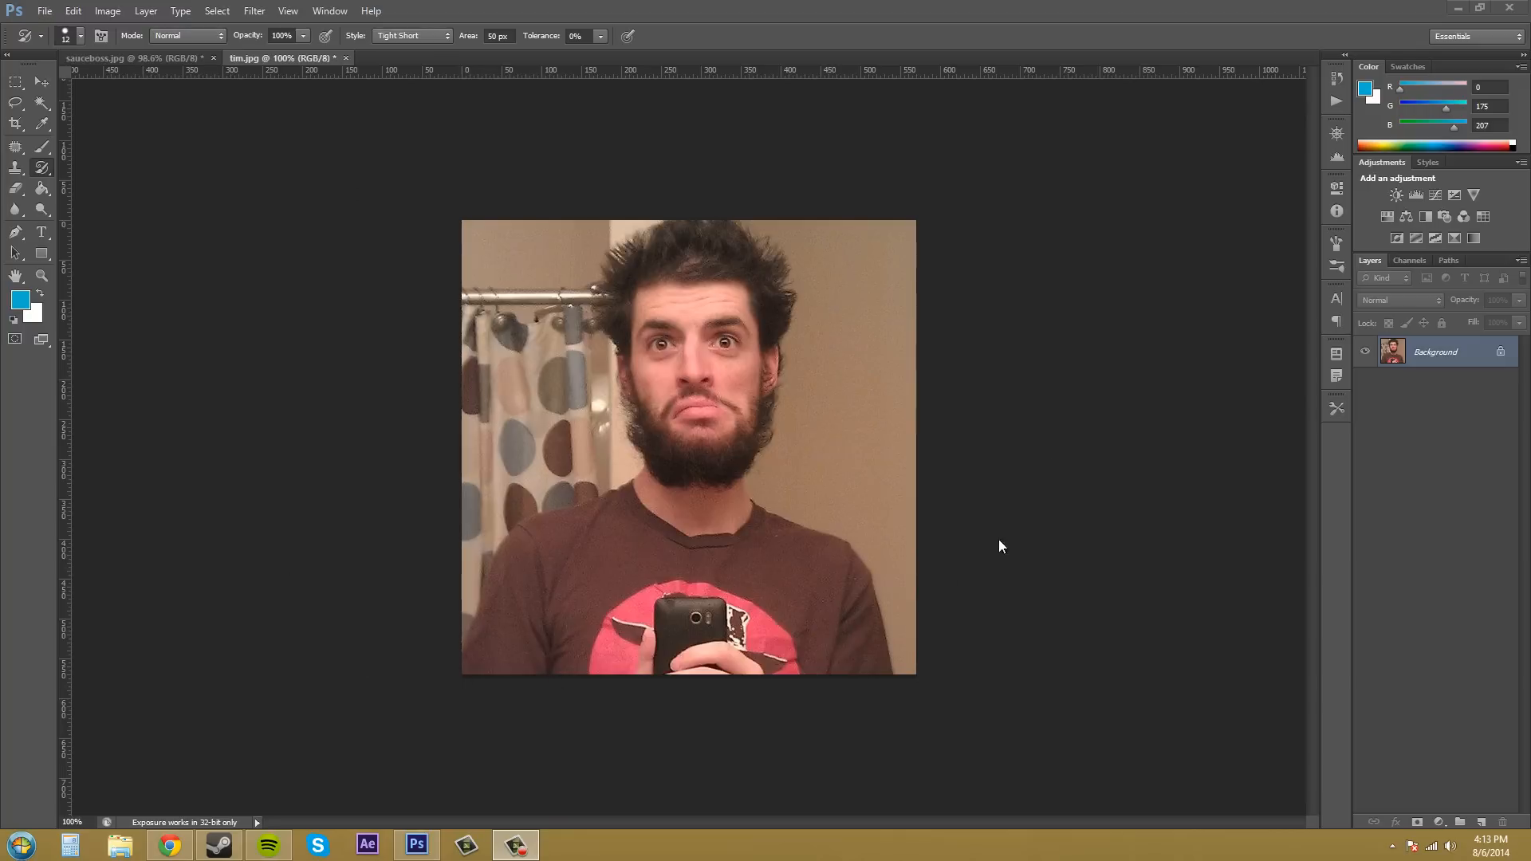
{"action": "mouse_move", "coordinate": [963, 219]}
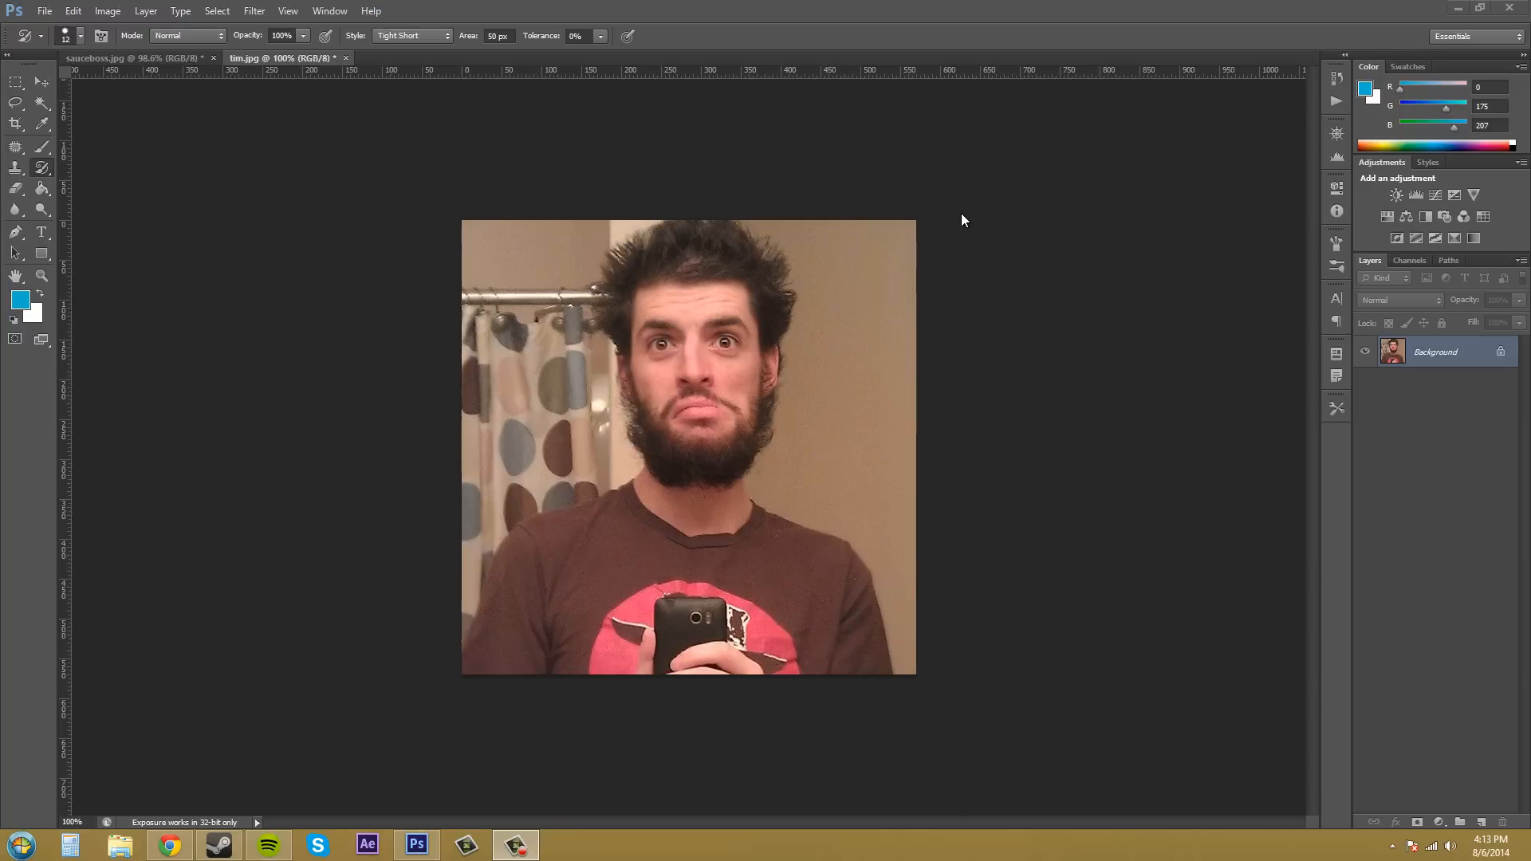
{"action": "mouse_move", "coordinate": [634, 235]}
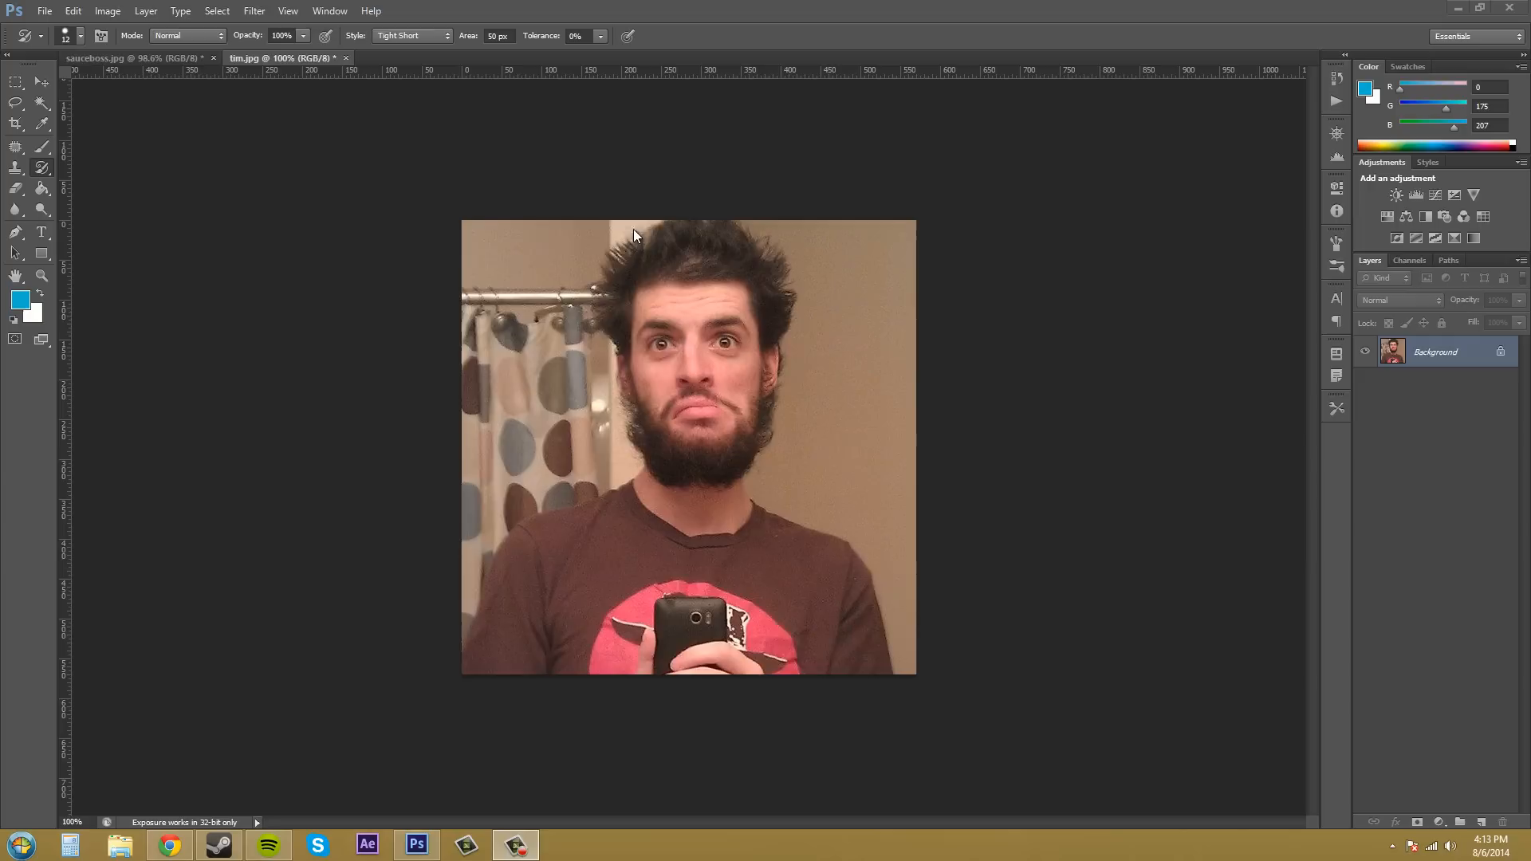
{"action": "mouse_move", "coordinate": [441, 343]}
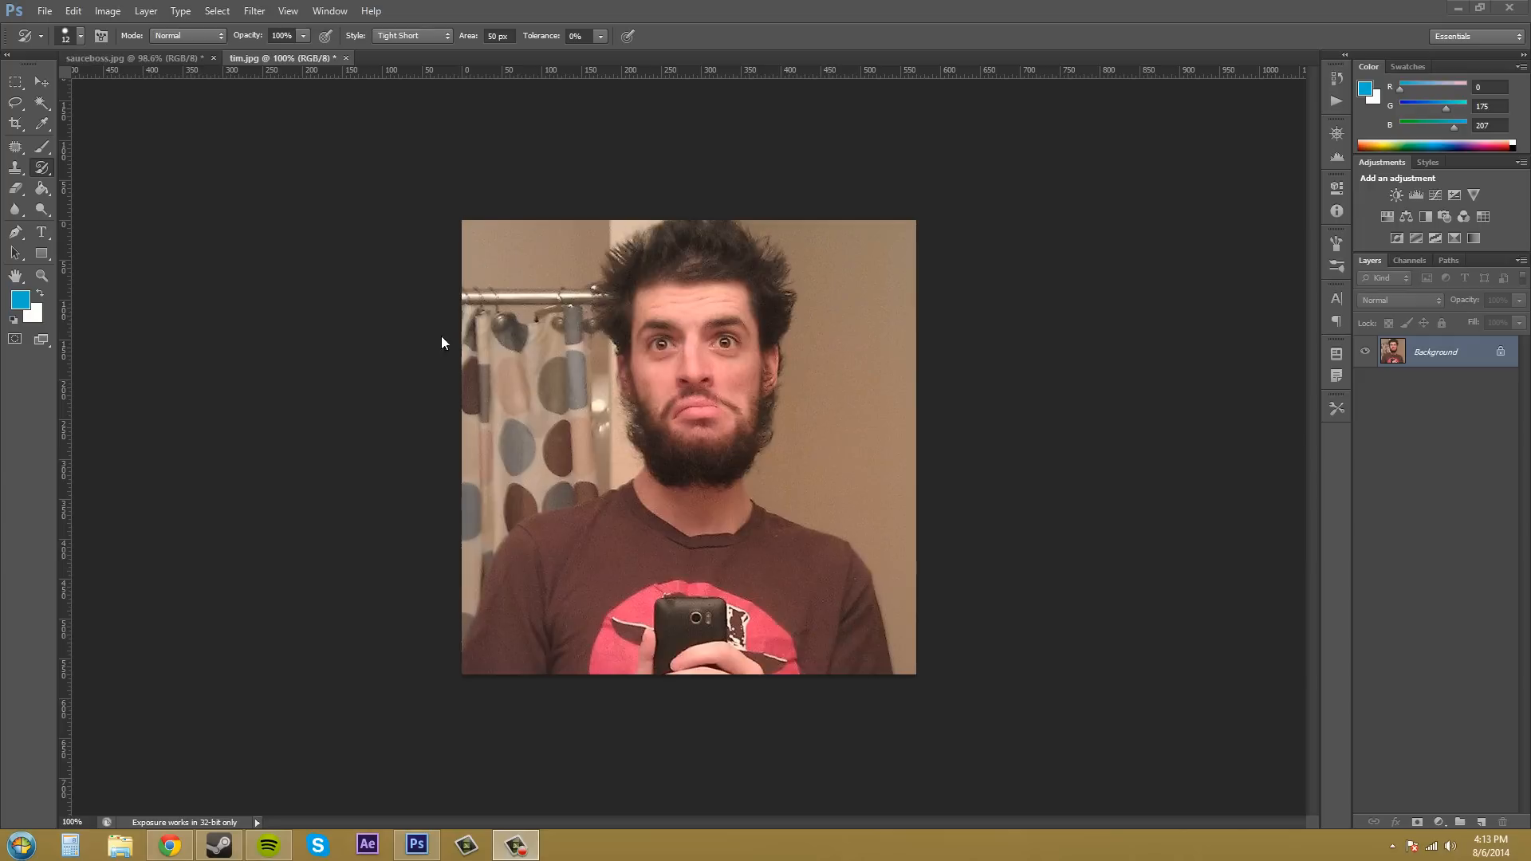
{"action": "mouse_move", "coordinate": [1059, 479]}
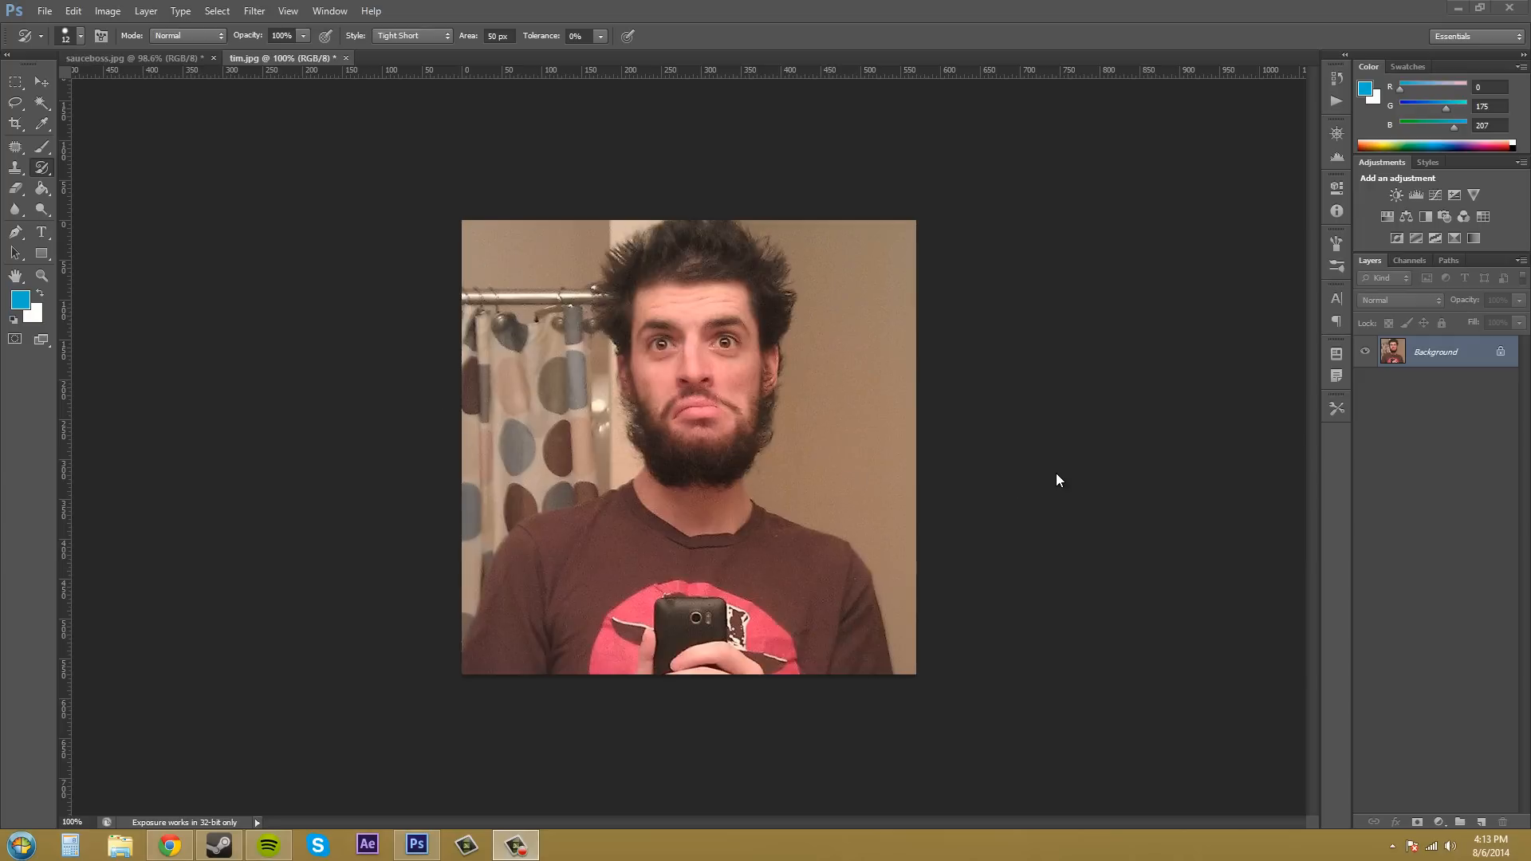
{"action": "mouse_move", "coordinate": [1150, 274]}
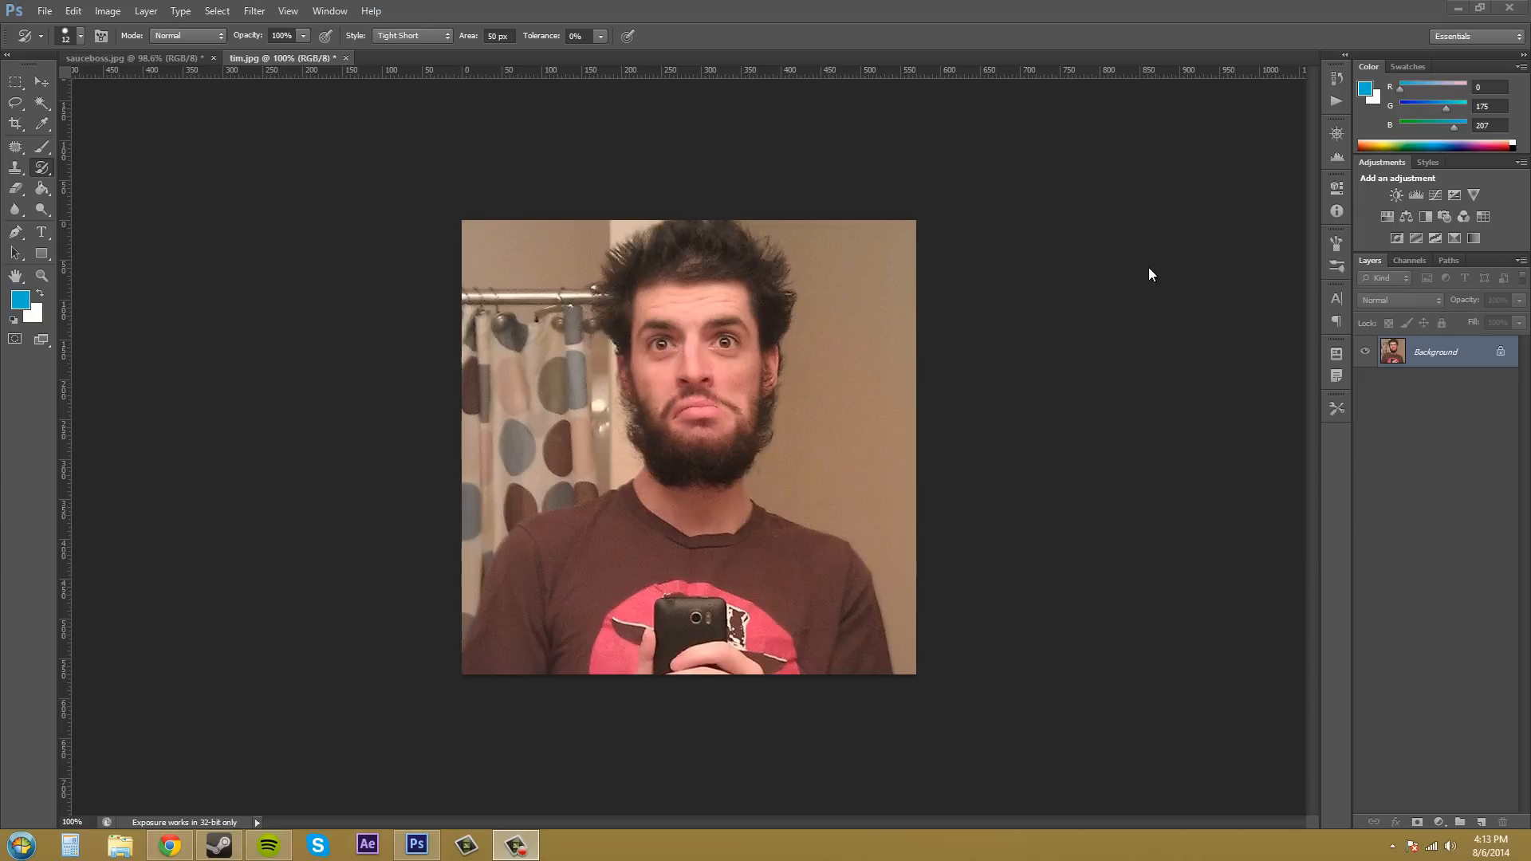
{"action": "mouse_move", "coordinate": [1263, 120]}
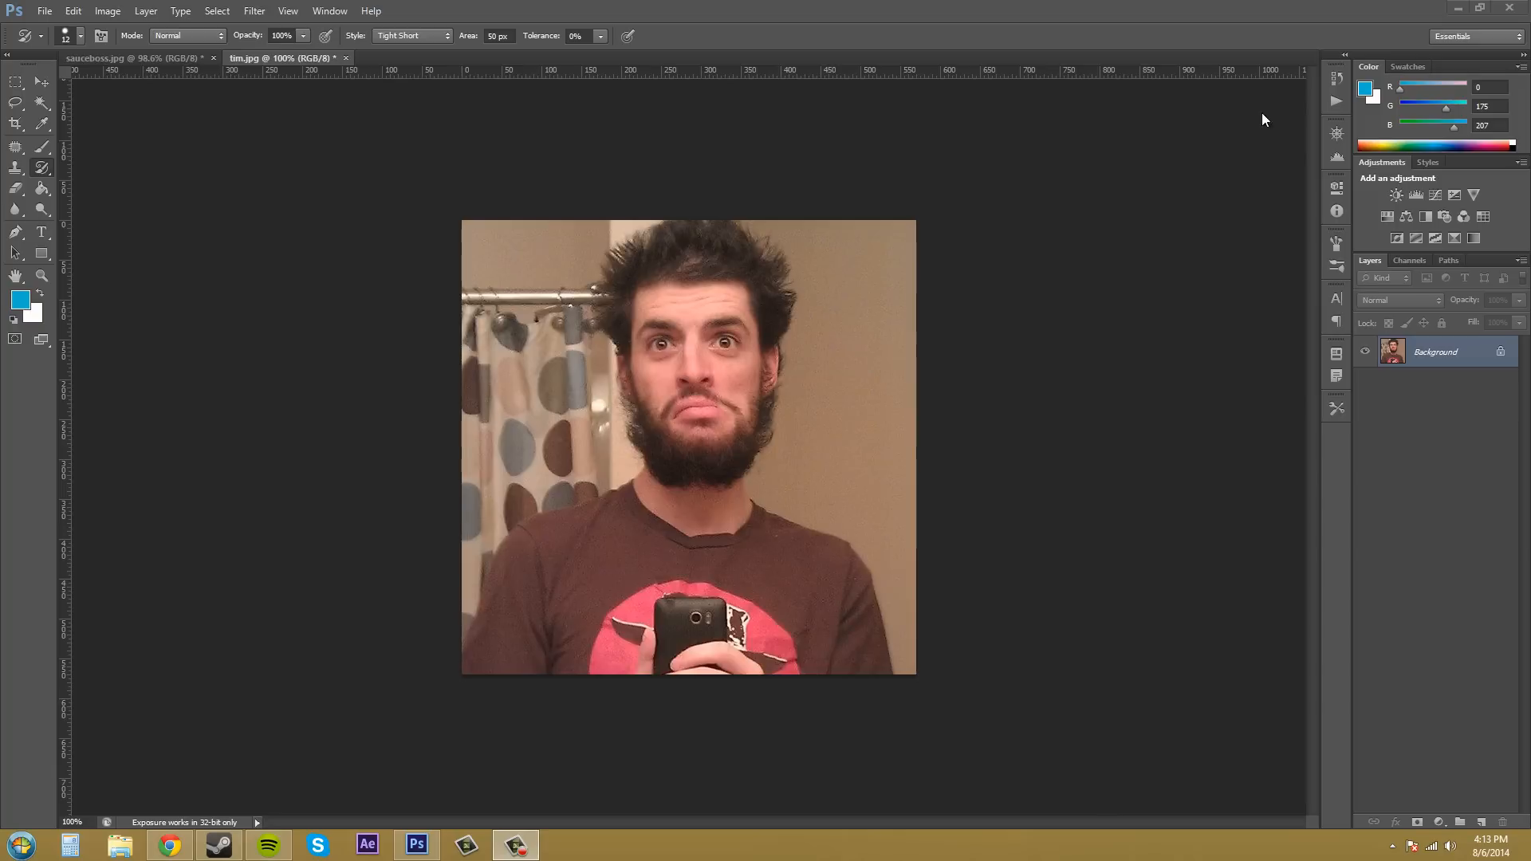
{"action": "mouse_move", "coordinate": [1336, 78]}
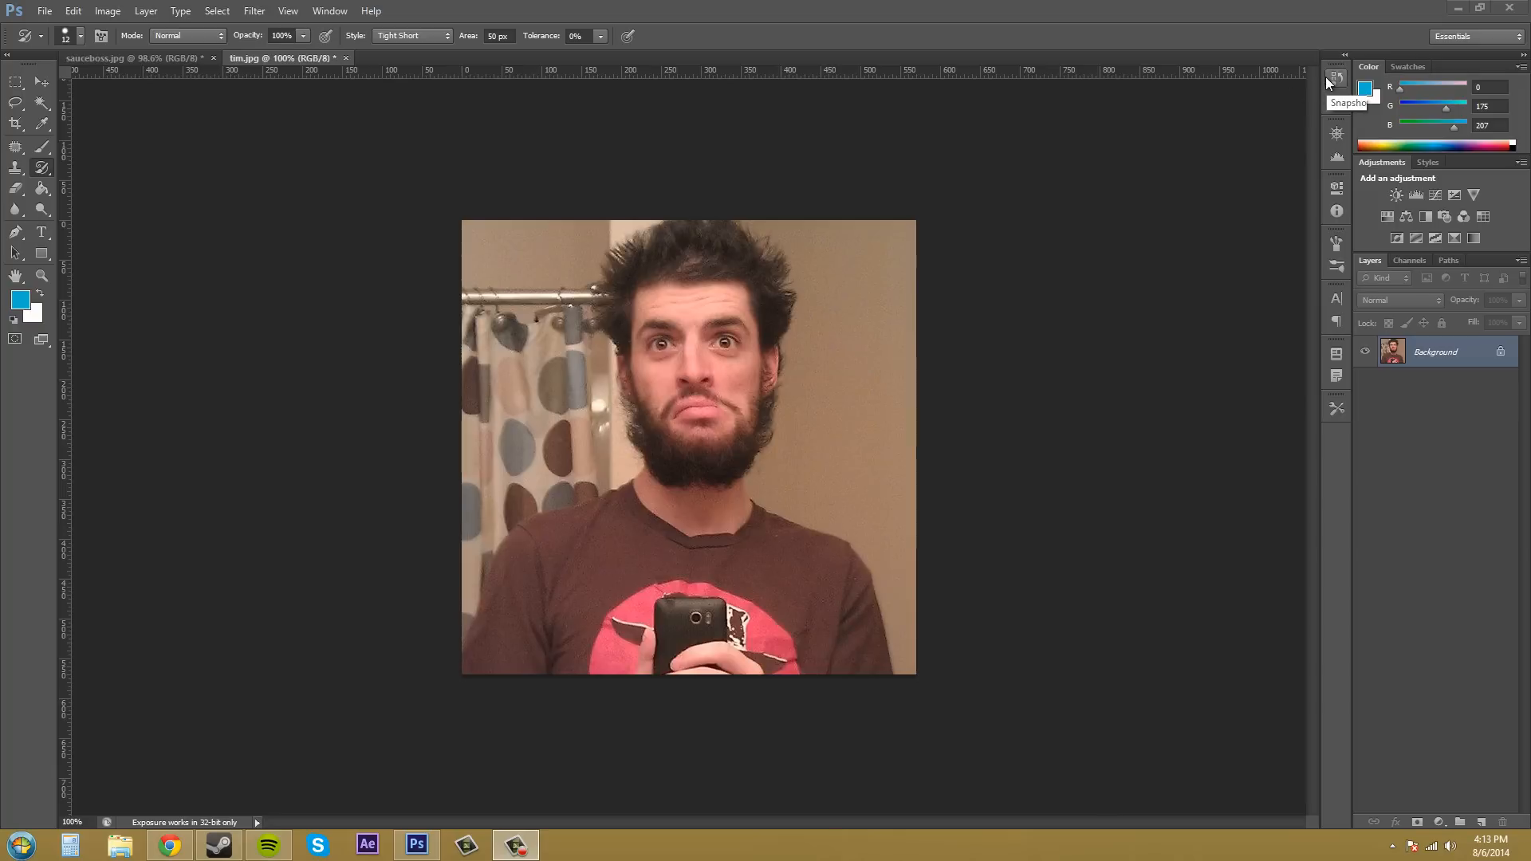
{"action": "mouse_move", "coordinate": [1301, 94]}
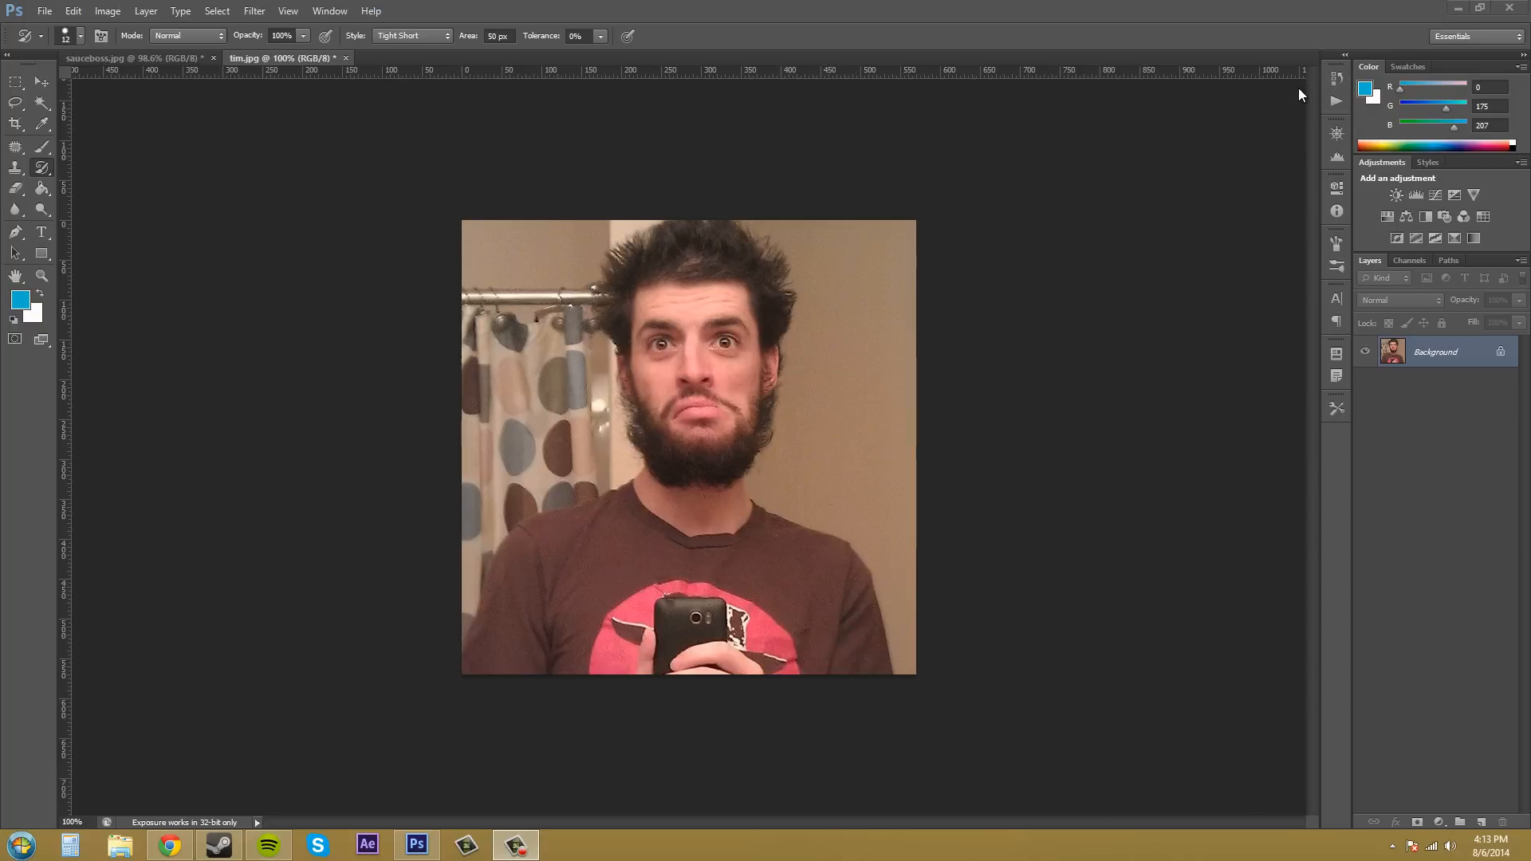
{"action": "mouse_move", "coordinate": [1244, 108]}
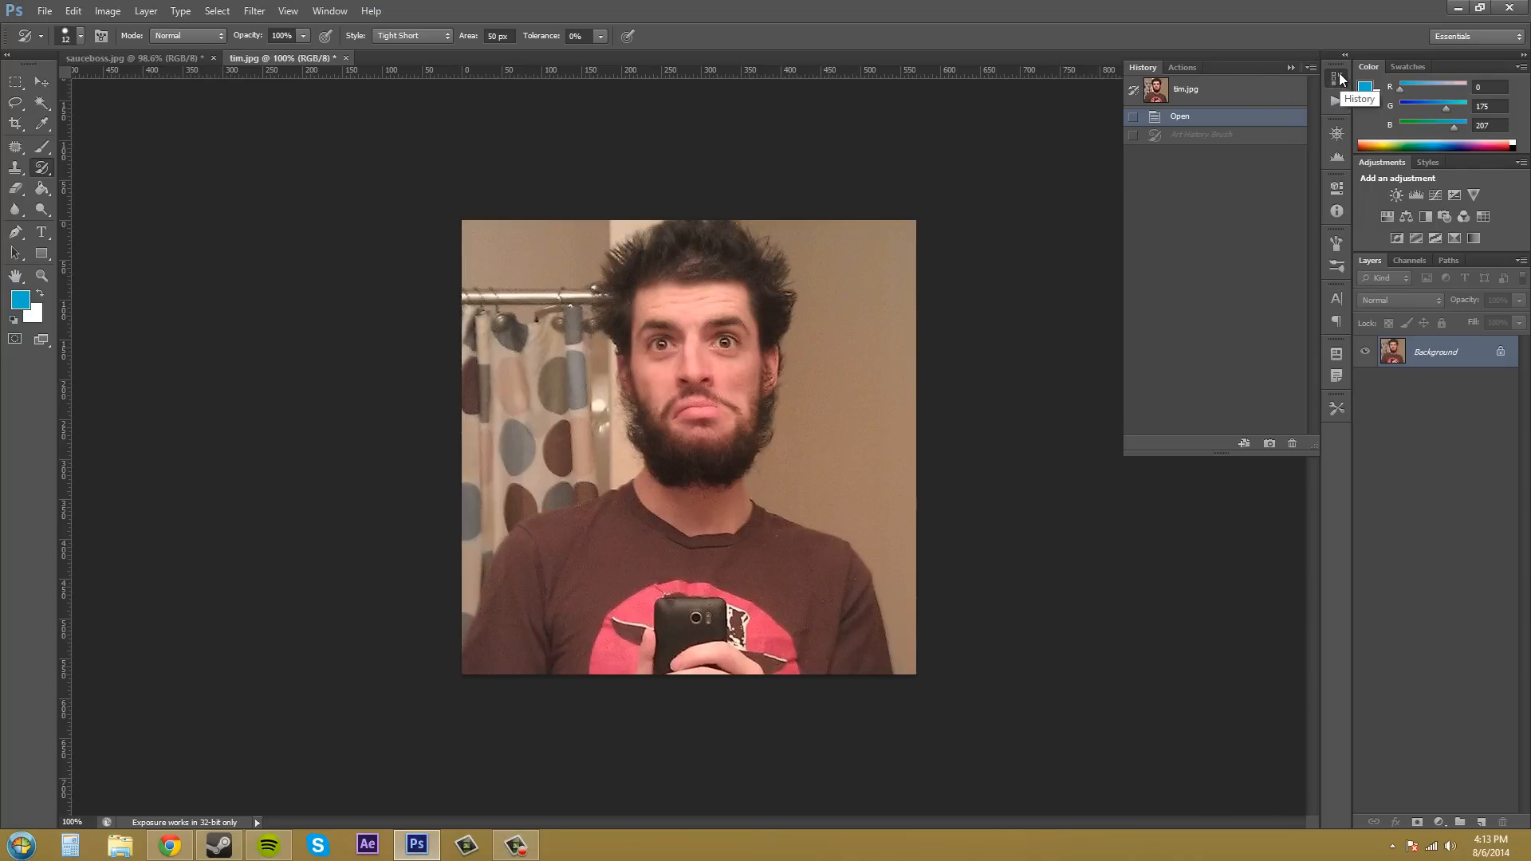
{"action": "left_click", "coordinate": [329, 12]}
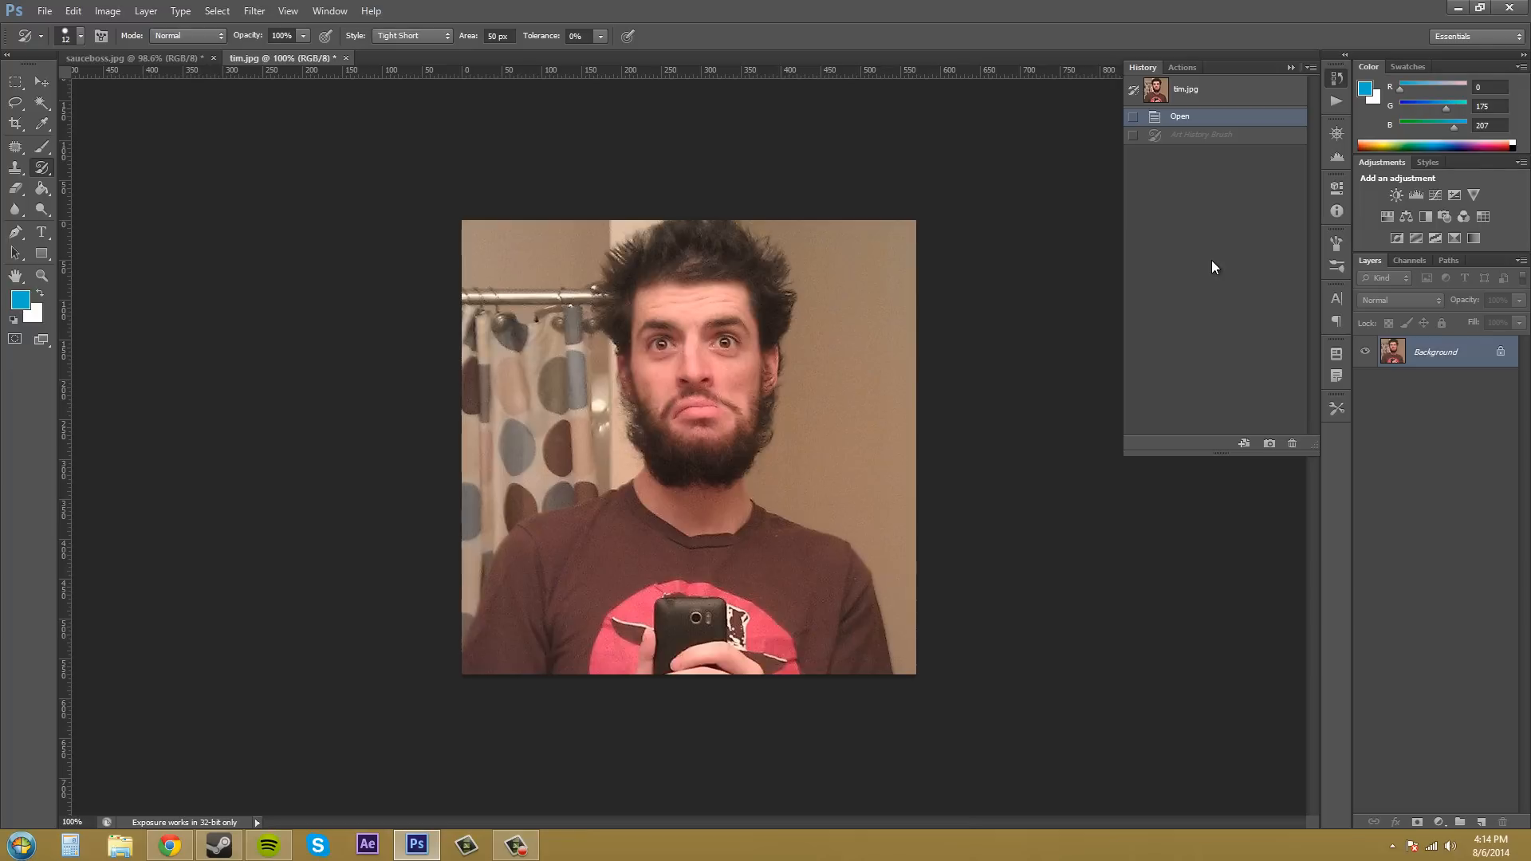
{"action": "mouse_move", "coordinate": [1176, 259]}
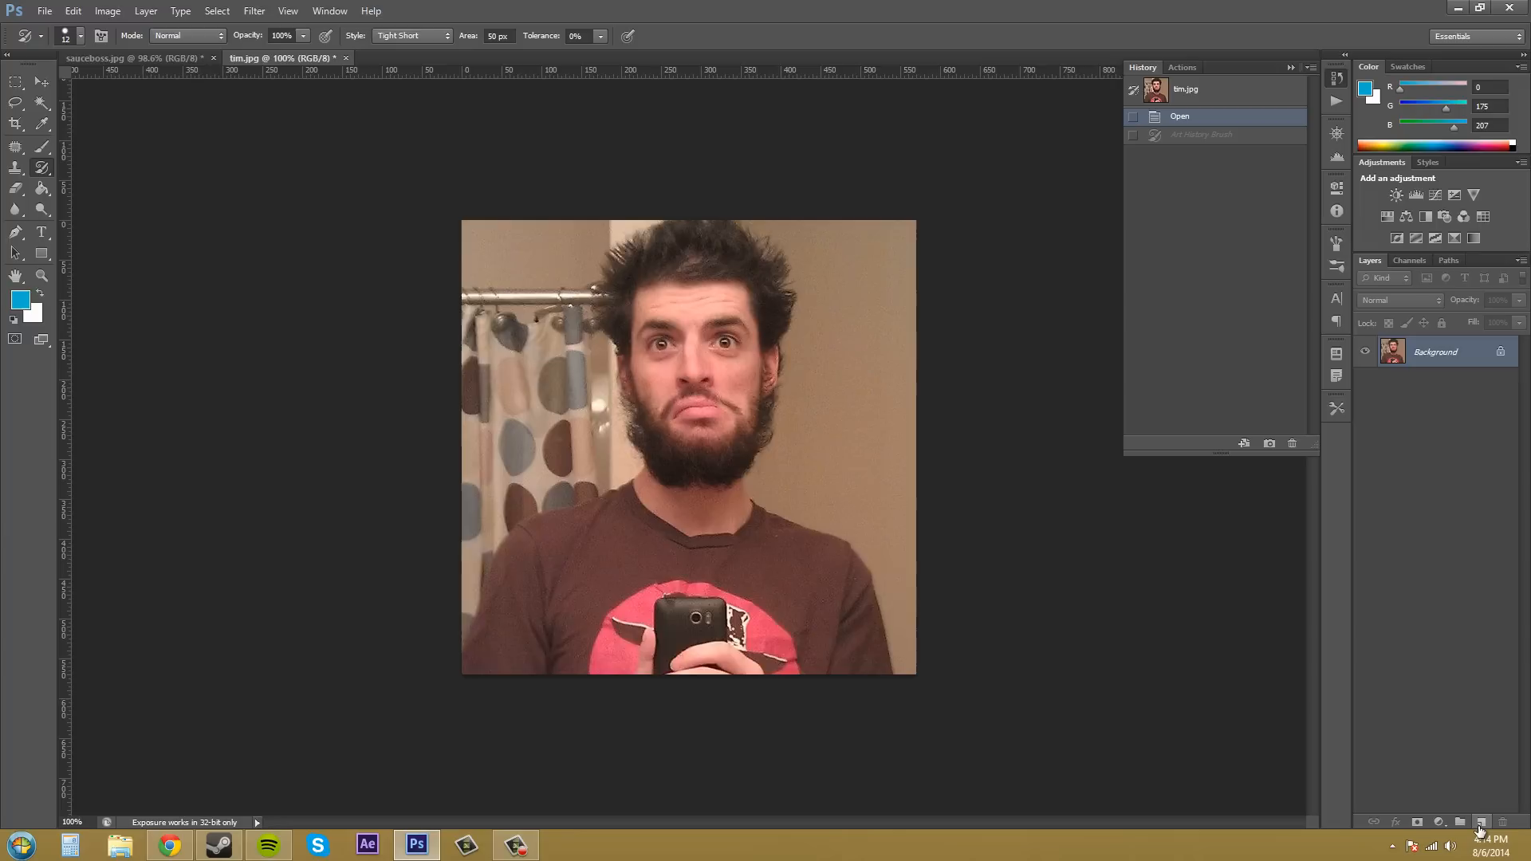
- Create a new layer over tim.jpg and fill it solid white with the Paint Bucket
{"action": "left_click", "coordinate": [1480, 823]}
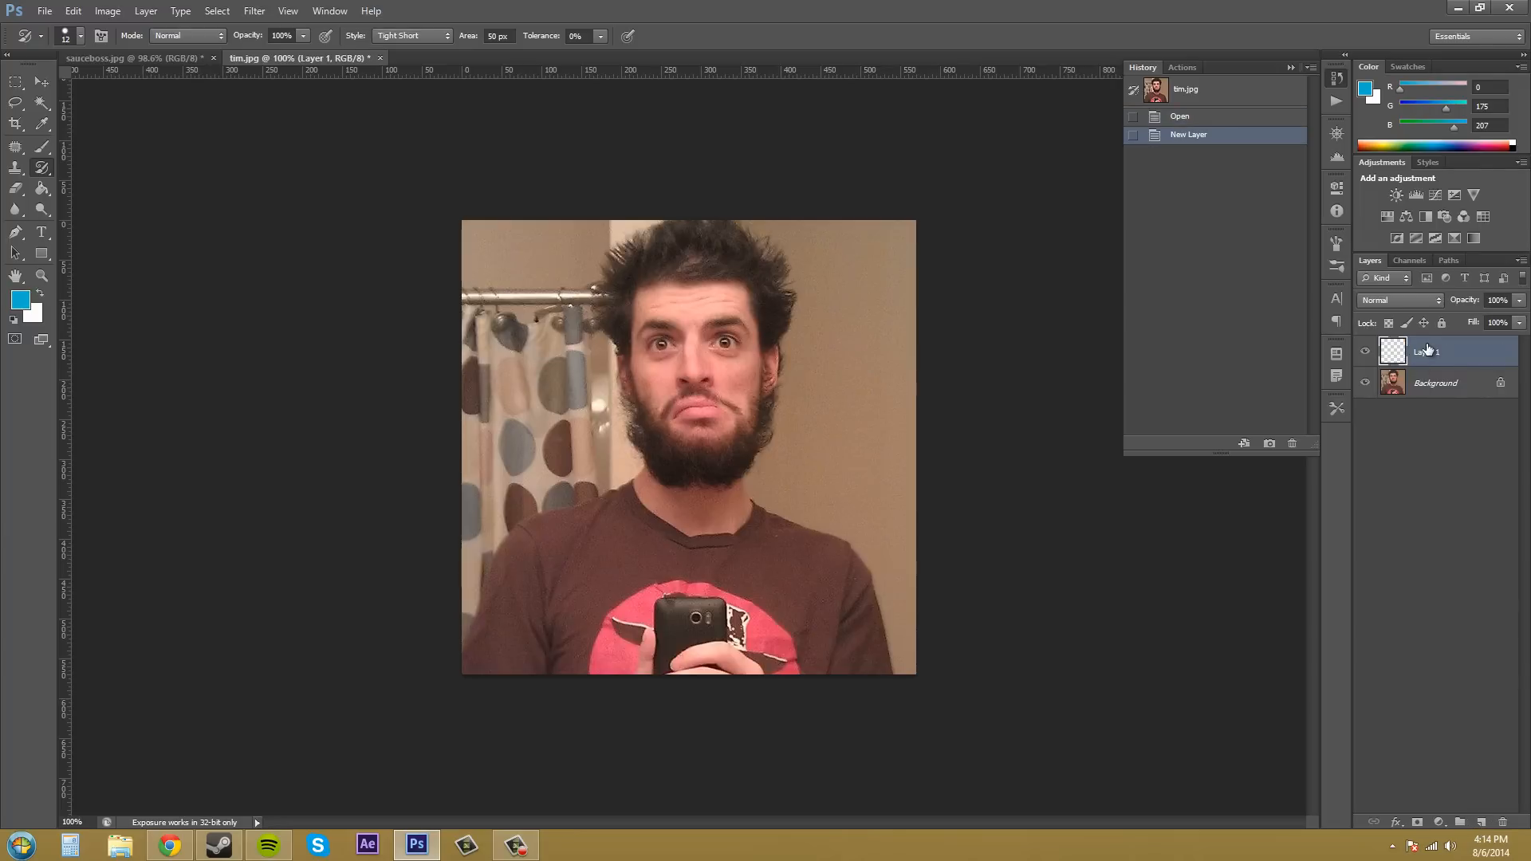
{"action": "mouse_move", "coordinate": [1433, 387]}
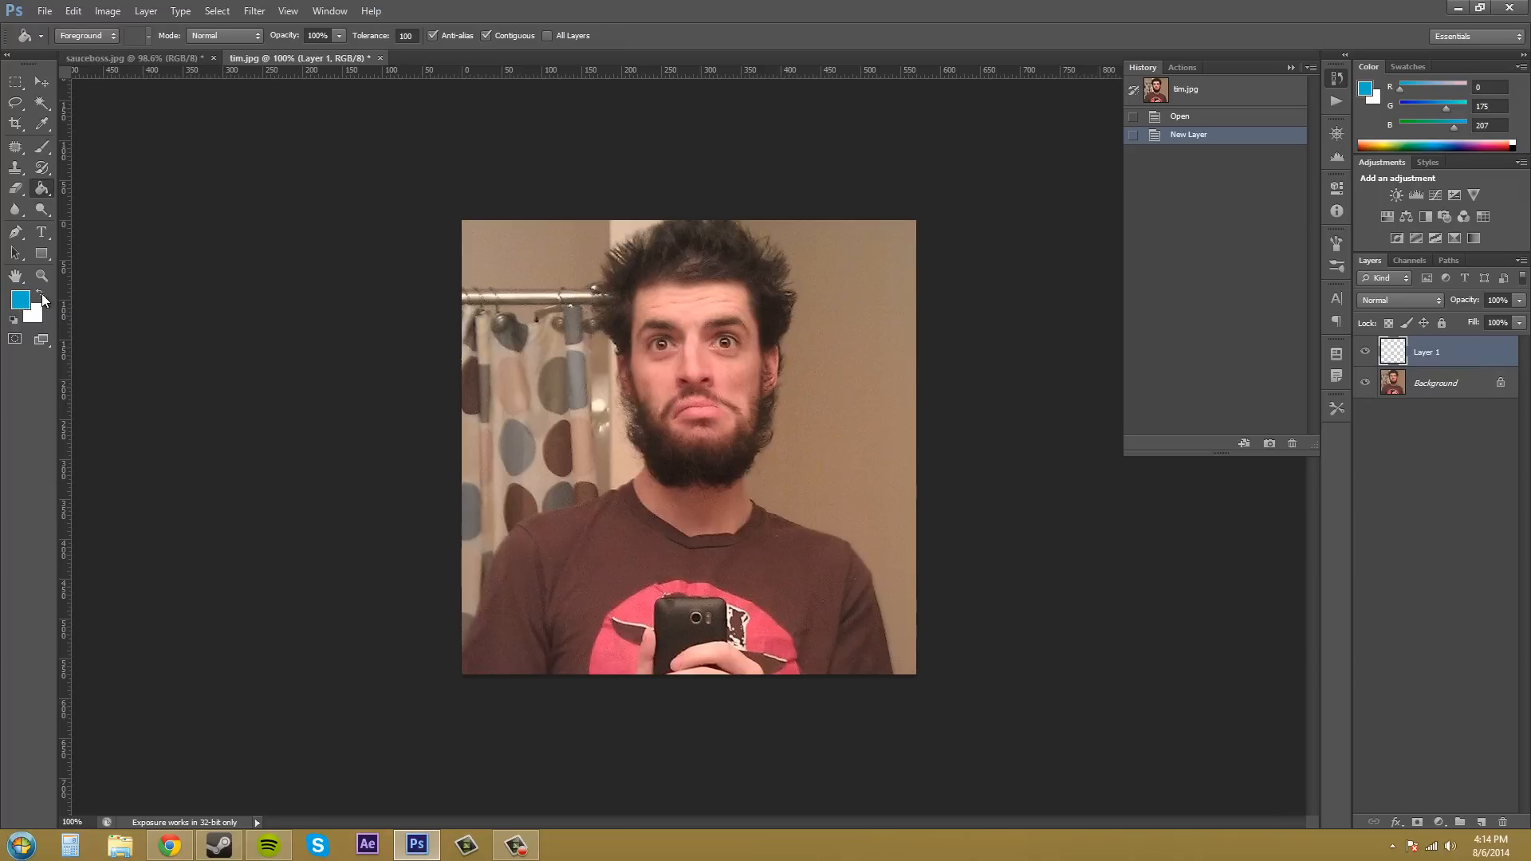
{"action": "left_click", "coordinate": [20, 300]}
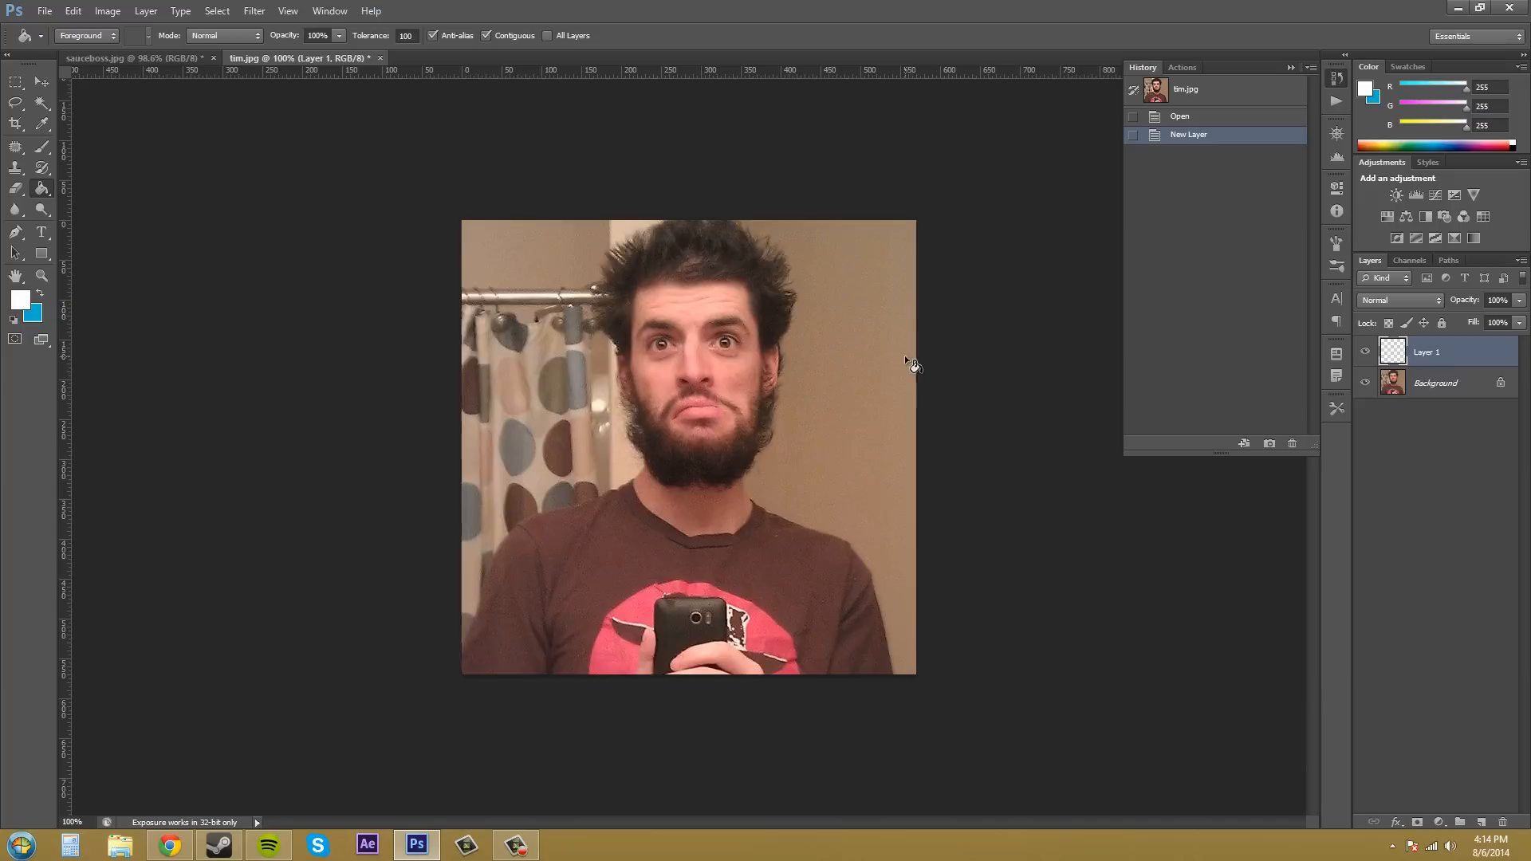
{"action": "left_click", "coordinate": [878, 362]}
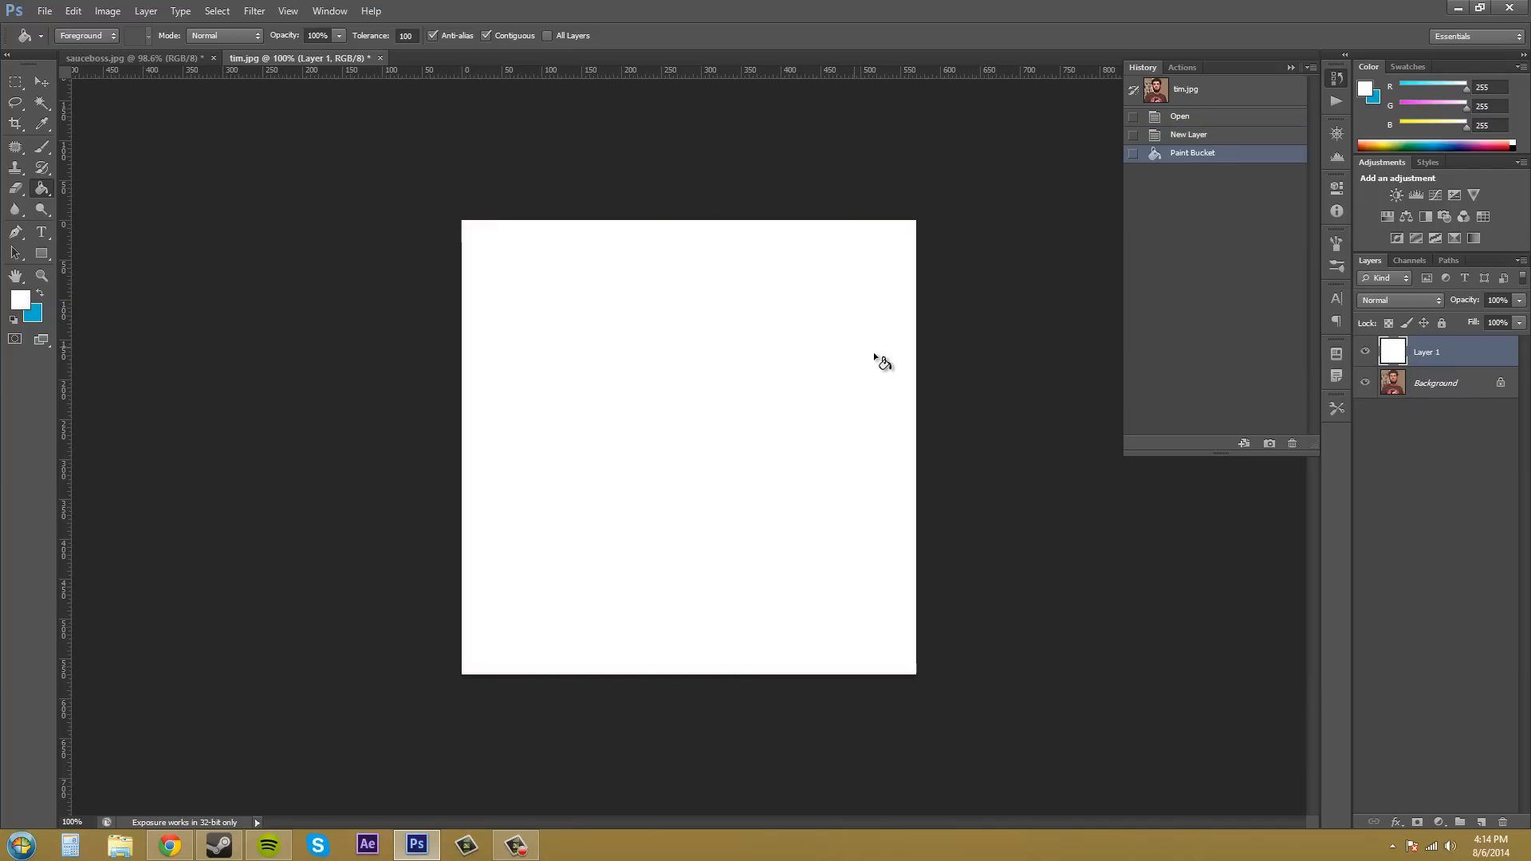
{"action": "mouse_move", "coordinate": [1028, 617]}
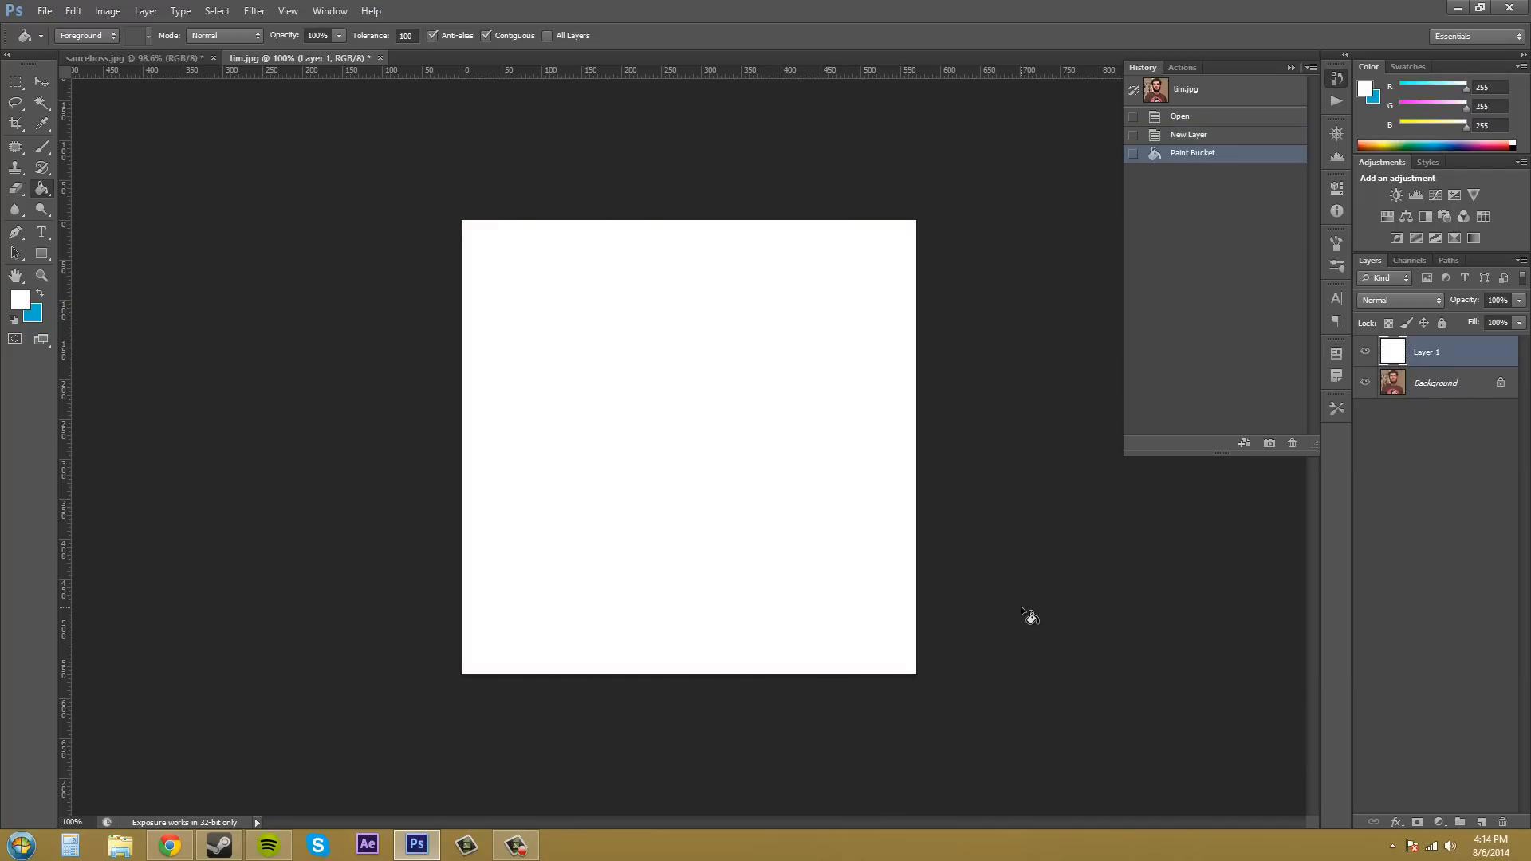
{"action": "mouse_move", "coordinate": [875, 480]}
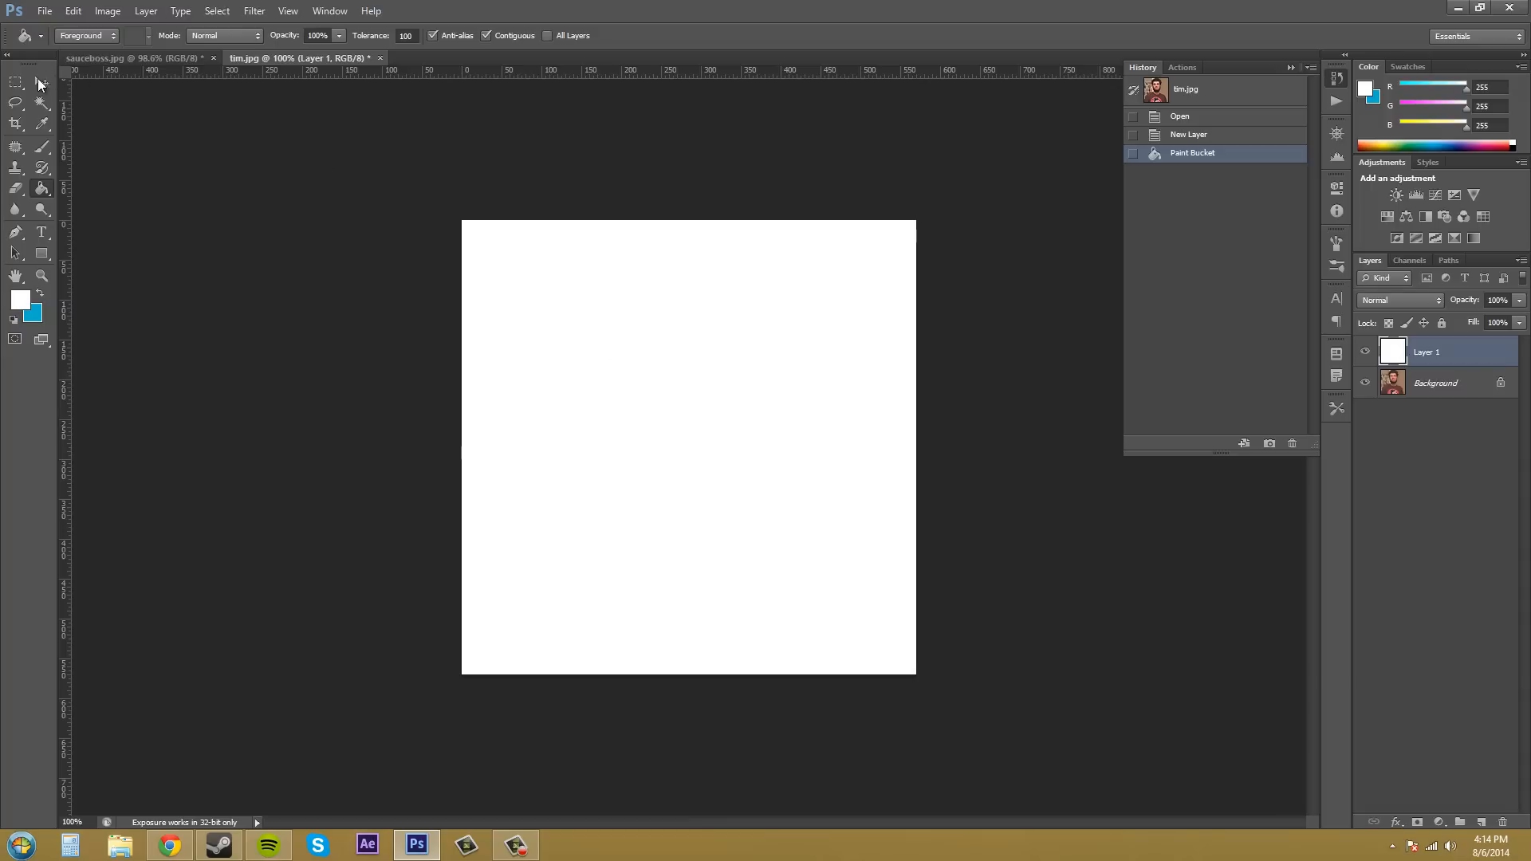
- Step the History panel back to the Open state, revealing the original photo, then return to the white fill
{"action": "left_click", "coordinate": [40, 81]}
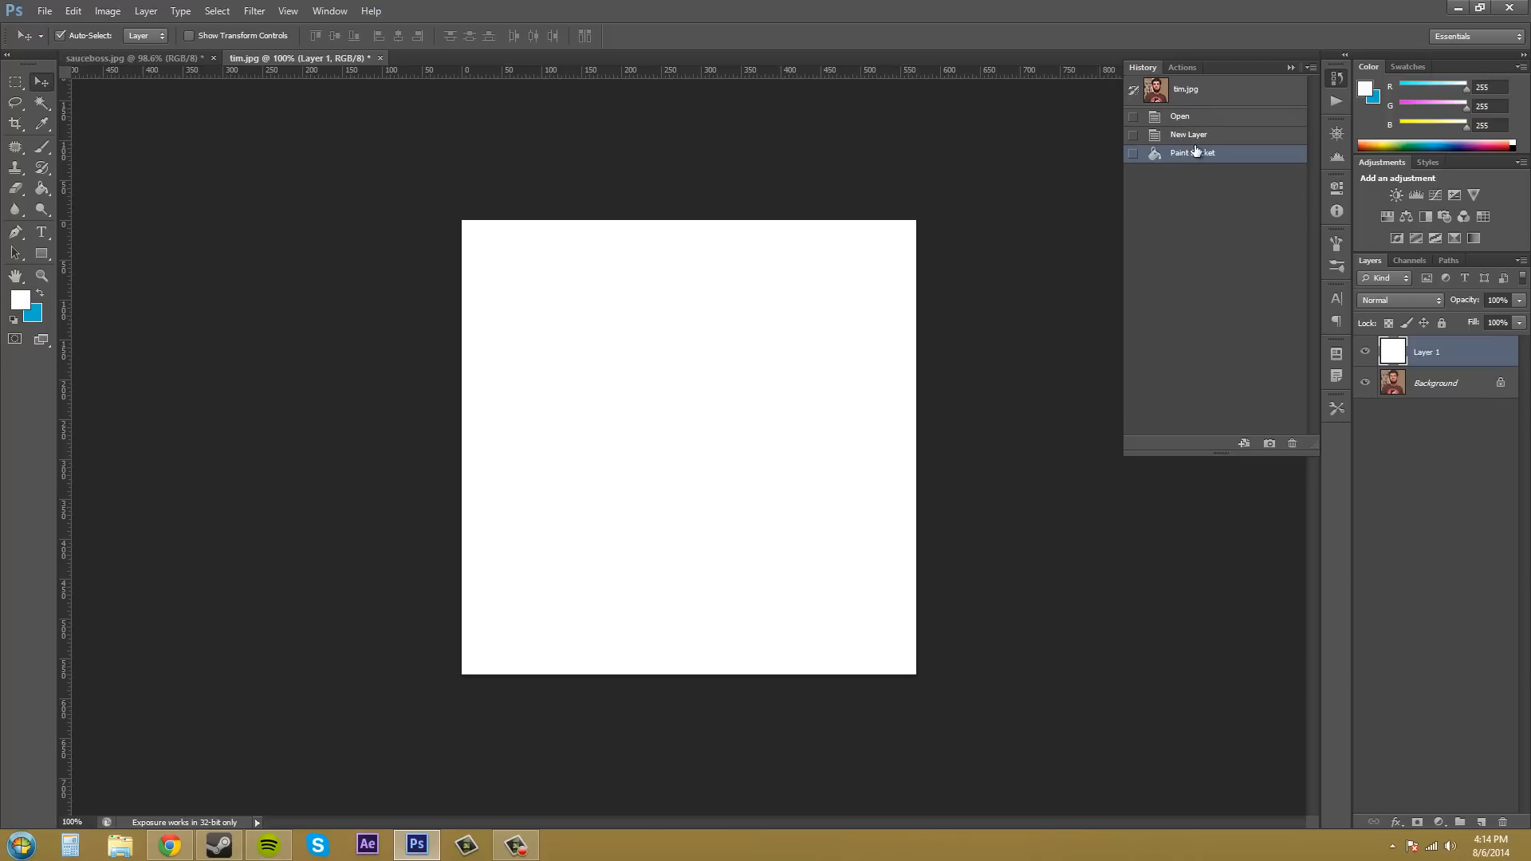
{"action": "left_click", "coordinate": [1190, 134]}
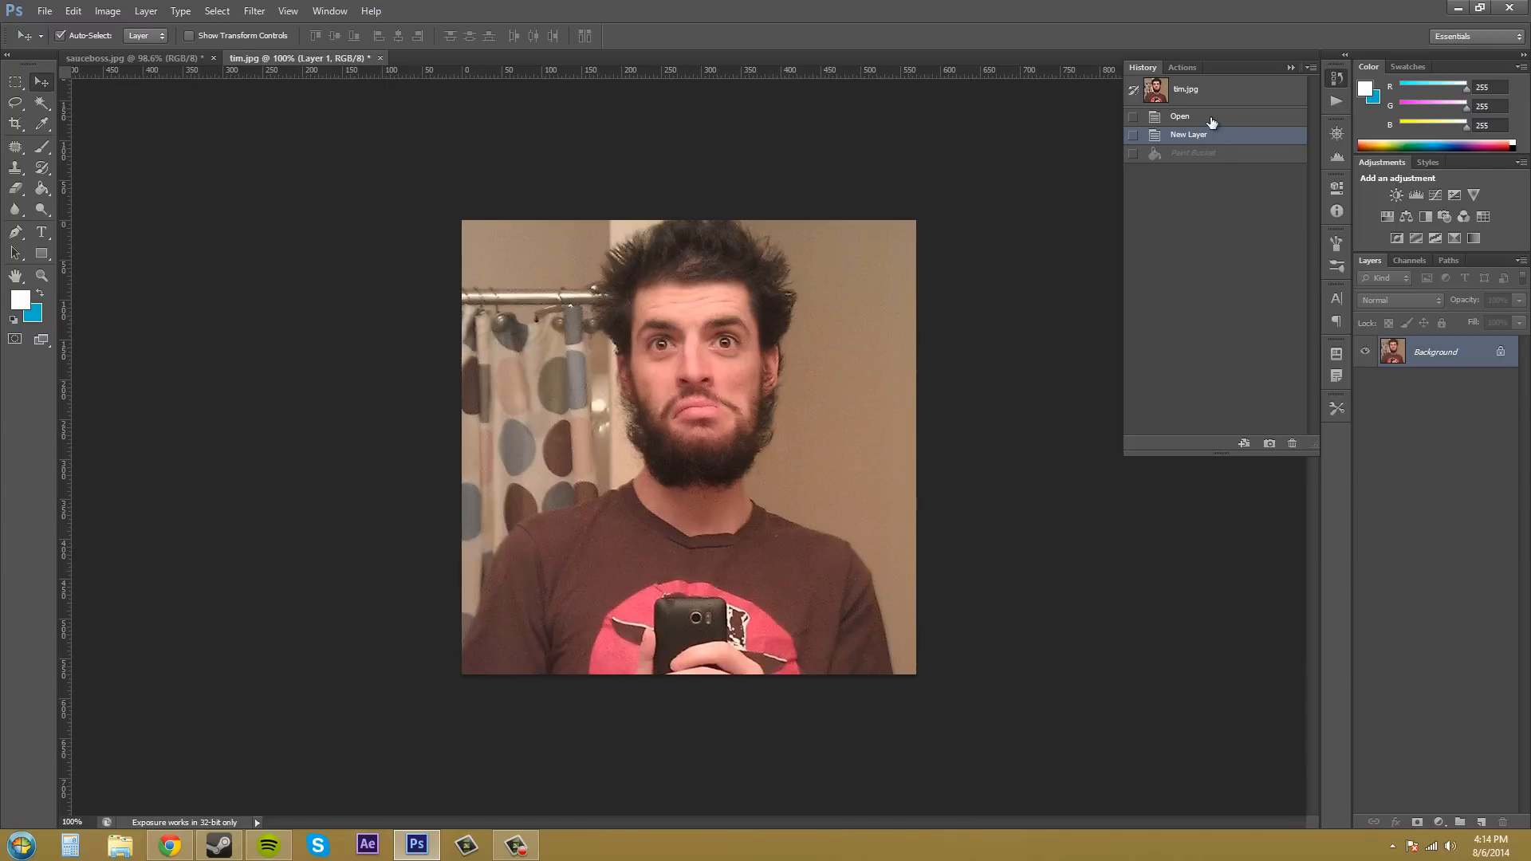
{"action": "left_click", "coordinate": [1180, 116]}
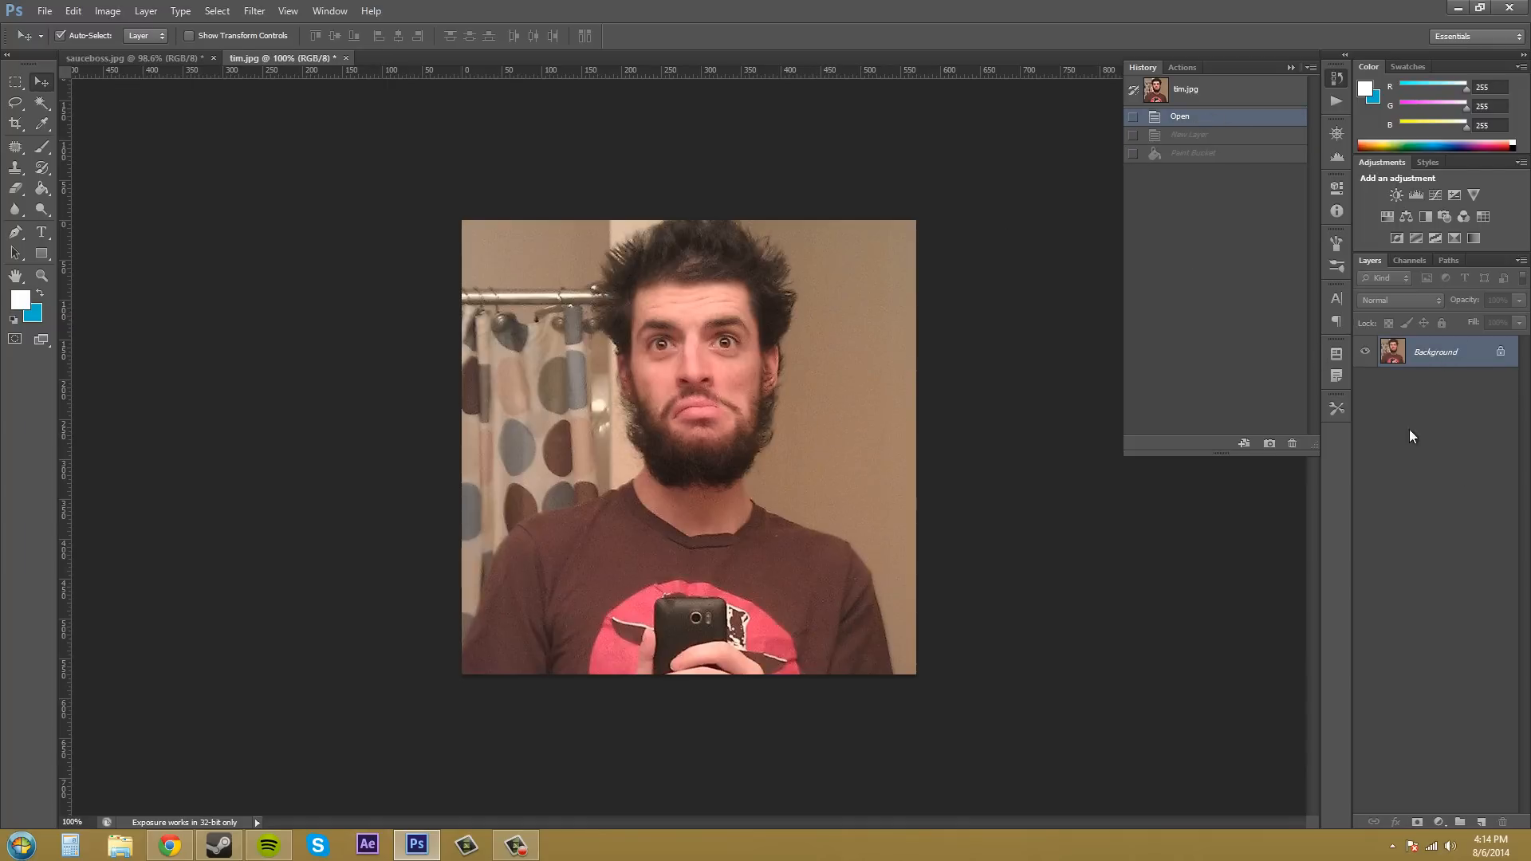
{"action": "left_click", "coordinate": [687, 445]}
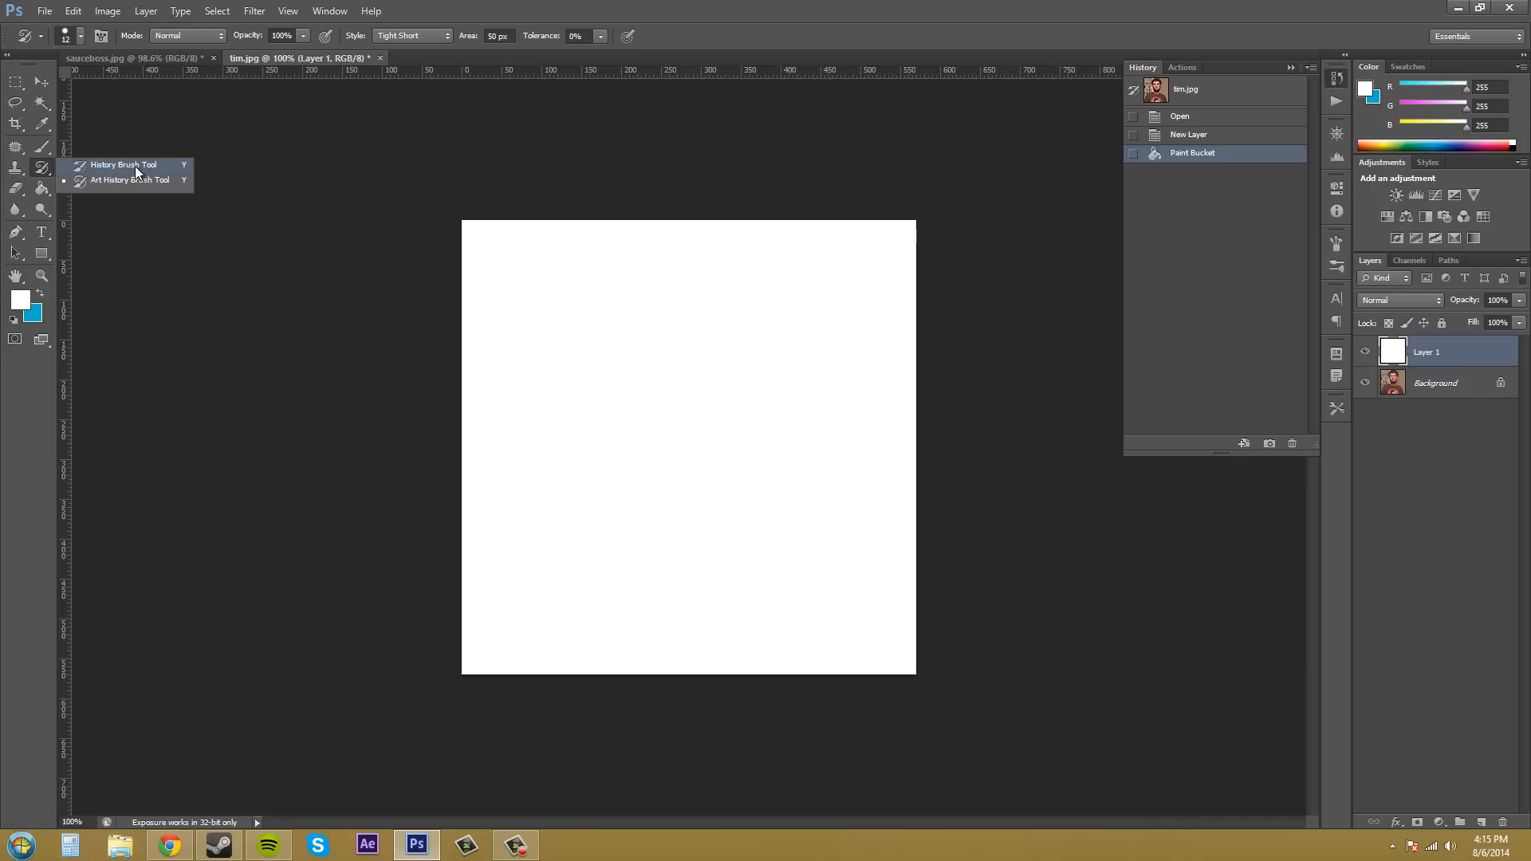
{"action": "mouse_move", "coordinate": [123, 185]}
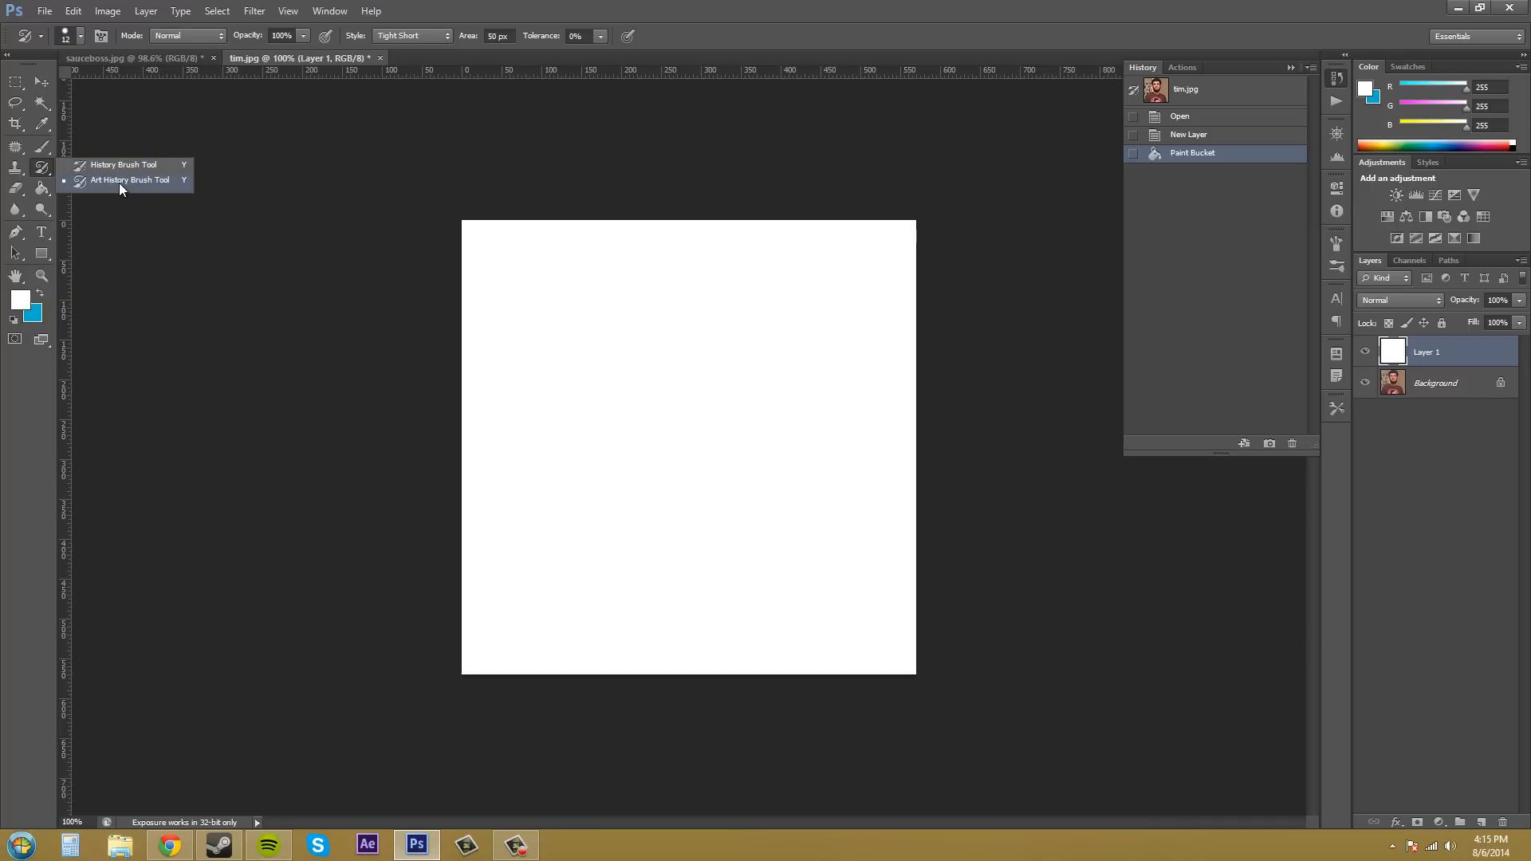
{"action": "mouse_move", "coordinate": [124, 187]}
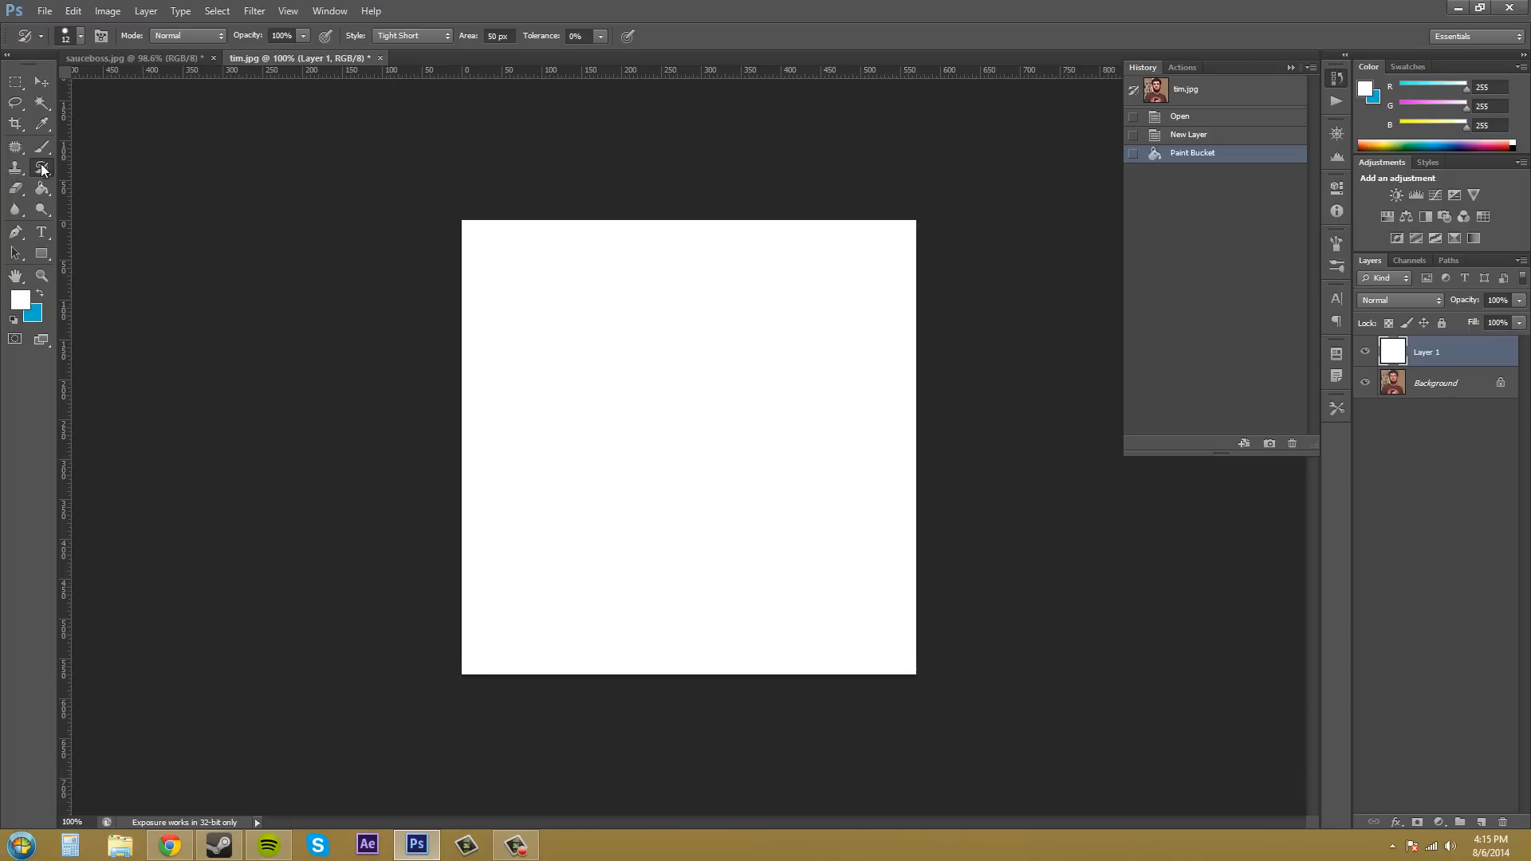
{"action": "mouse_move", "coordinate": [295, 195]}
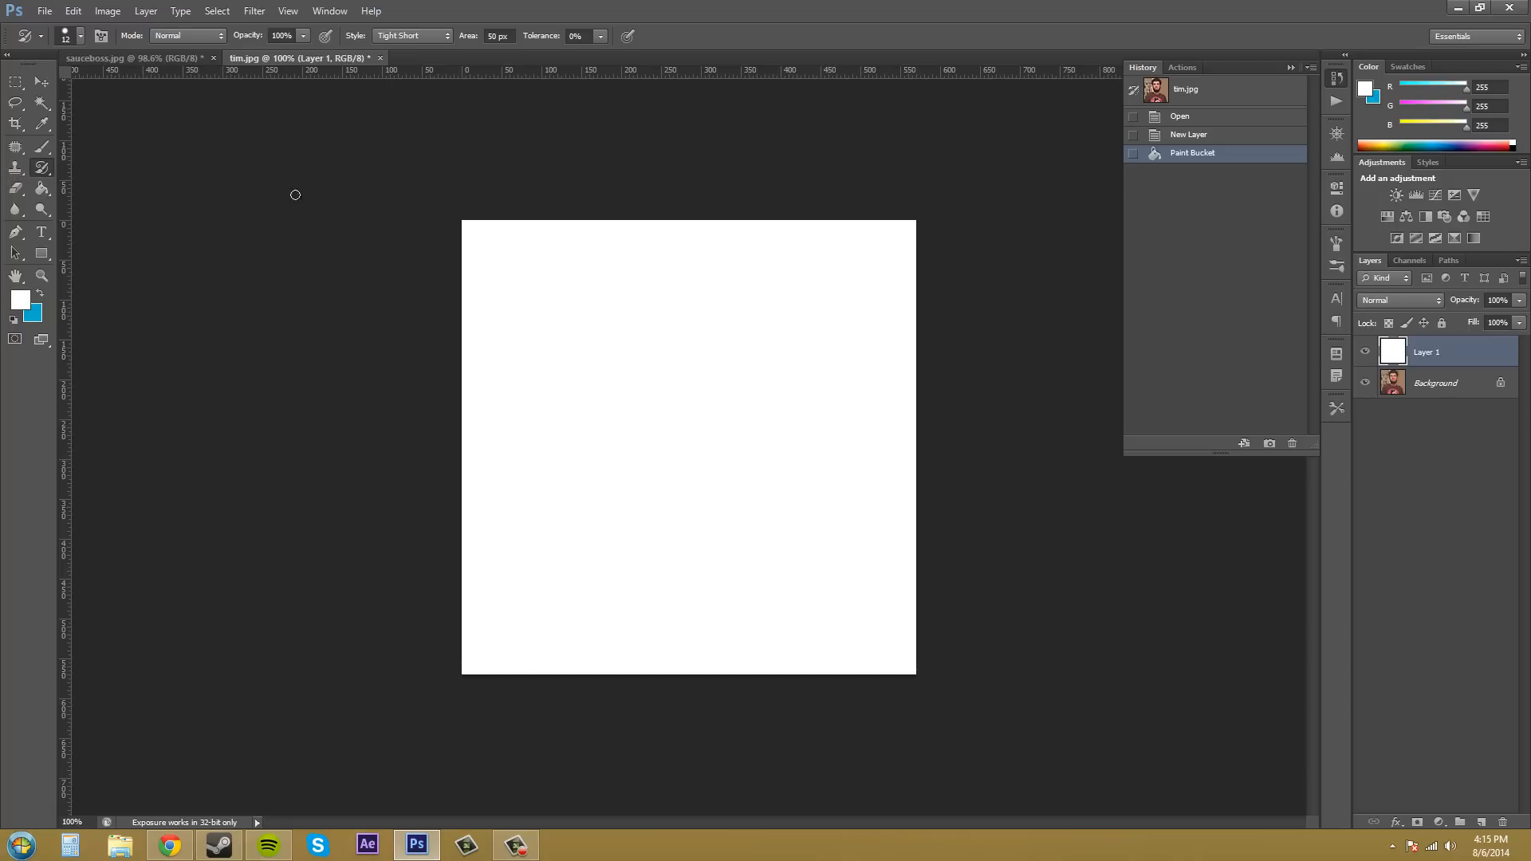
{"action": "mouse_move", "coordinate": [692, 205]}
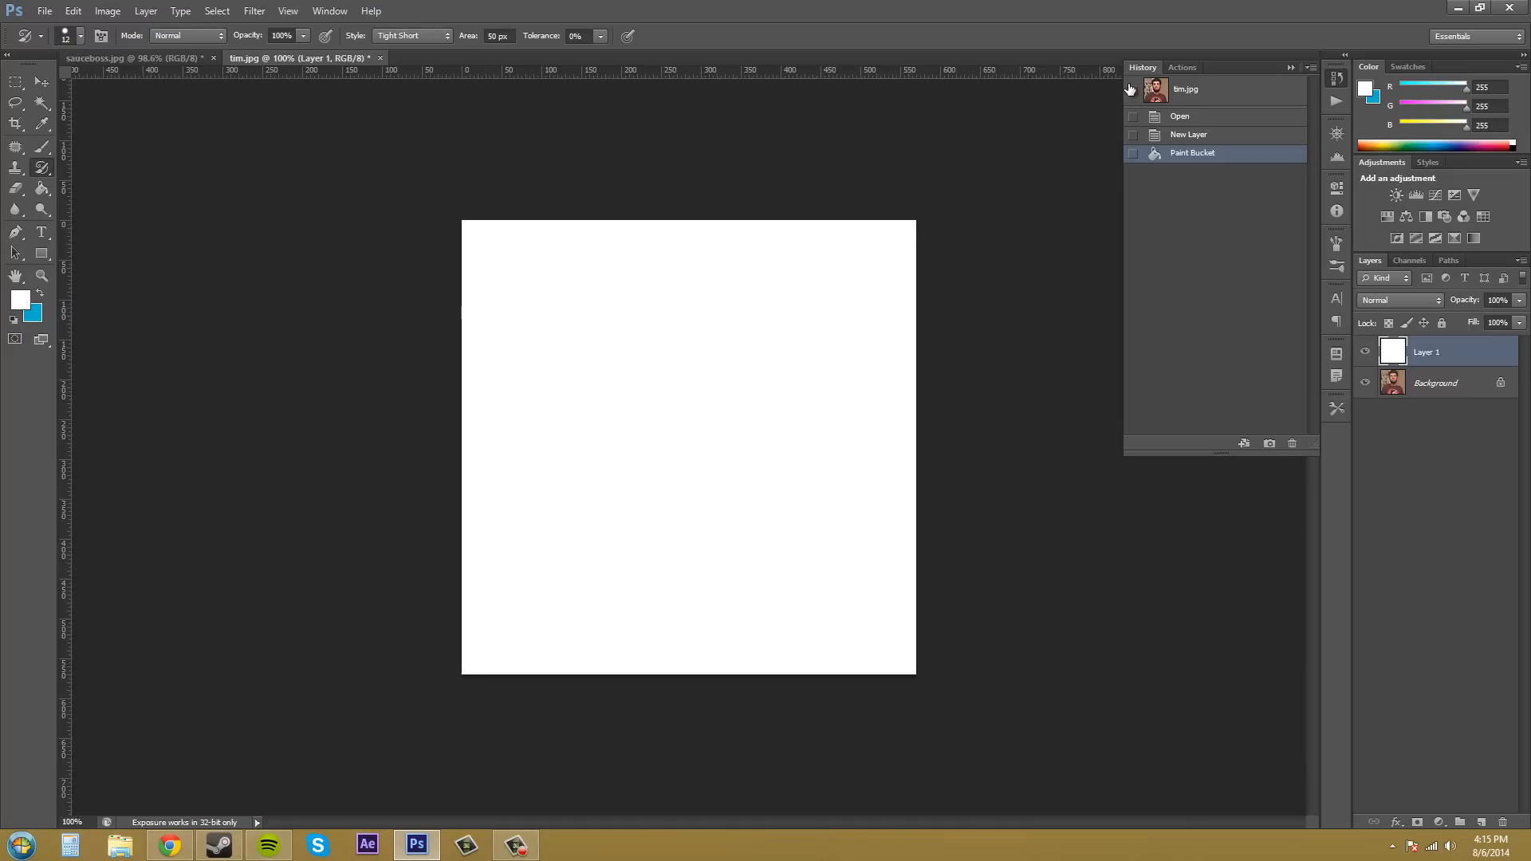
{"action": "mouse_move", "coordinate": [1129, 90]}
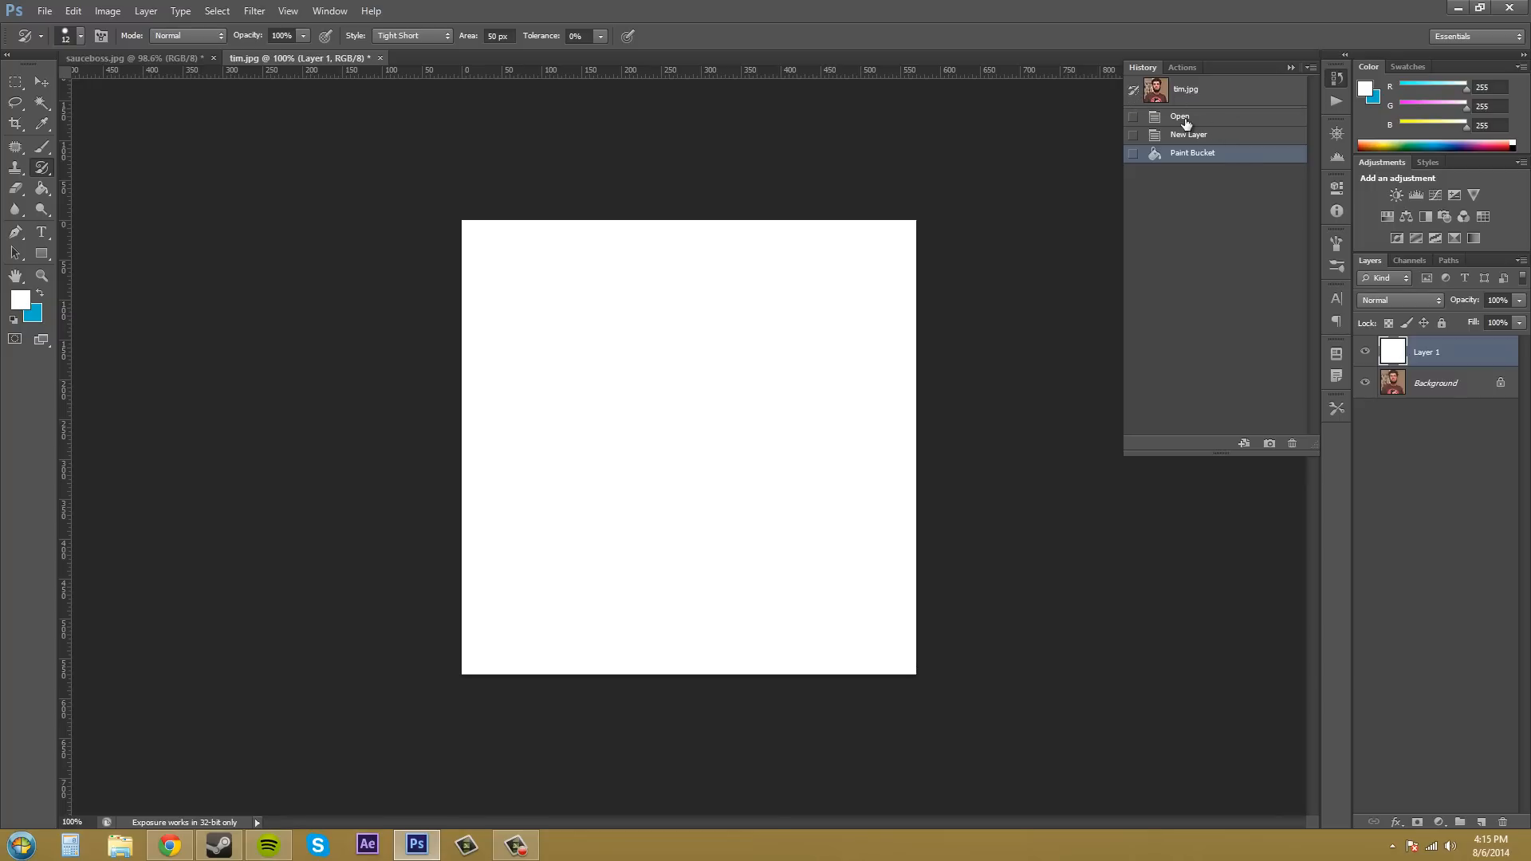
{"action": "mouse_move", "coordinate": [1196, 124]}
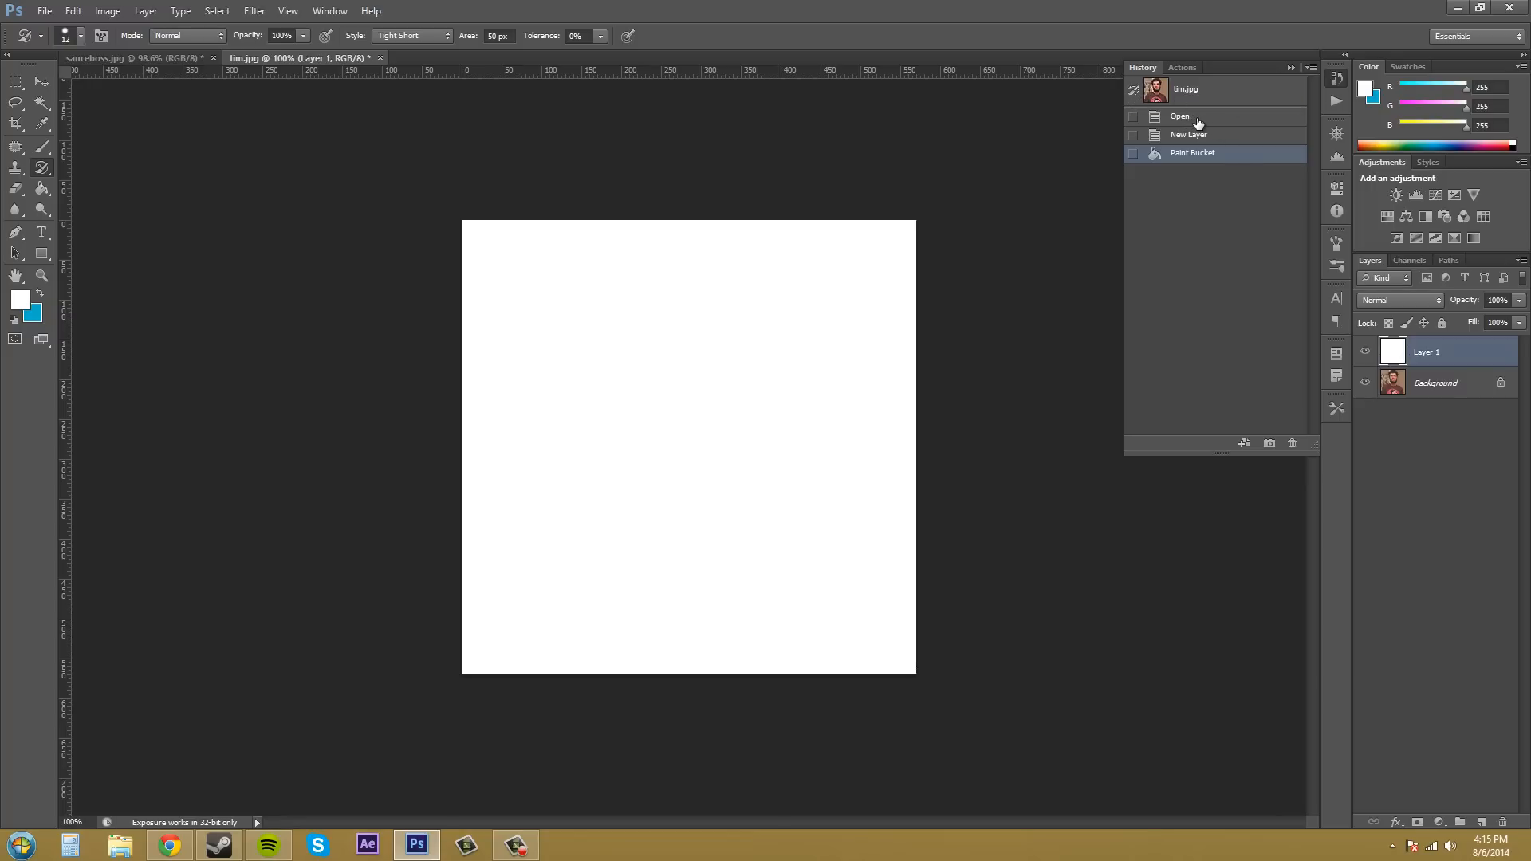
- Revert the History to the opened state so the original photo shows without the white layer
{"action": "left_click", "coordinate": [1180, 116]}
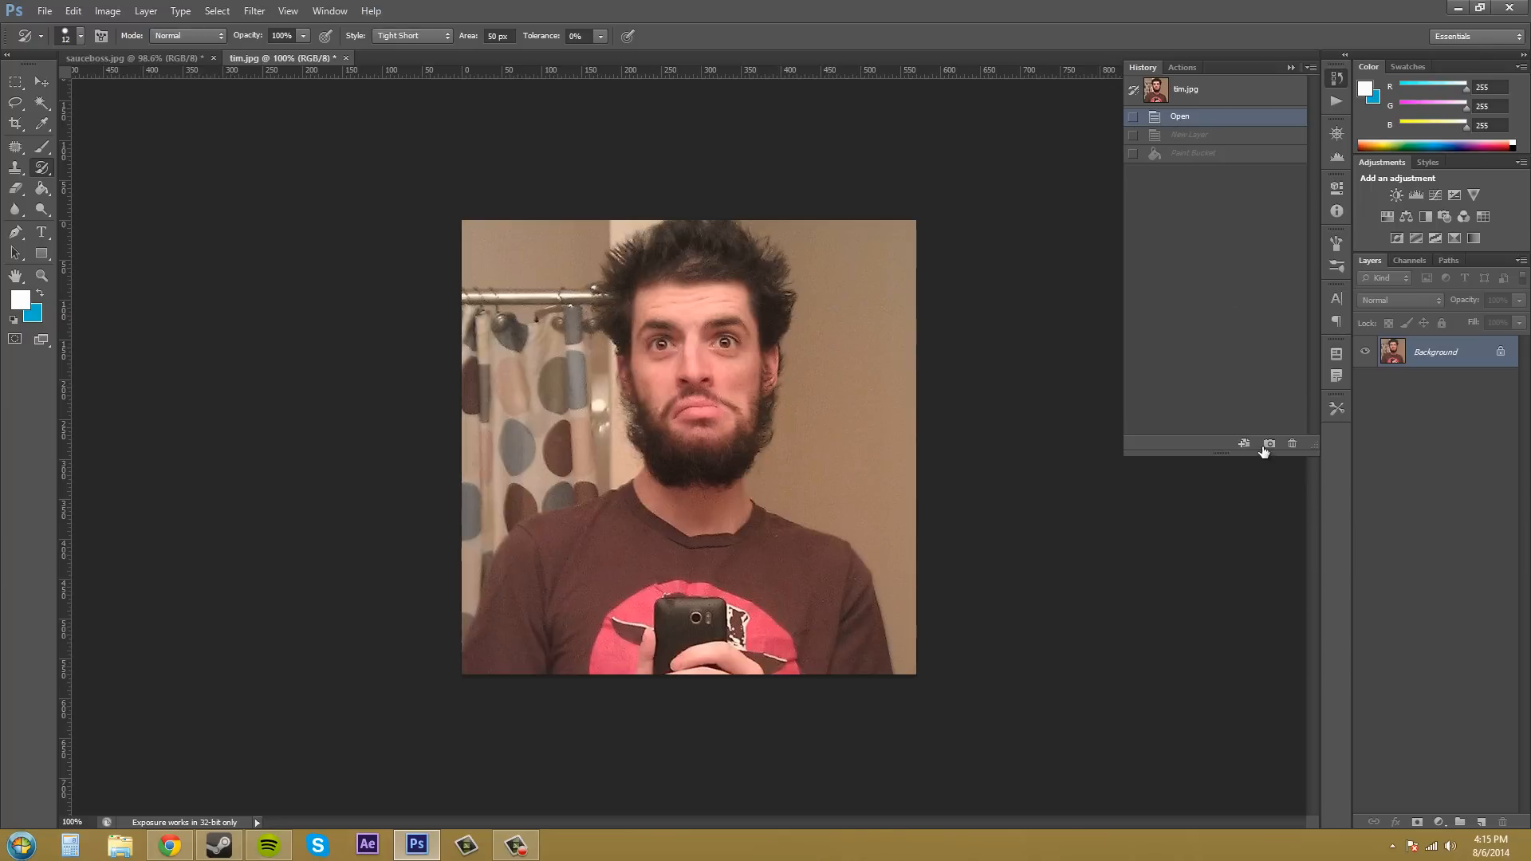
{"action": "mouse_move", "coordinate": [1215, 102]}
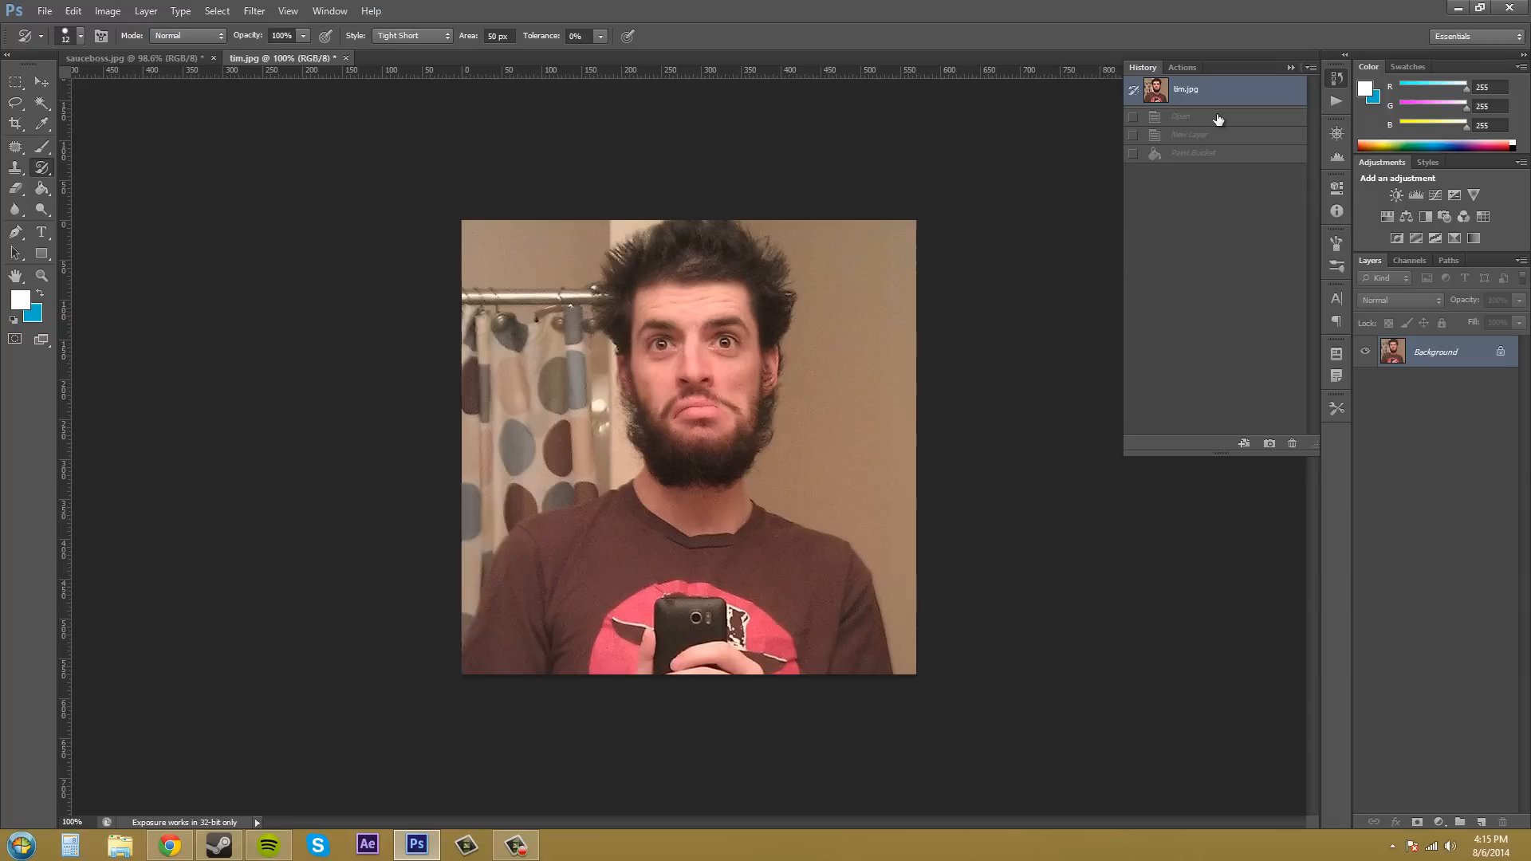
{"action": "mouse_move", "coordinate": [1179, 156]}
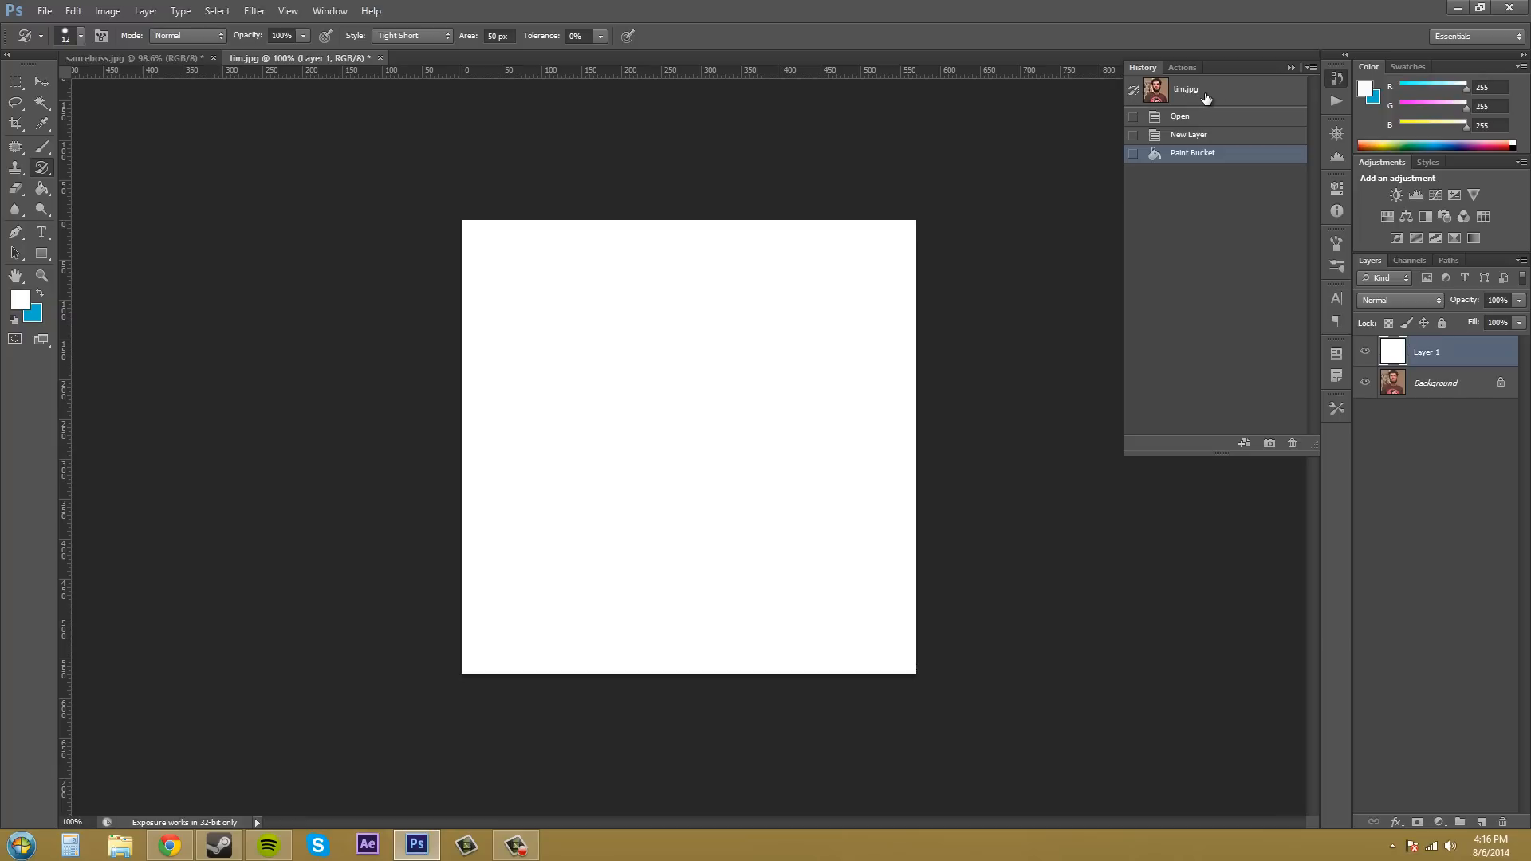
{"action": "mouse_move", "coordinate": [115, 134]}
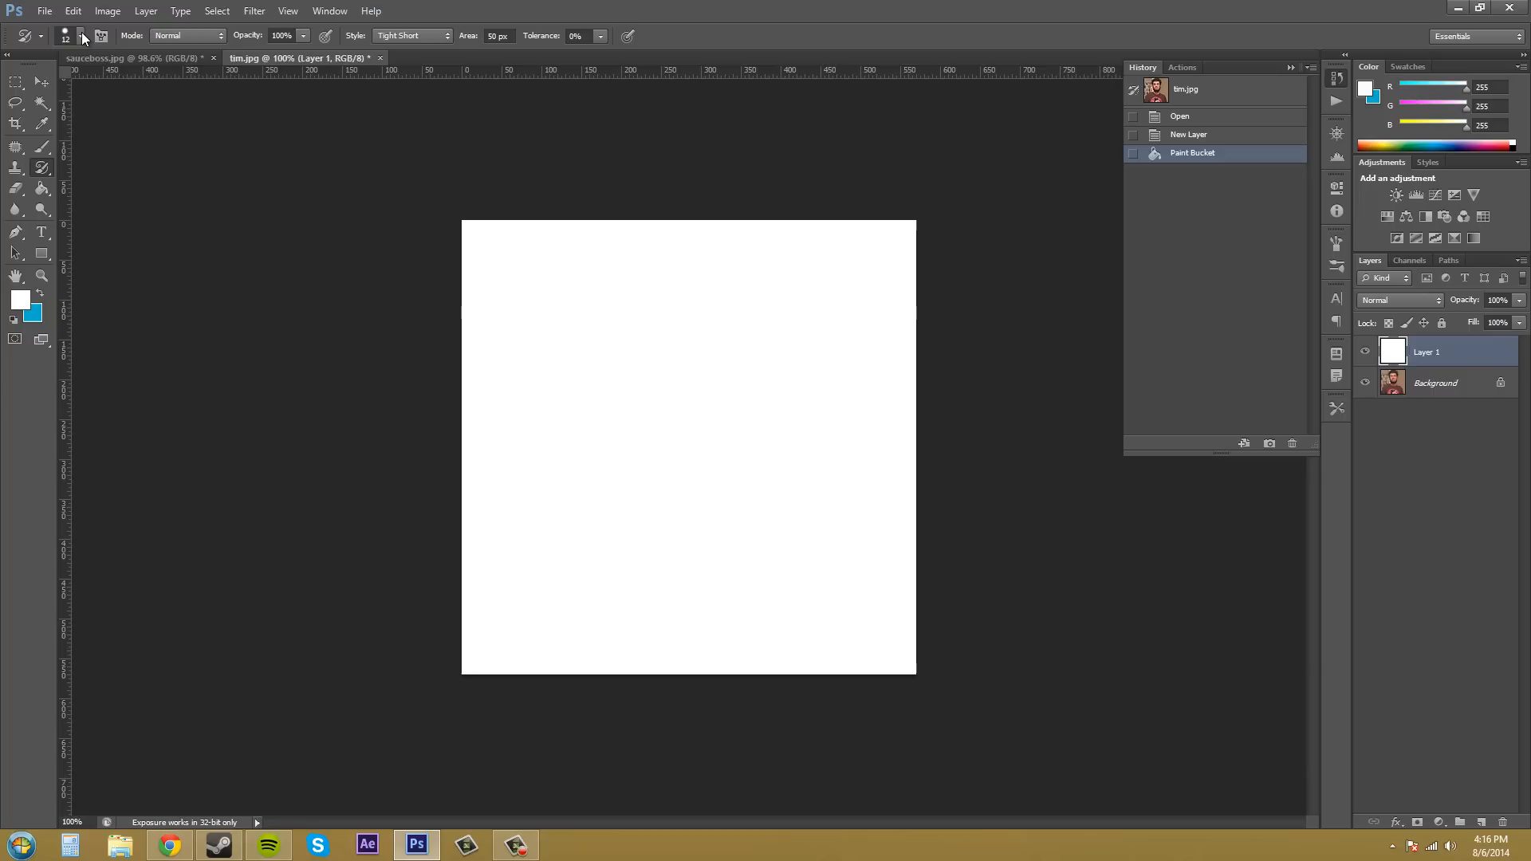
{"action": "mouse_move", "coordinate": [665, 362]}
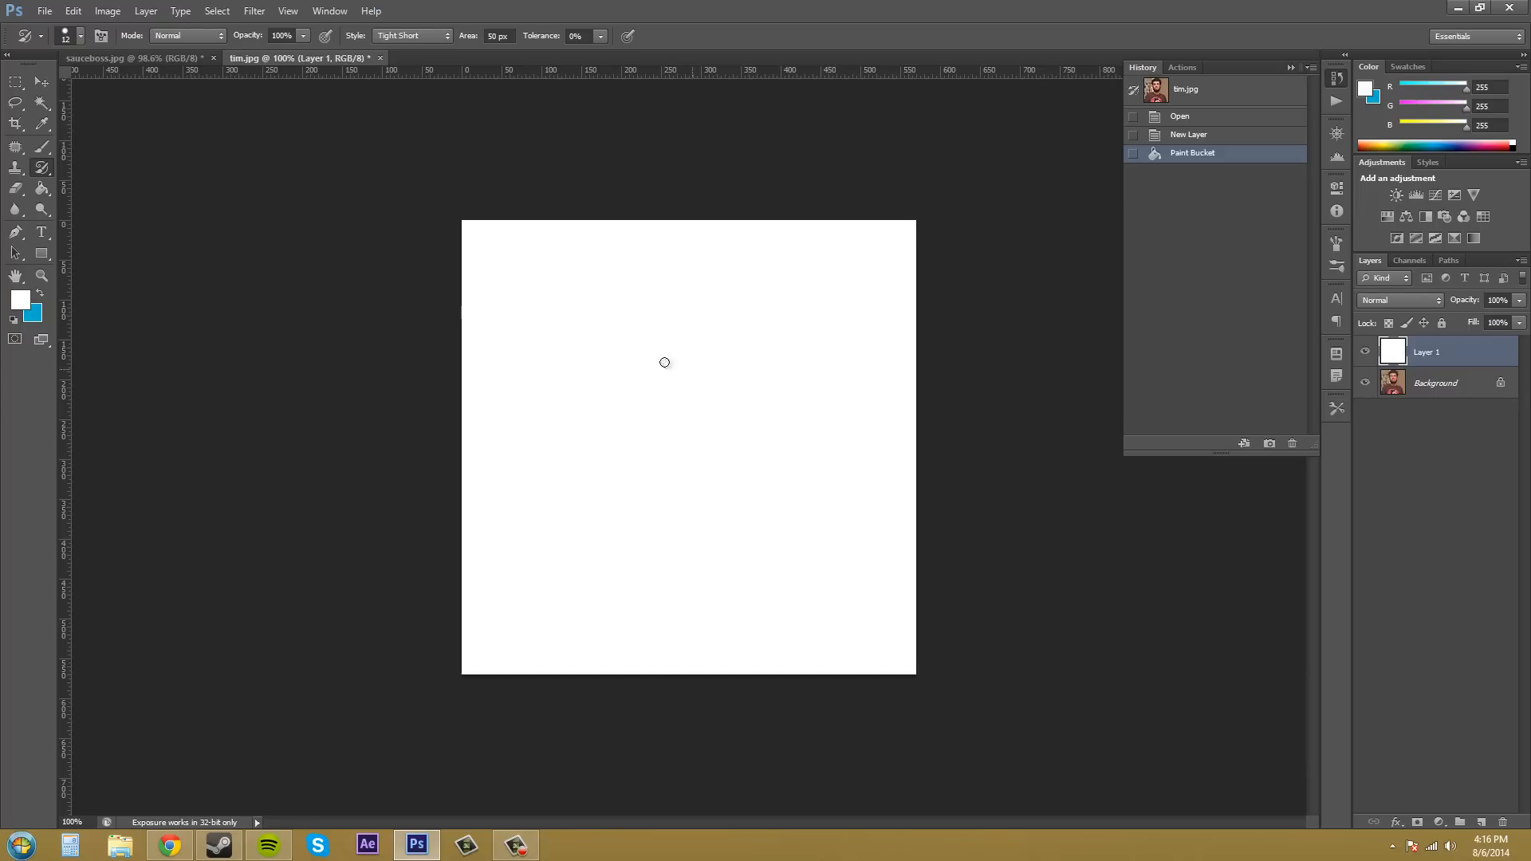
{"action": "mouse_move", "coordinate": [683, 381]}
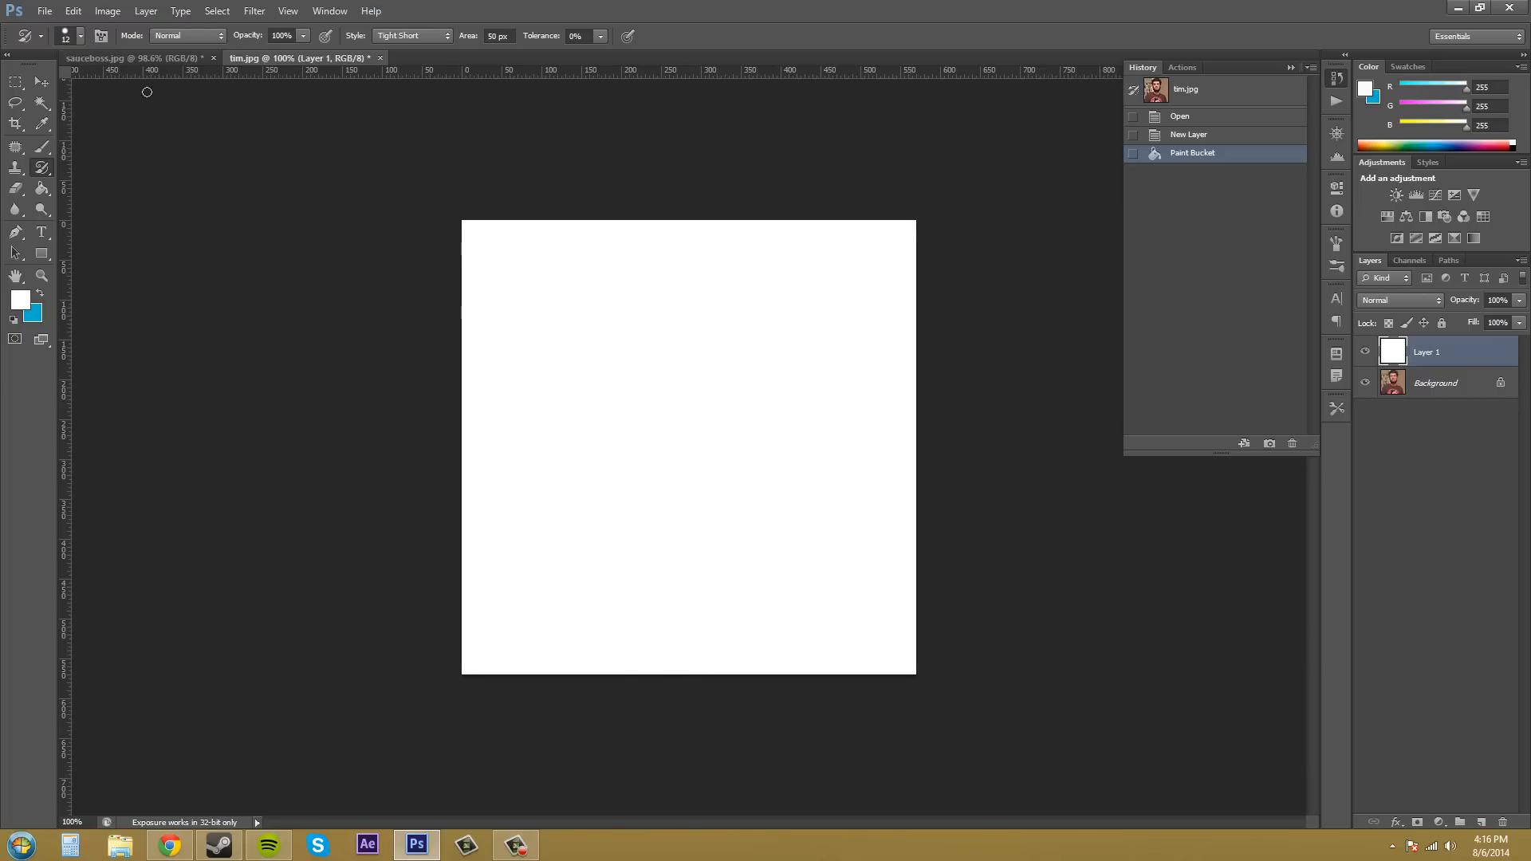
{"action": "mouse_move", "coordinate": [678, 415]}
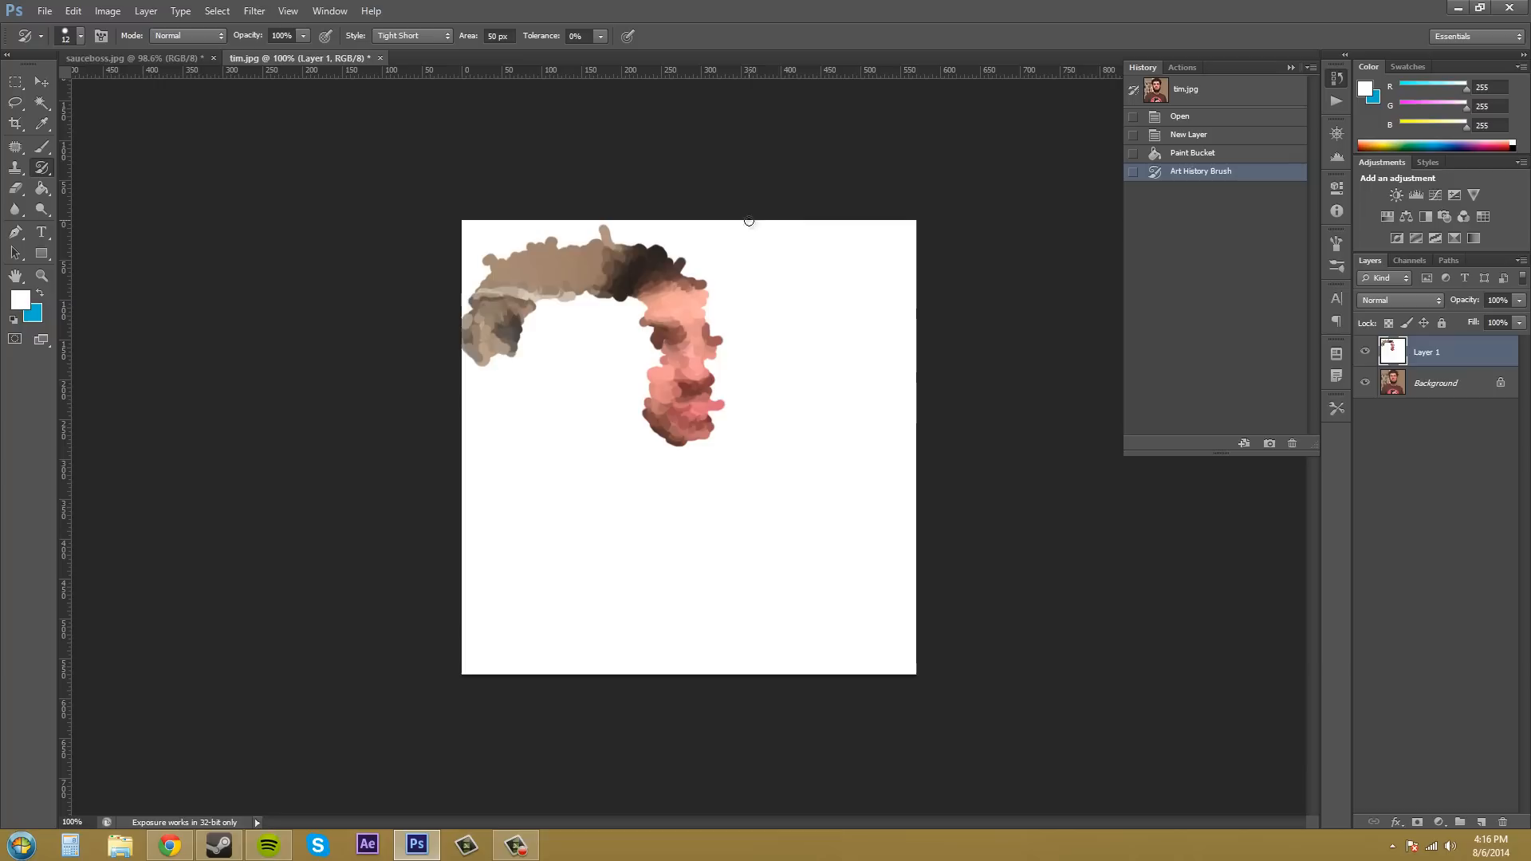
{"action": "mouse_move", "coordinate": [668, 301]}
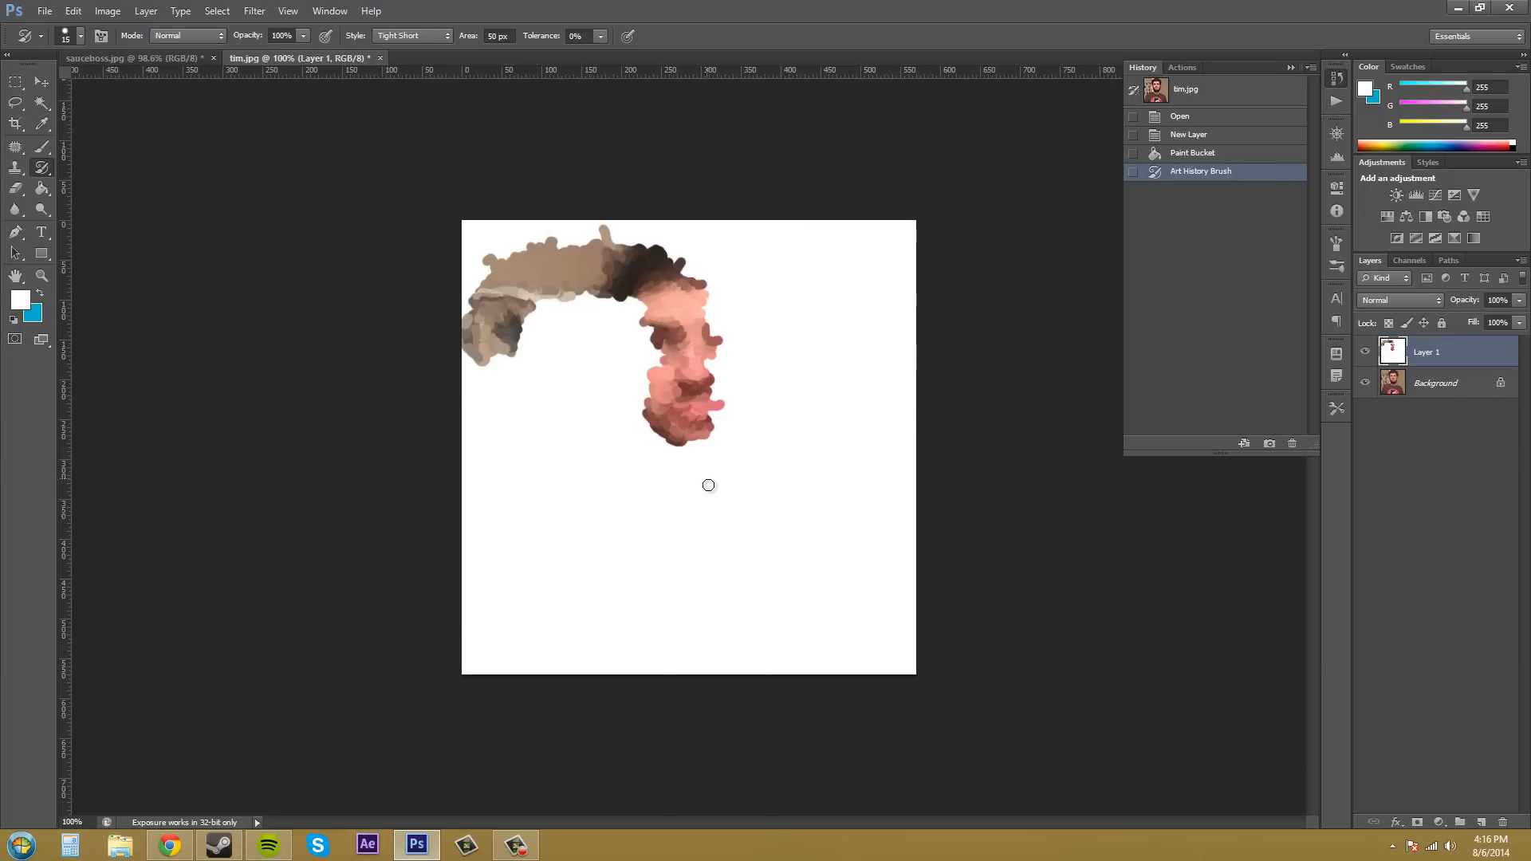
{"action": "mouse_move", "coordinate": [762, 442]}
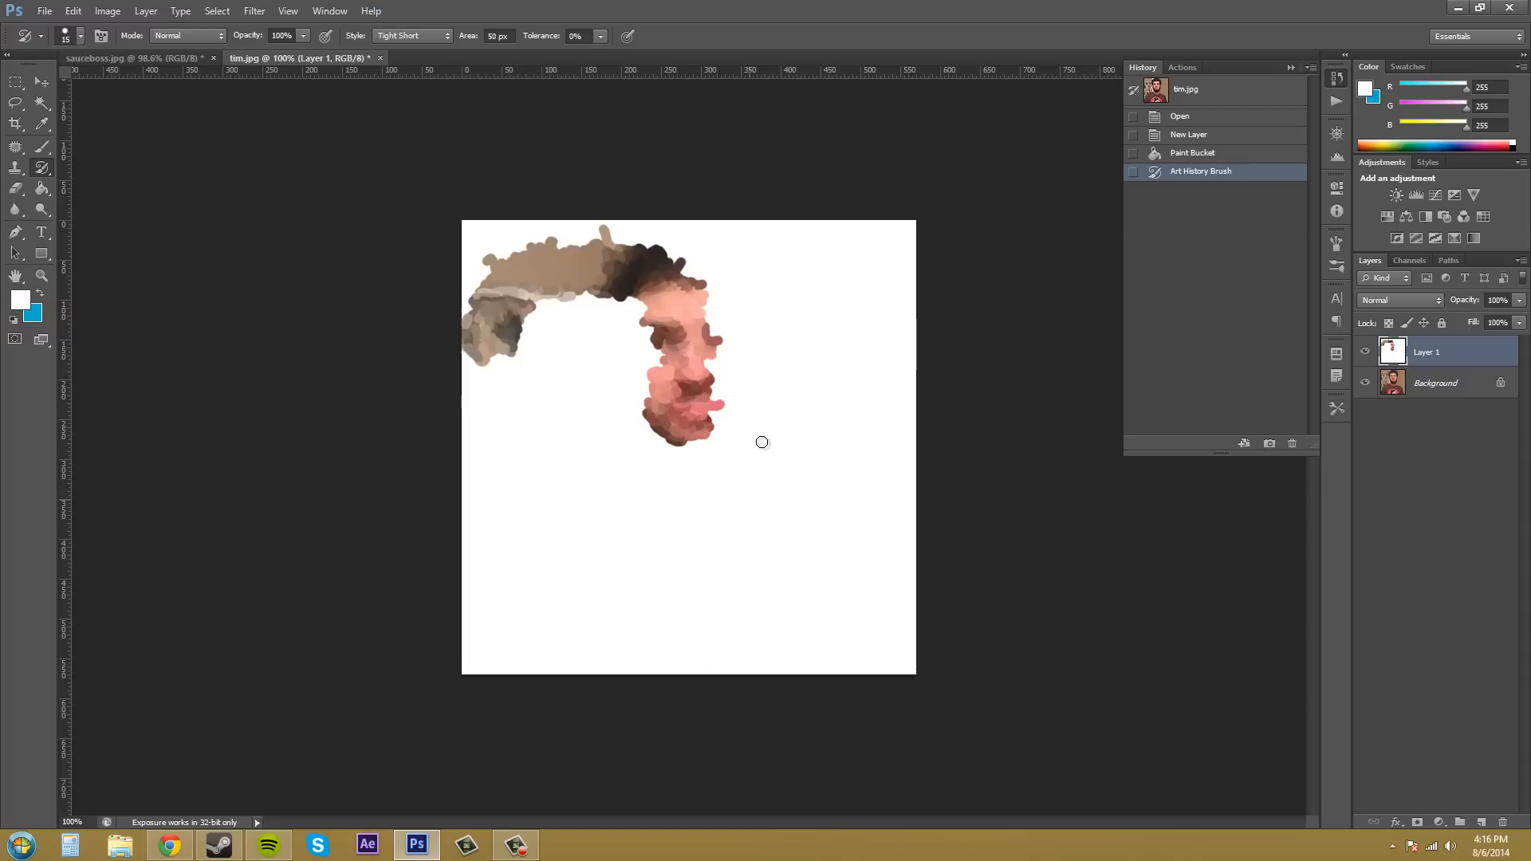
{"action": "mouse_move", "coordinate": [759, 497]}
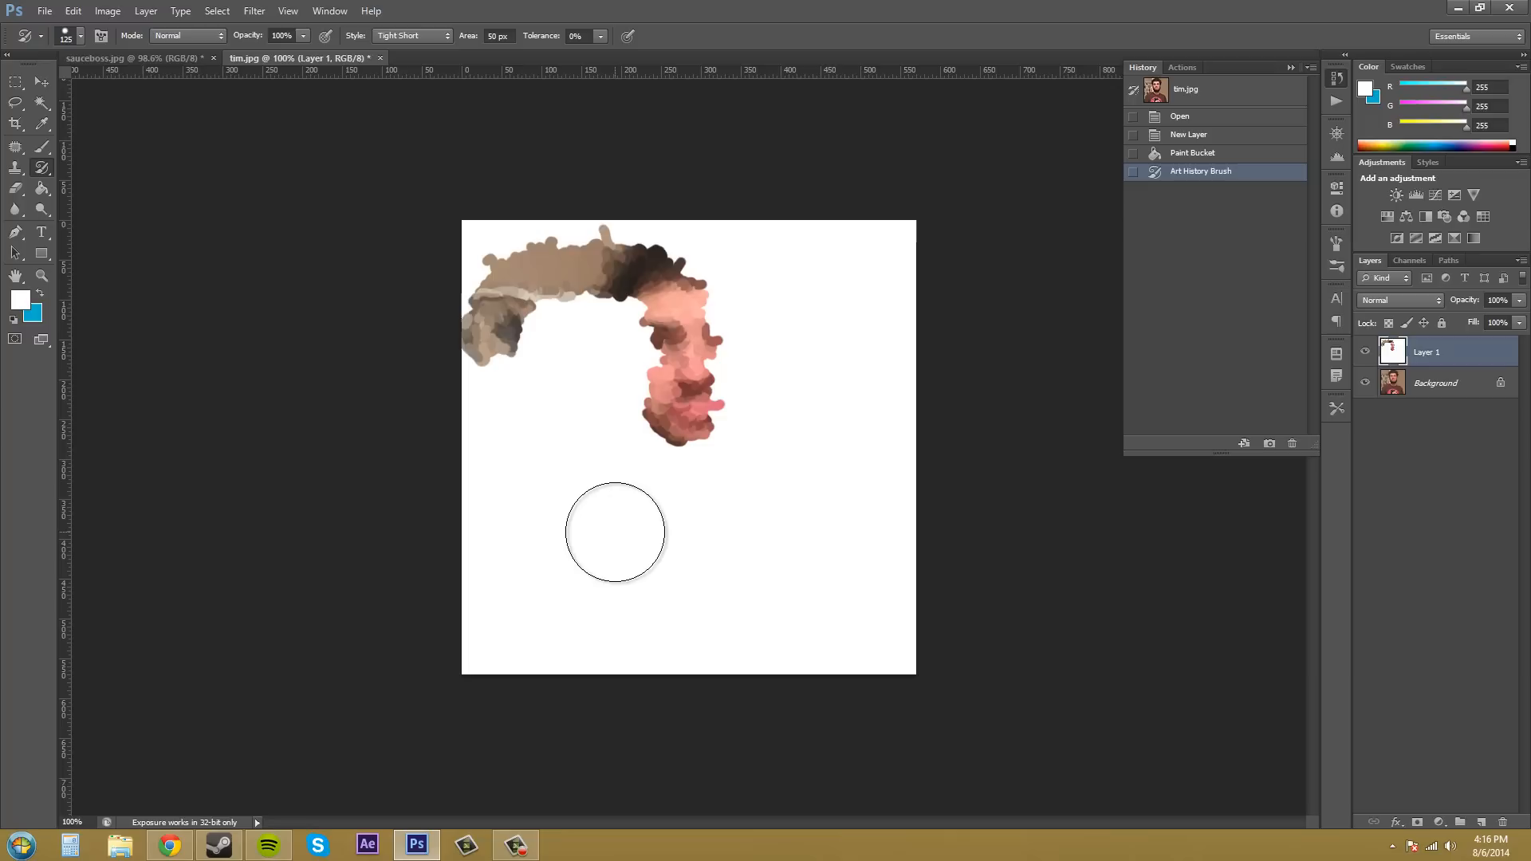
{"action": "mouse_move", "coordinate": [643, 538]}
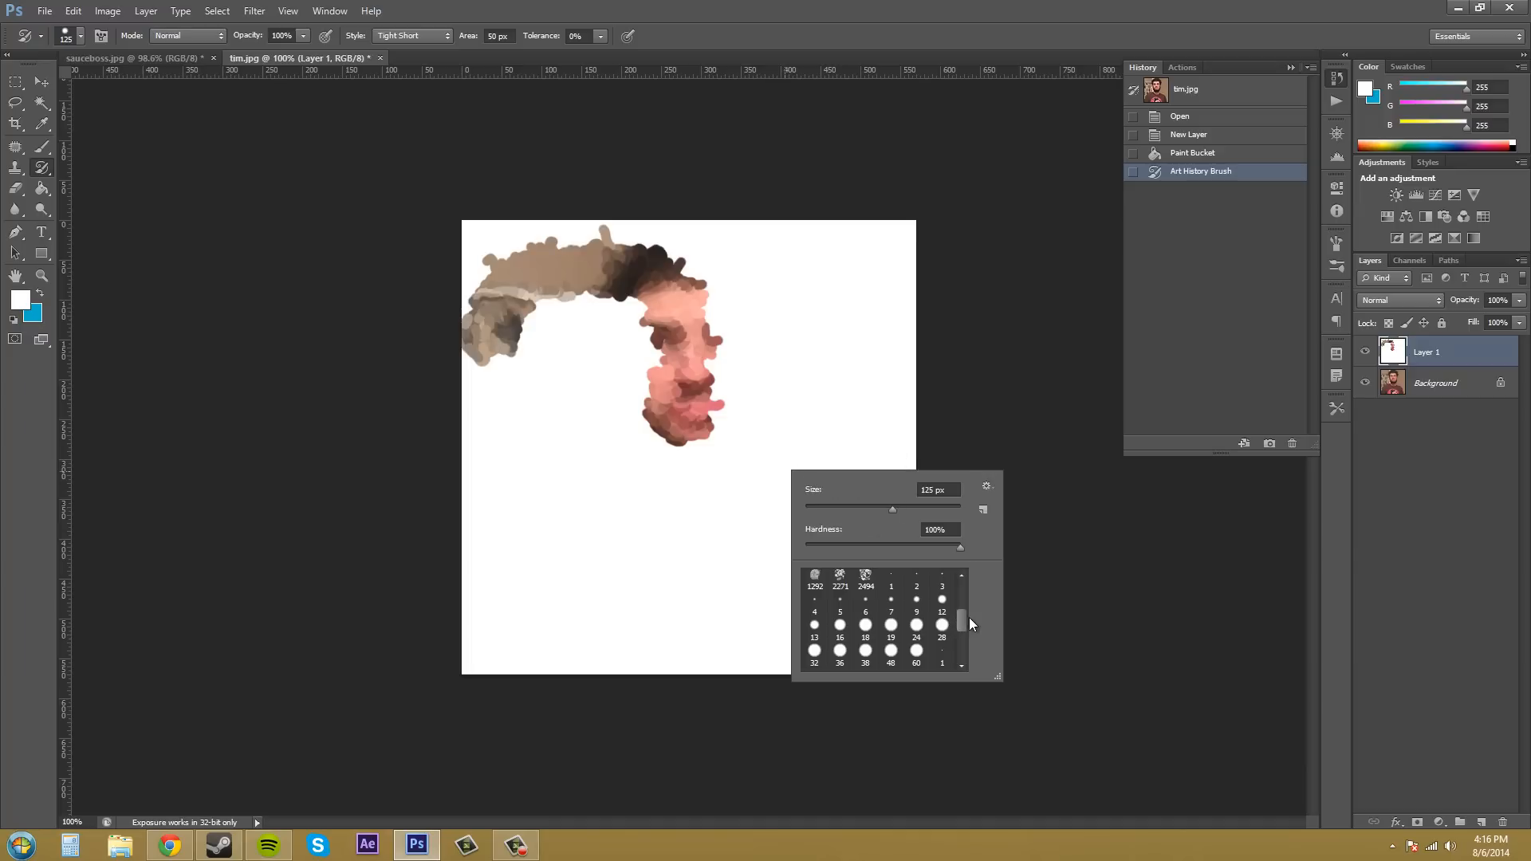
{"action": "mouse_move", "coordinate": [915, 603]}
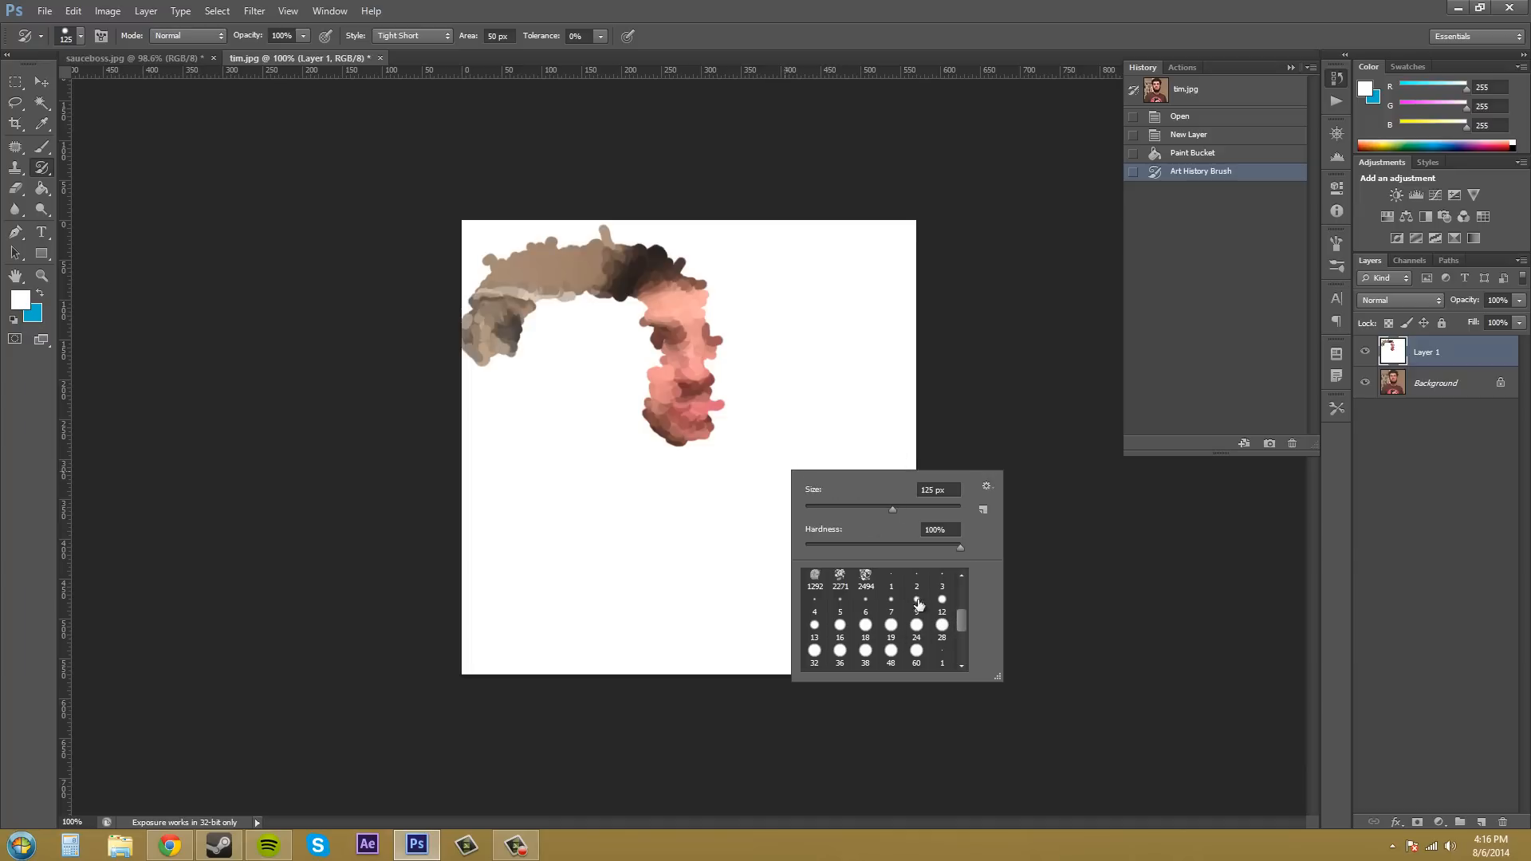
{"action": "mouse_move", "coordinate": [891, 630]}
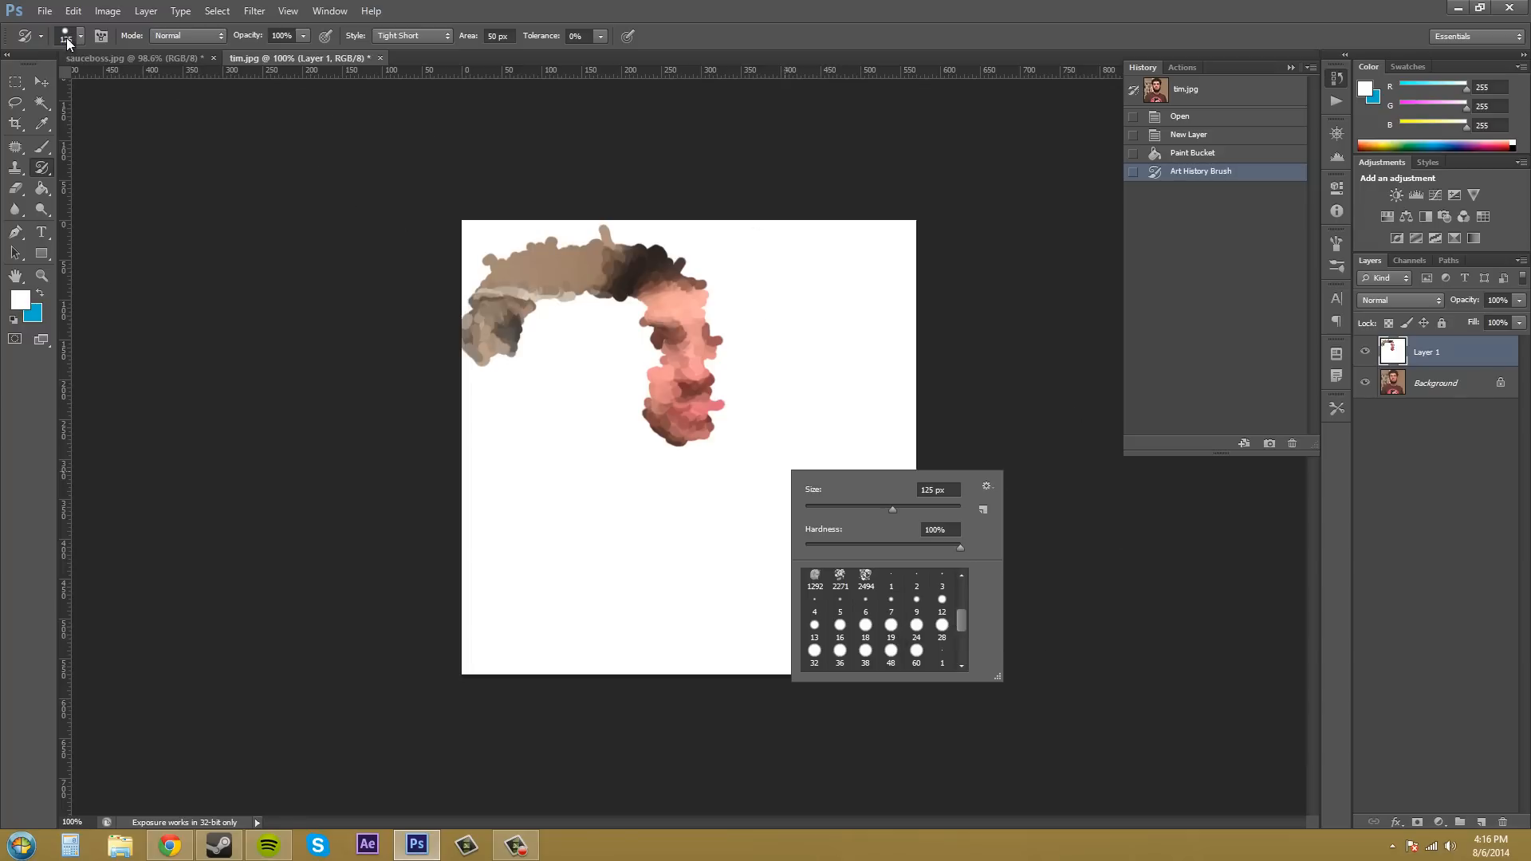
{"action": "mouse_move", "coordinate": [983, 528]}
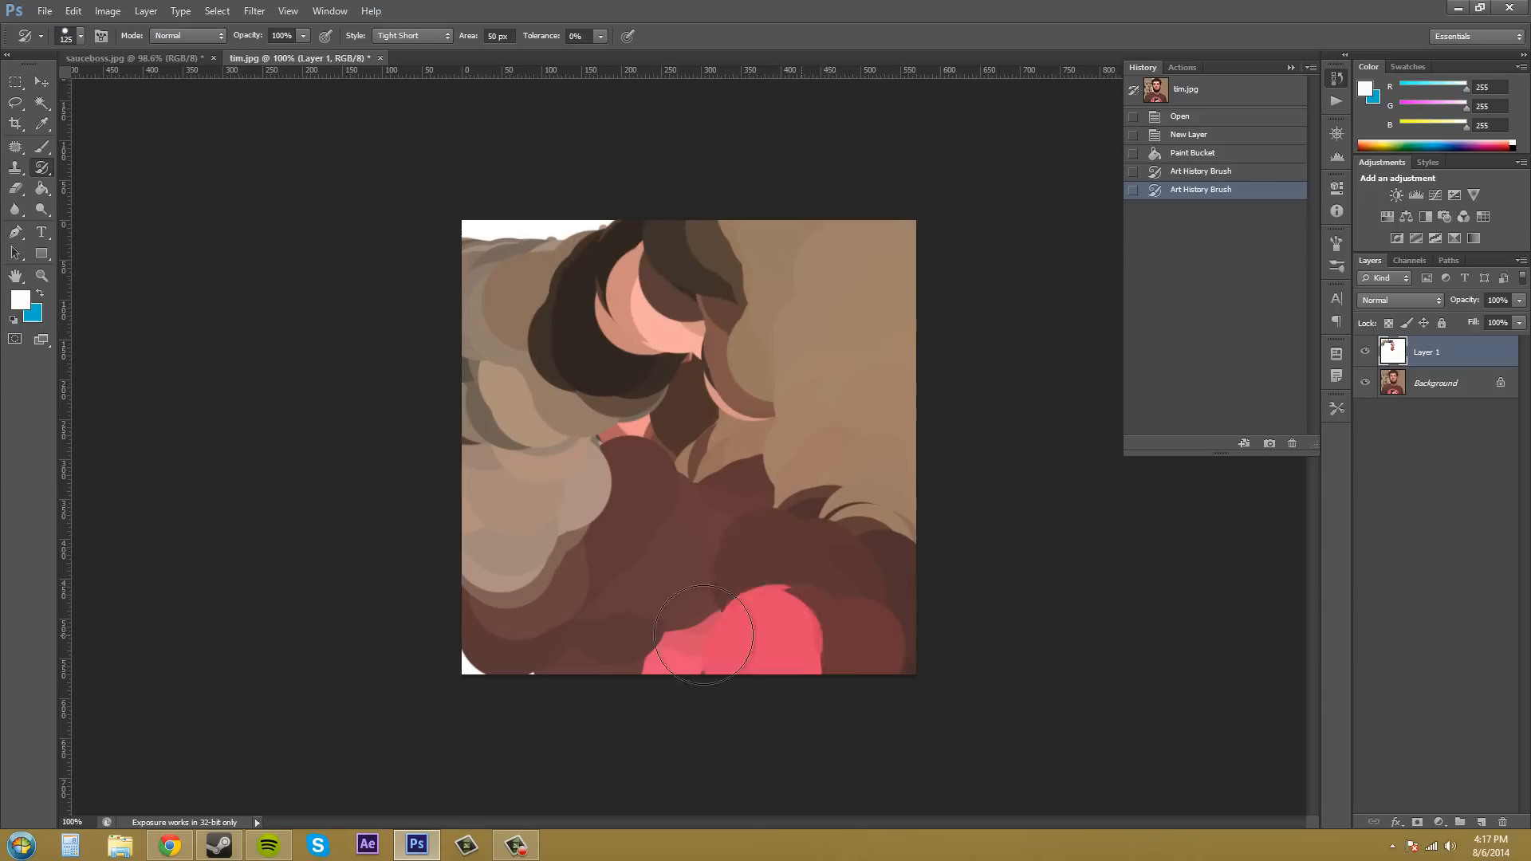
- Block in the shirt print, face, beard, hair and background with broad Art History Brush strokes
{"action": "left_click_drag", "start_coordinate": [704, 635], "coordinate": [690, 480]}
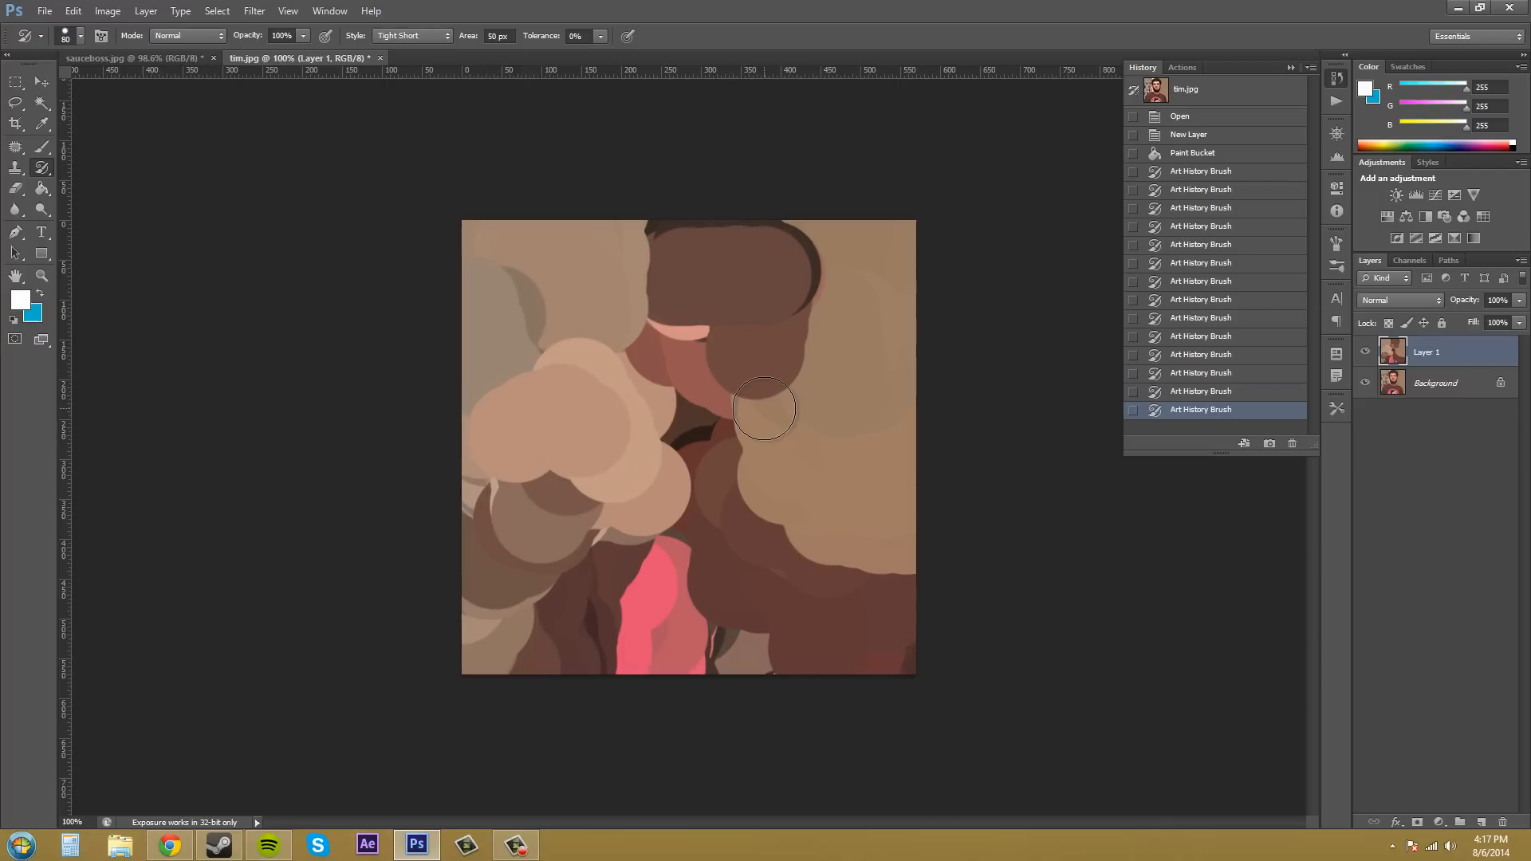
{"action": "left_click_drag", "start_coordinate": [764, 408], "coordinate": [584, 300]}
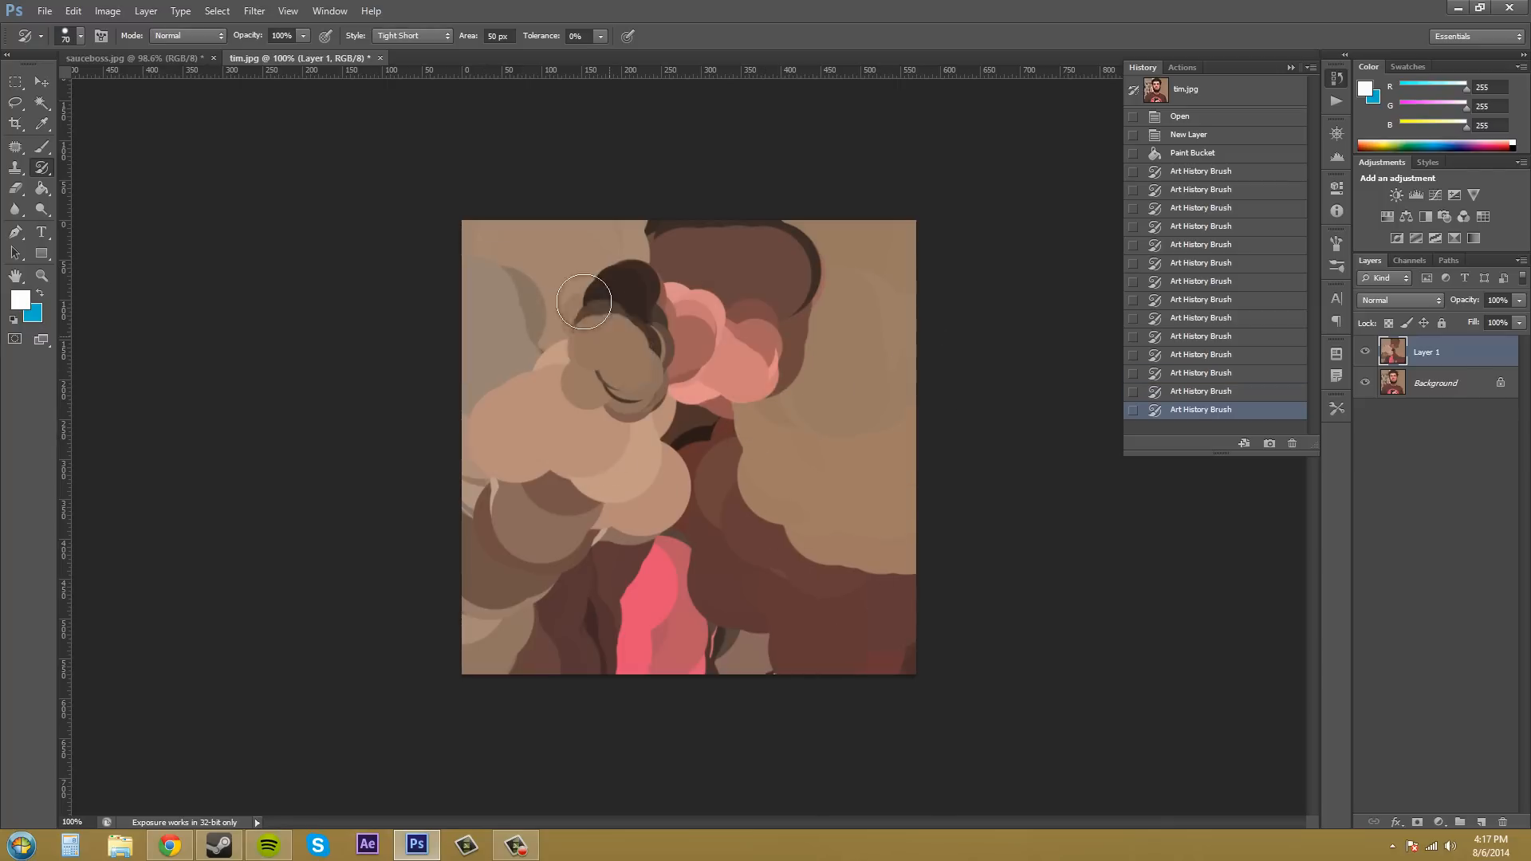
{"action": "left_click_drag", "start_coordinate": [584, 300], "coordinate": [693, 473]}
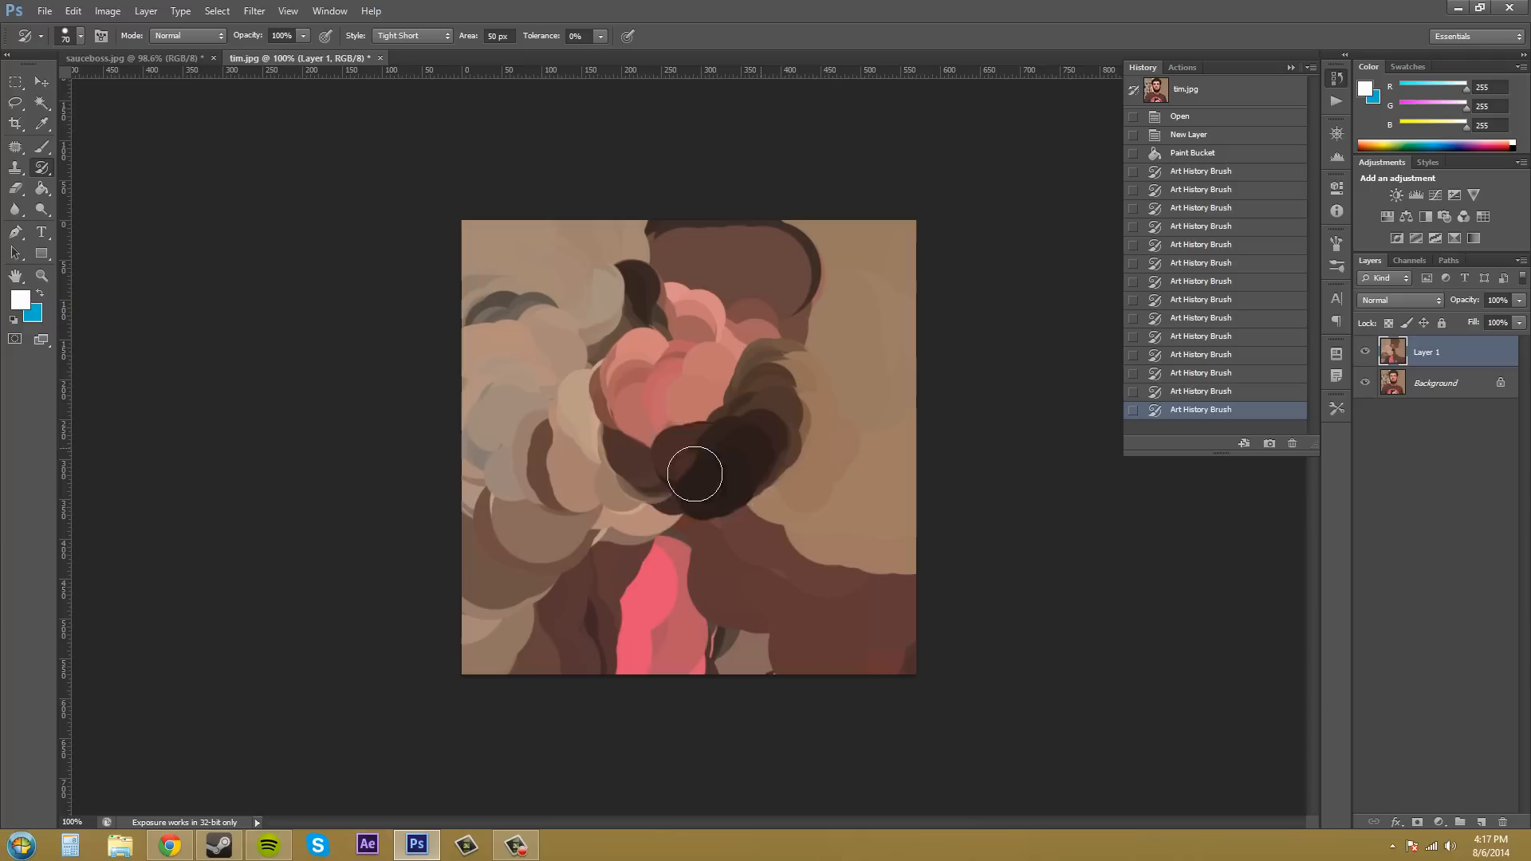
{"action": "left_click_drag", "start_coordinate": [694, 474], "coordinate": [494, 574]}
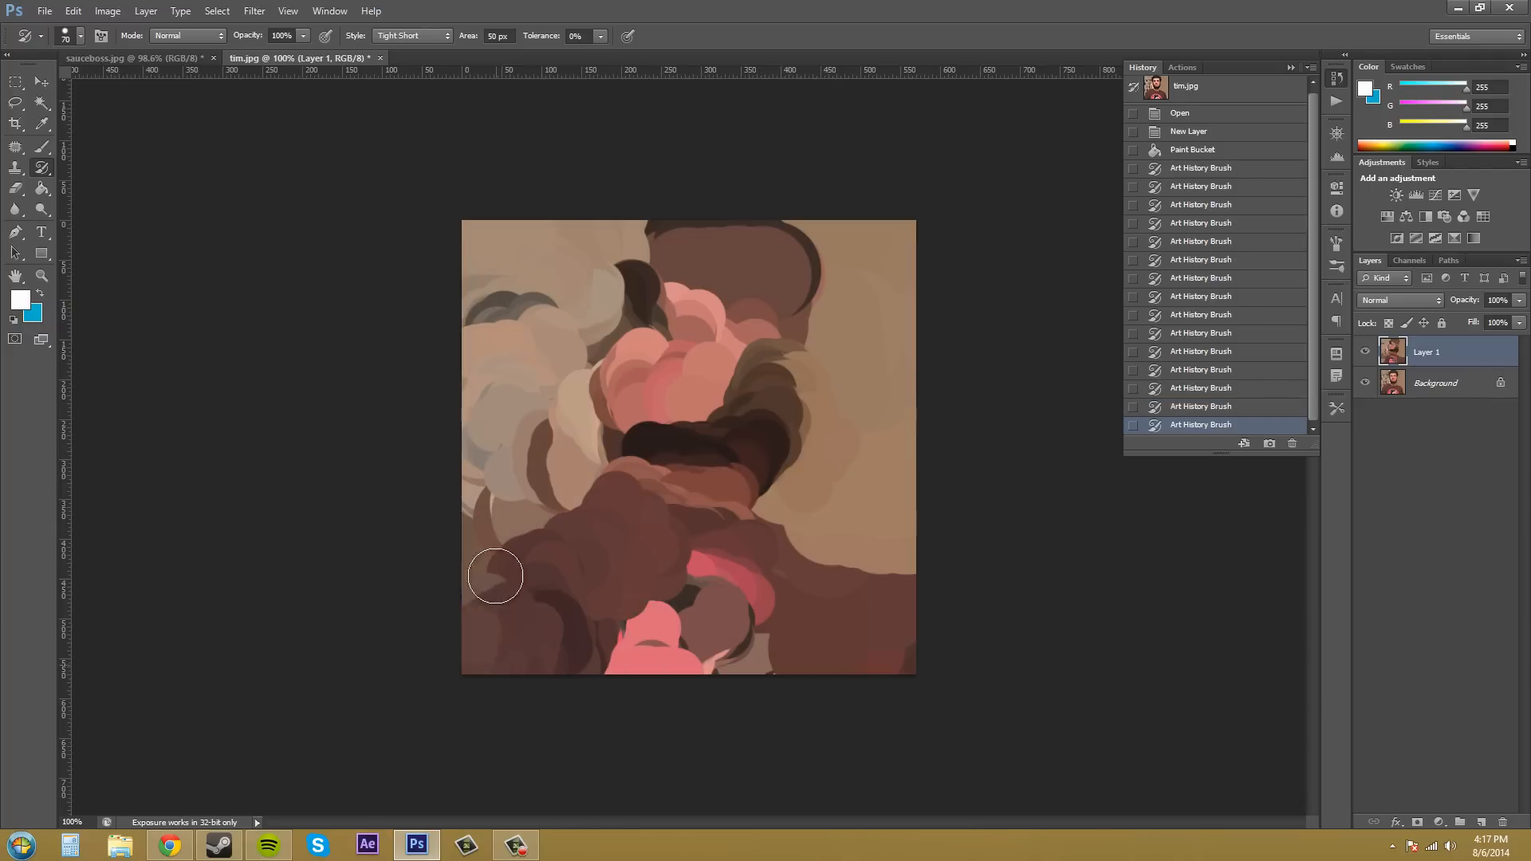
{"action": "left_click_drag", "start_coordinate": [494, 575], "coordinate": [776, 258]}
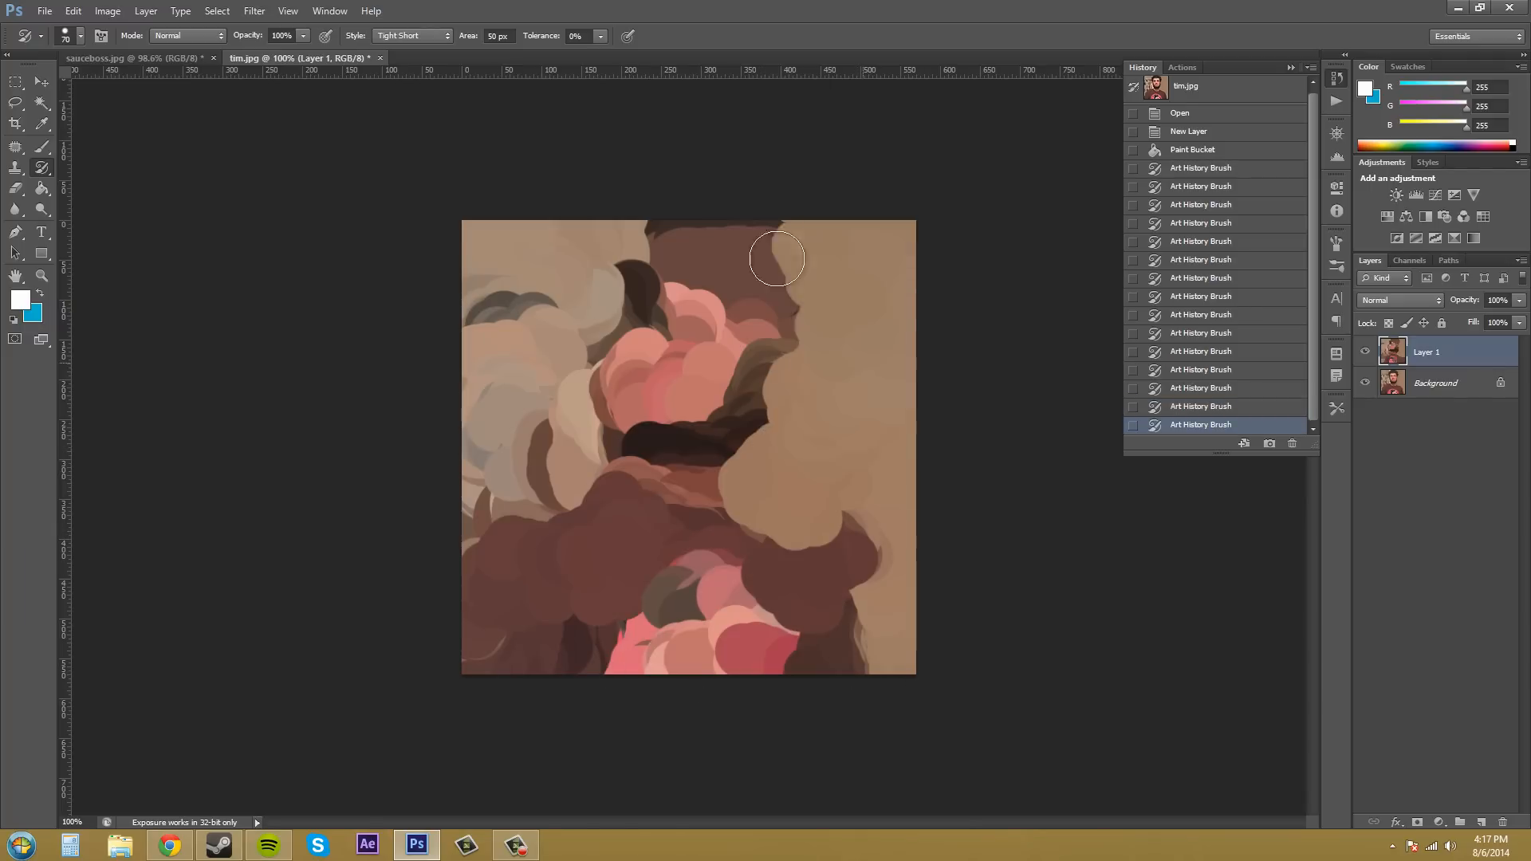
{"action": "left_click_drag", "start_coordinate": [777, 259], "coordinate": [791, 507]}
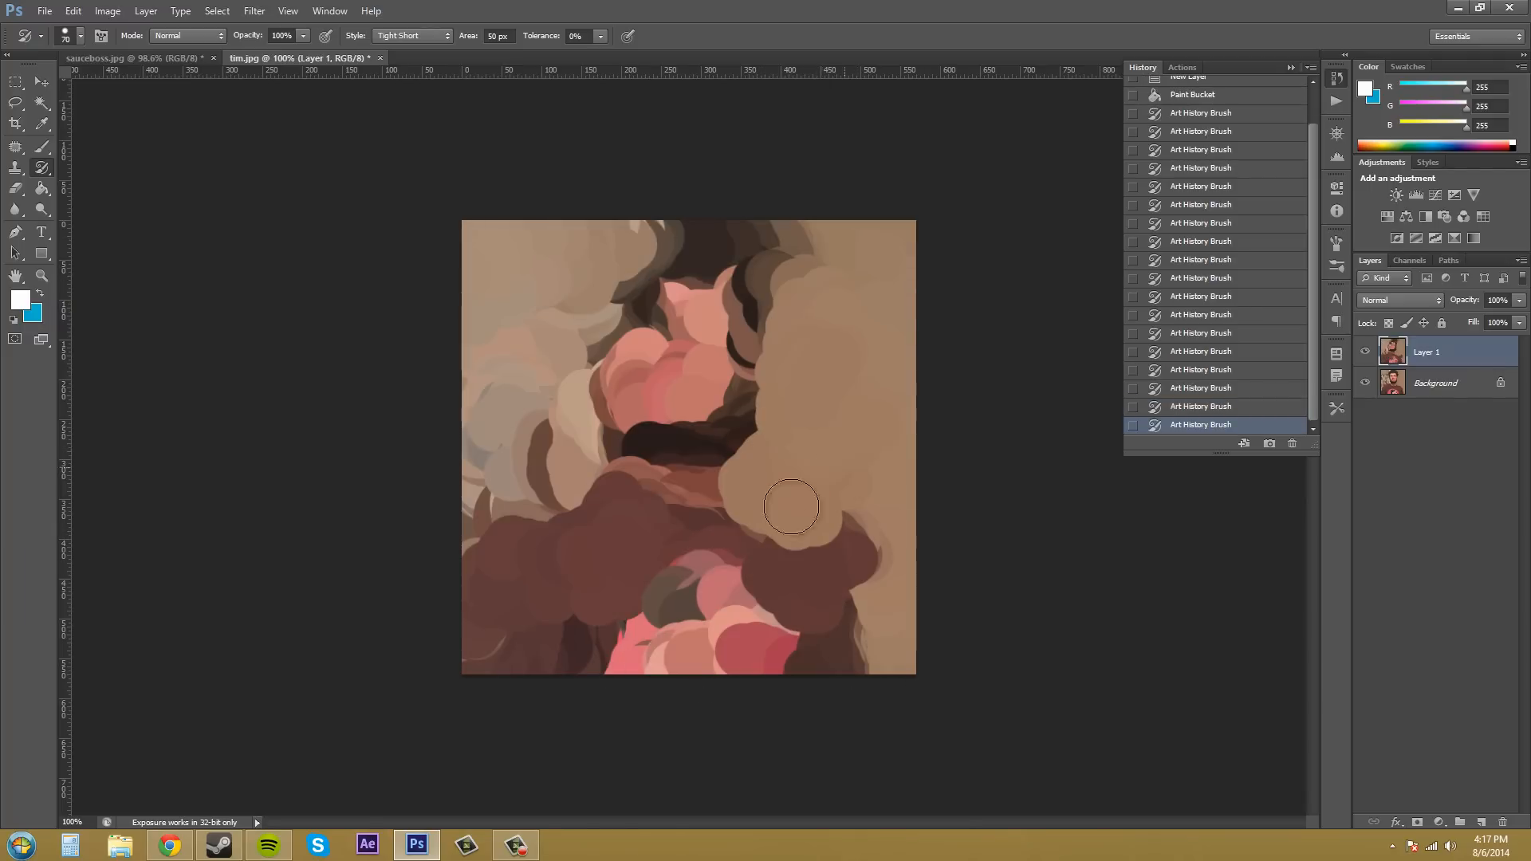
{"action": "left_click_drag", "start_coordinate": [791, 507], "coordinate": [891, 437]}
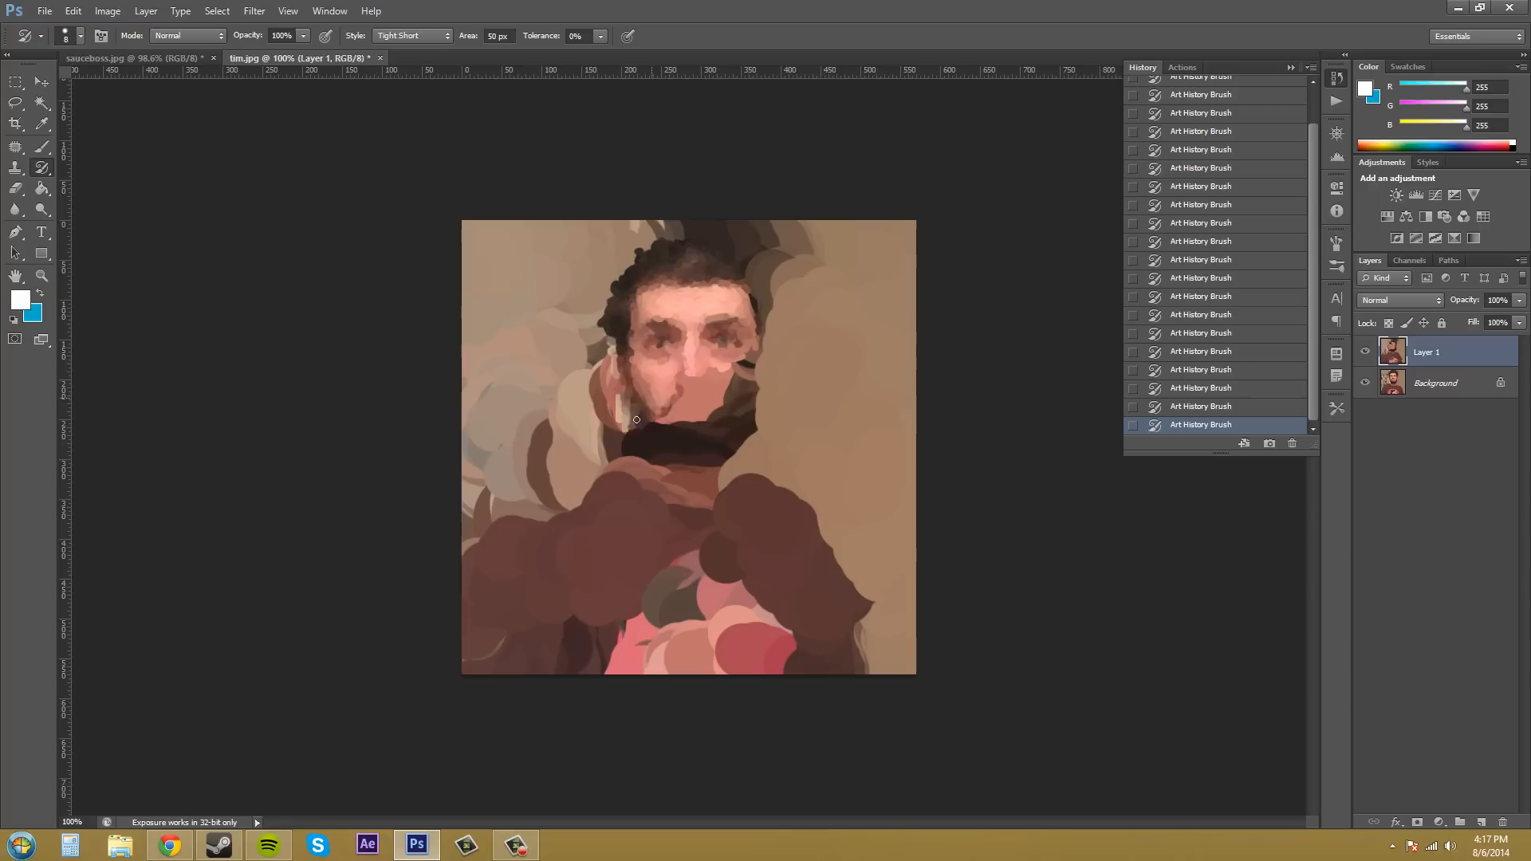
- Repaint the face, curly hair, curtain rod, shirt, phone and shower curtain pattern with smaller detailed strokes
{"action": "left_click_drag", "start_coordinate": [634, 419], "coordinate": [746, 459]}
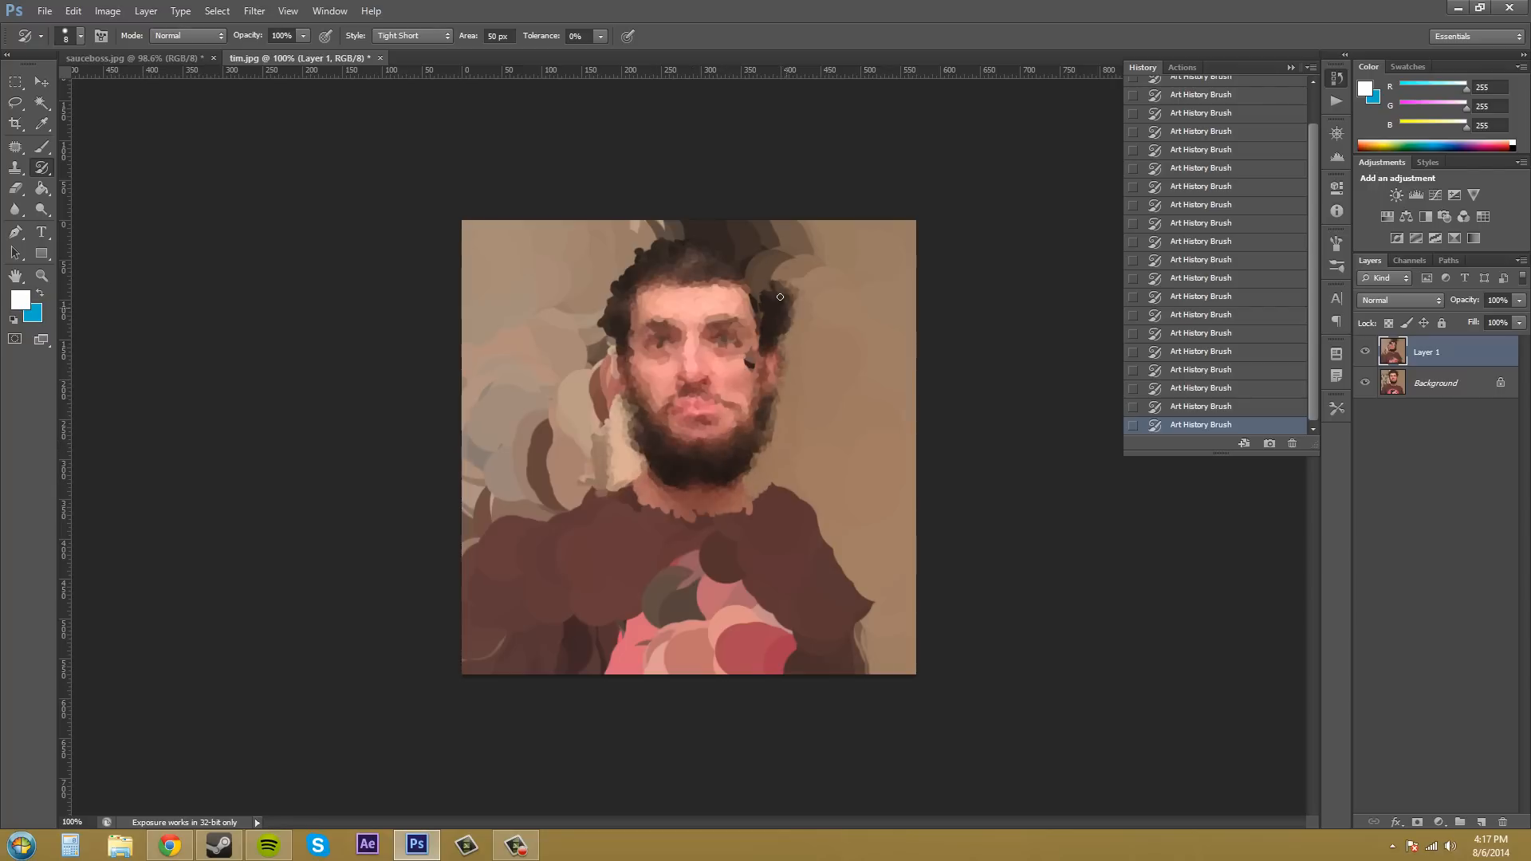
{"action": "left_click_drag", "start_coordinate": [780, 296], "coordinate": [594, 280]}
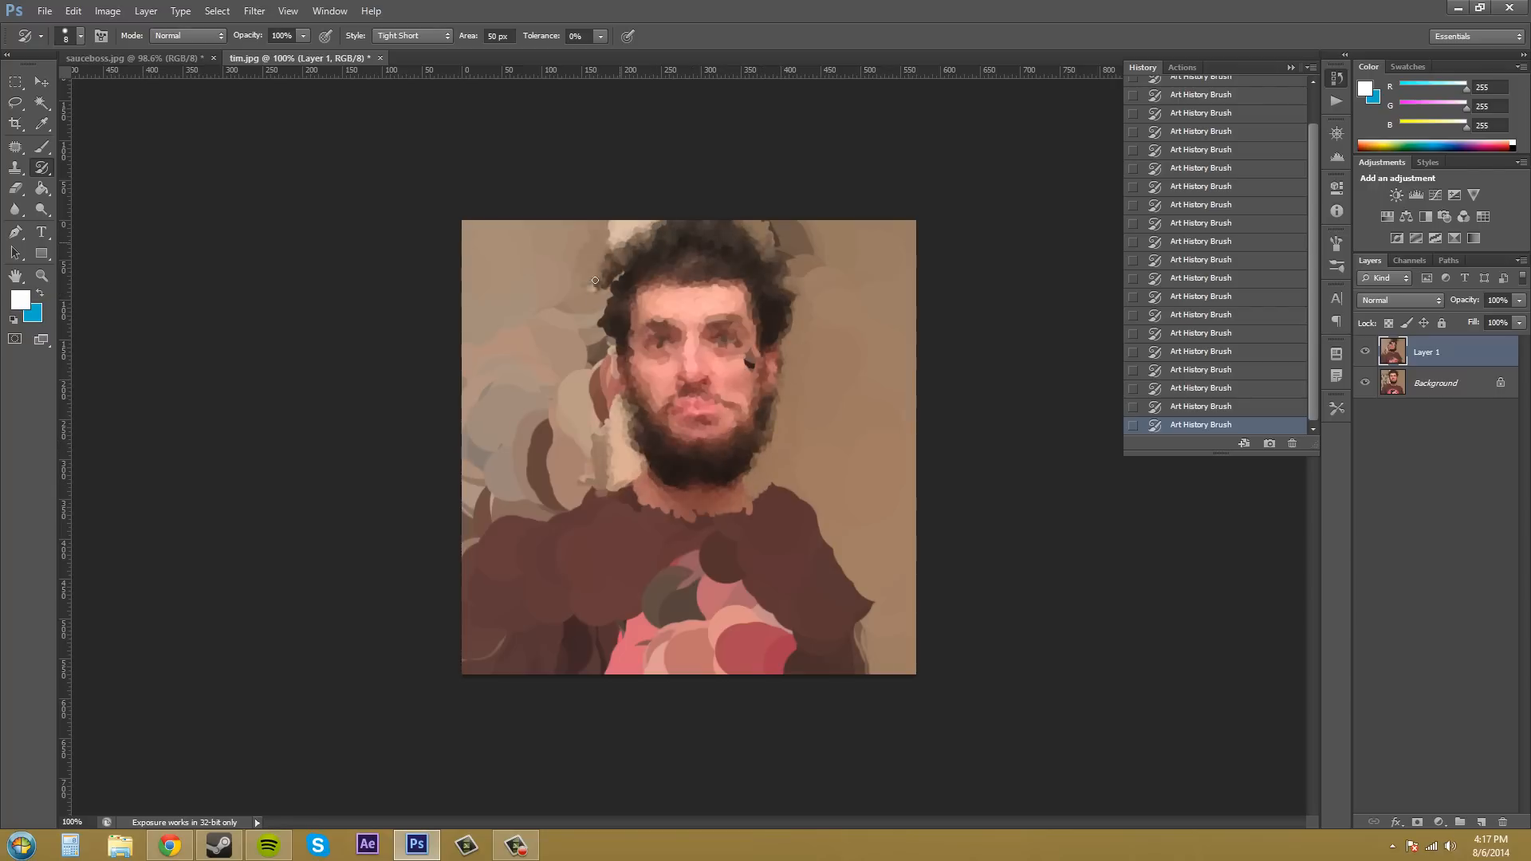
{"action": "left_click_drag", "start_coordinate": [593, 281], "coordinate": [668, 505]}
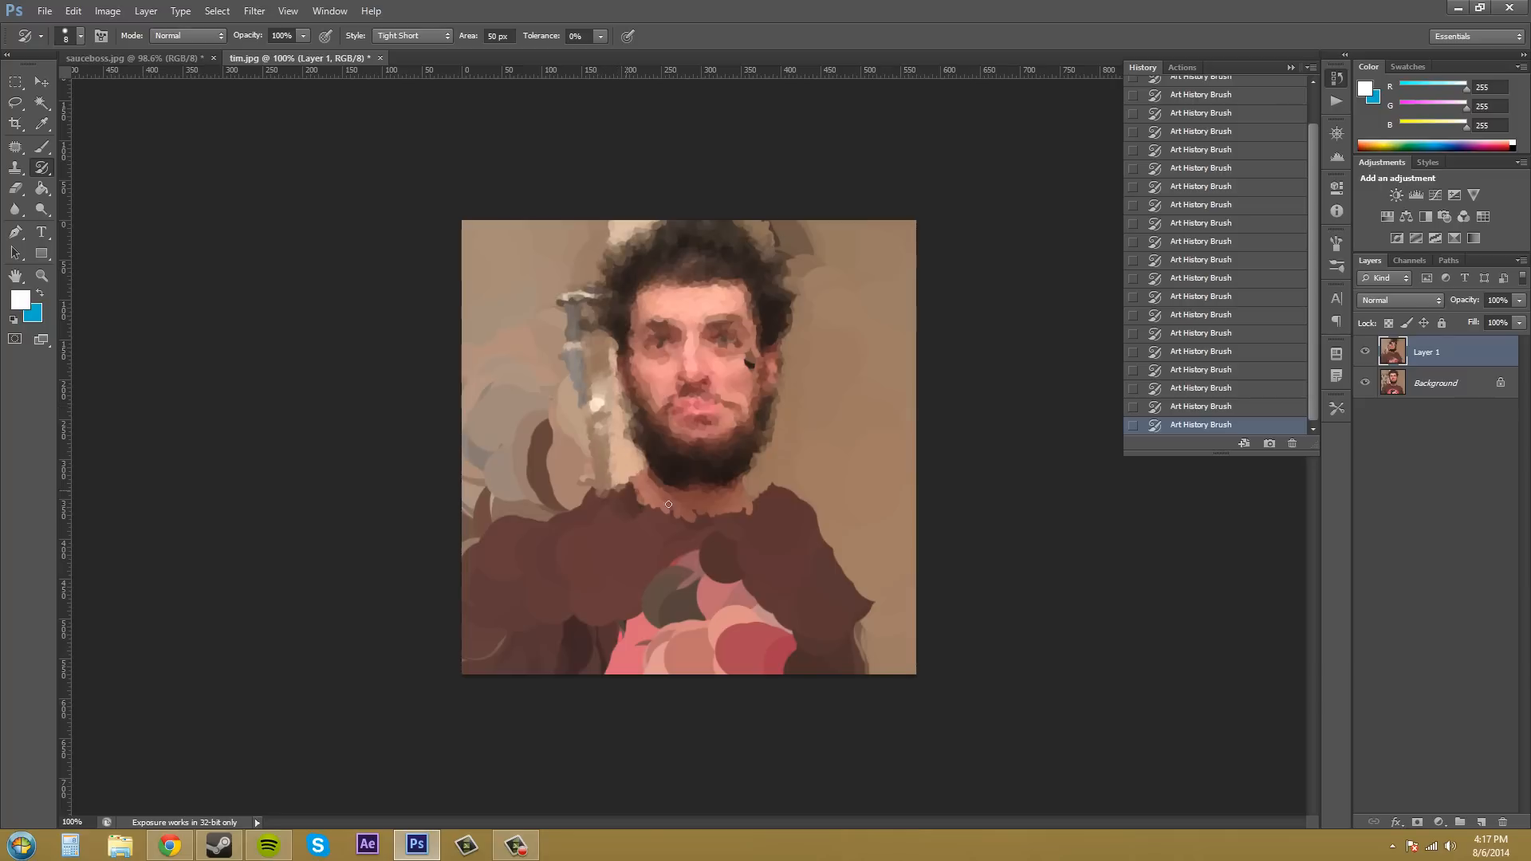
{"action": "left_click_drag", "start_coordinate": [668, 506], "coordinate": [772, 602]}
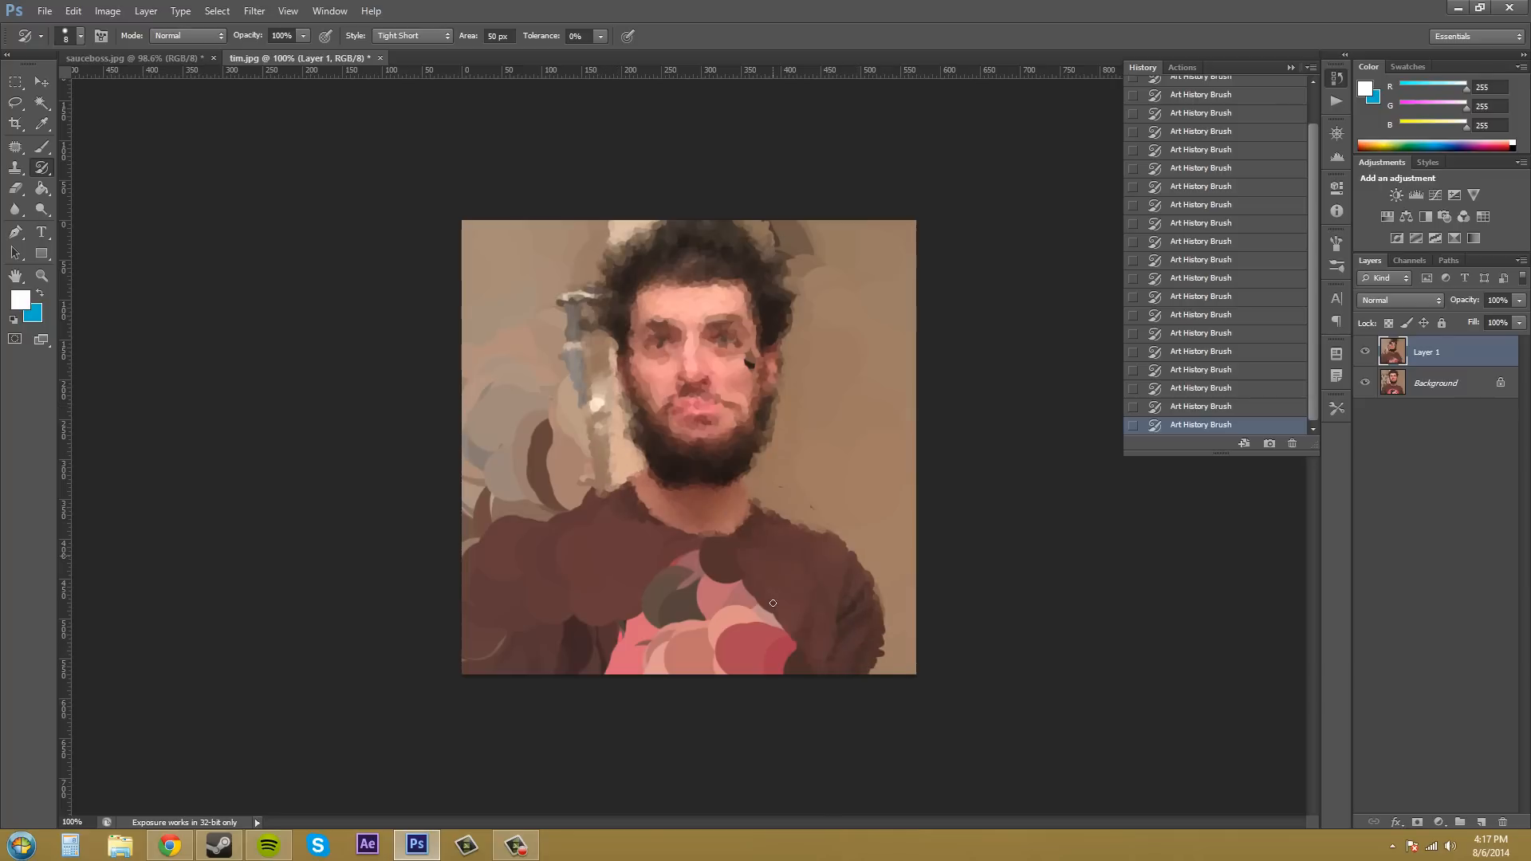
{"action": "left_click_drag", "start_coordinate": [772, 603], "coordinate": [644, 676]}
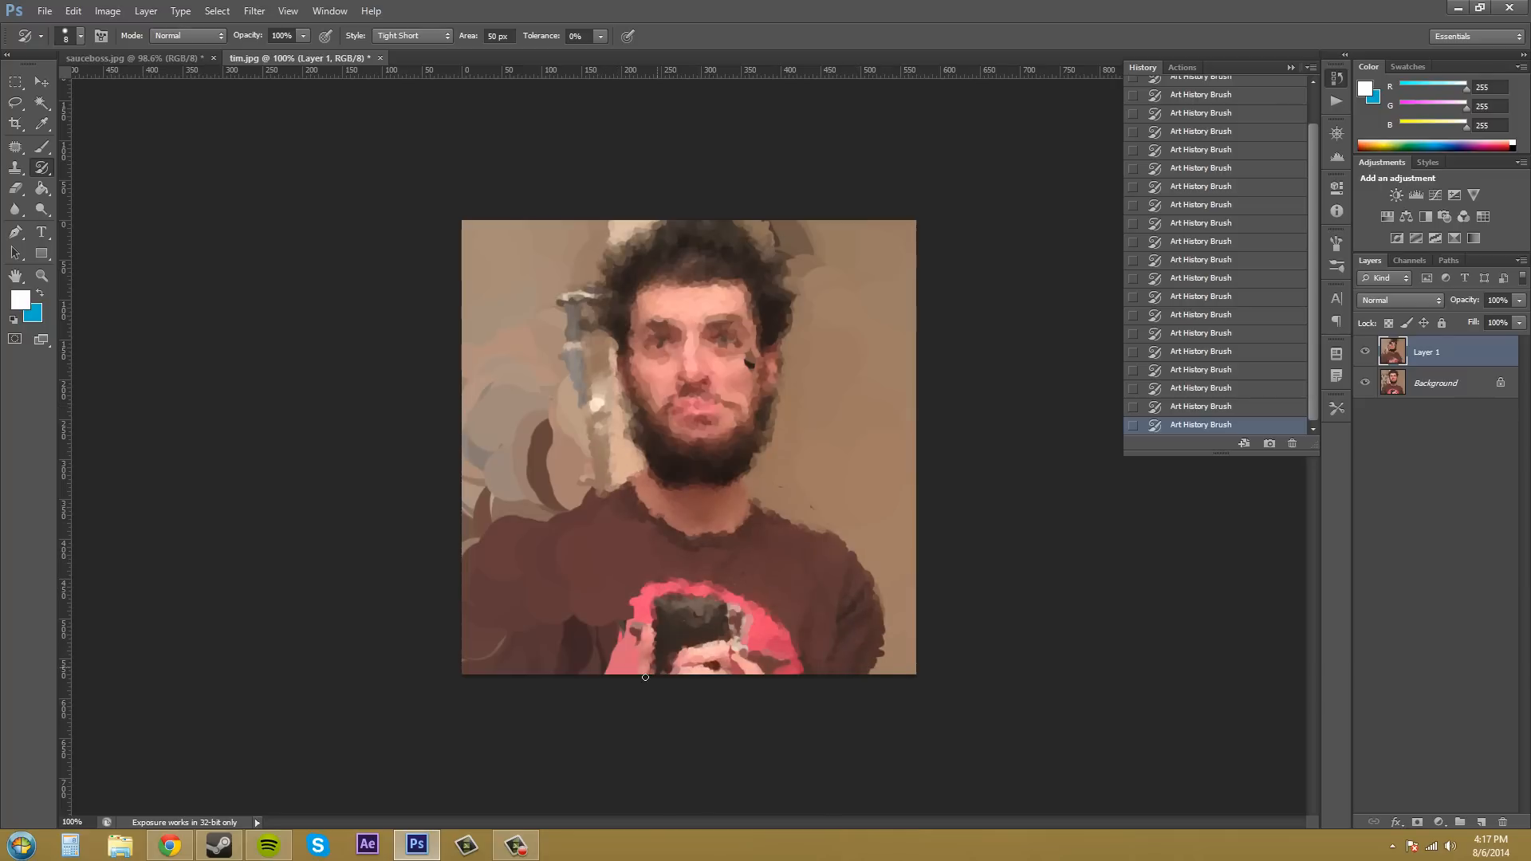
{"action": "left_click_drag", "start_coordinate": [644, 676], "coordinate": [580, 529]}
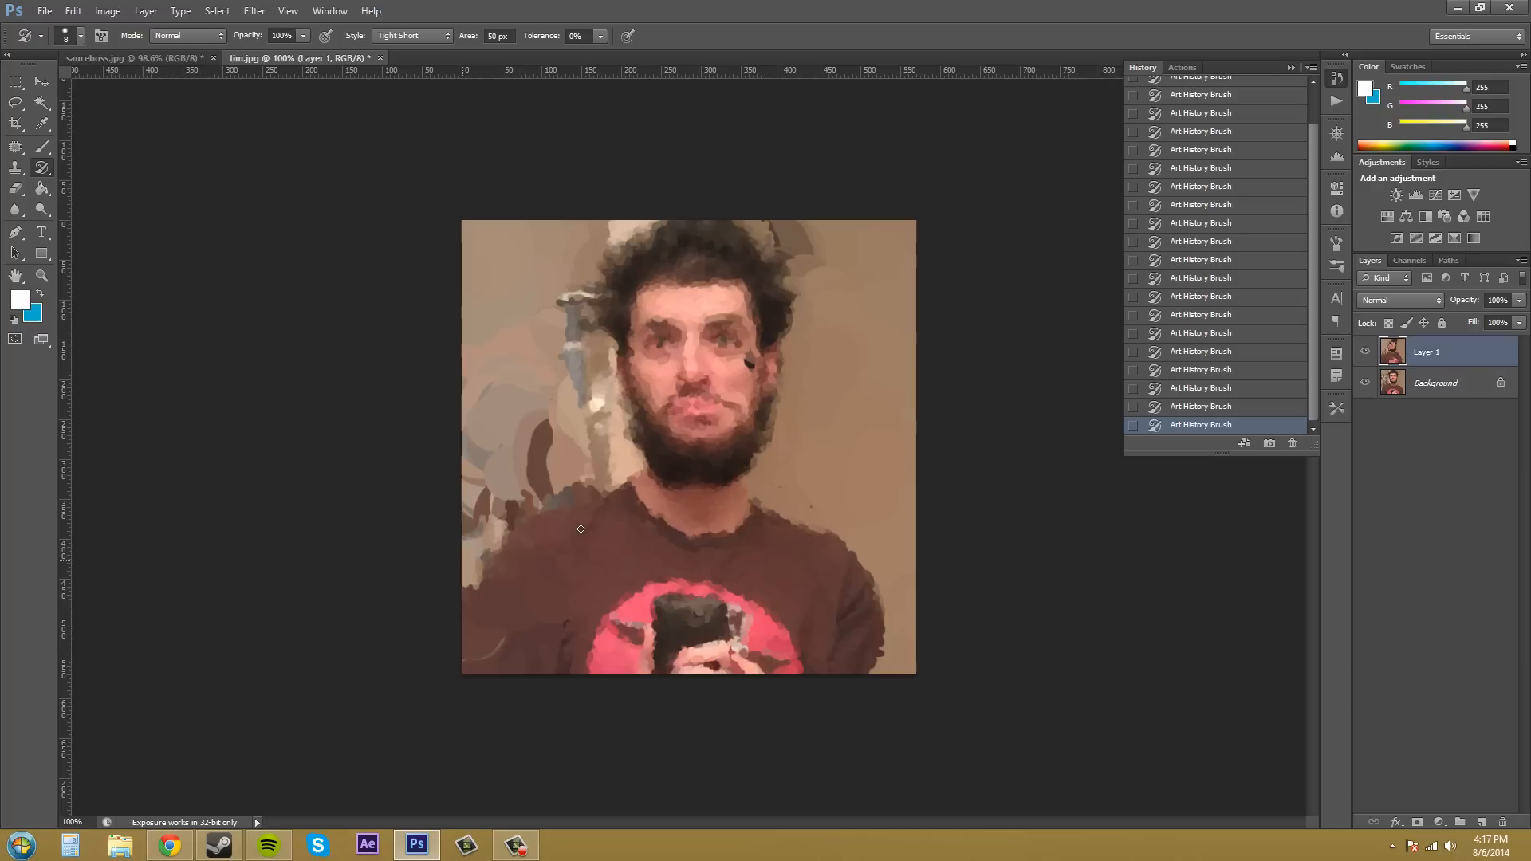
{"action": "left_click_drag", "start_coordinate": [580, 528], "coordinate": [579, 657]}
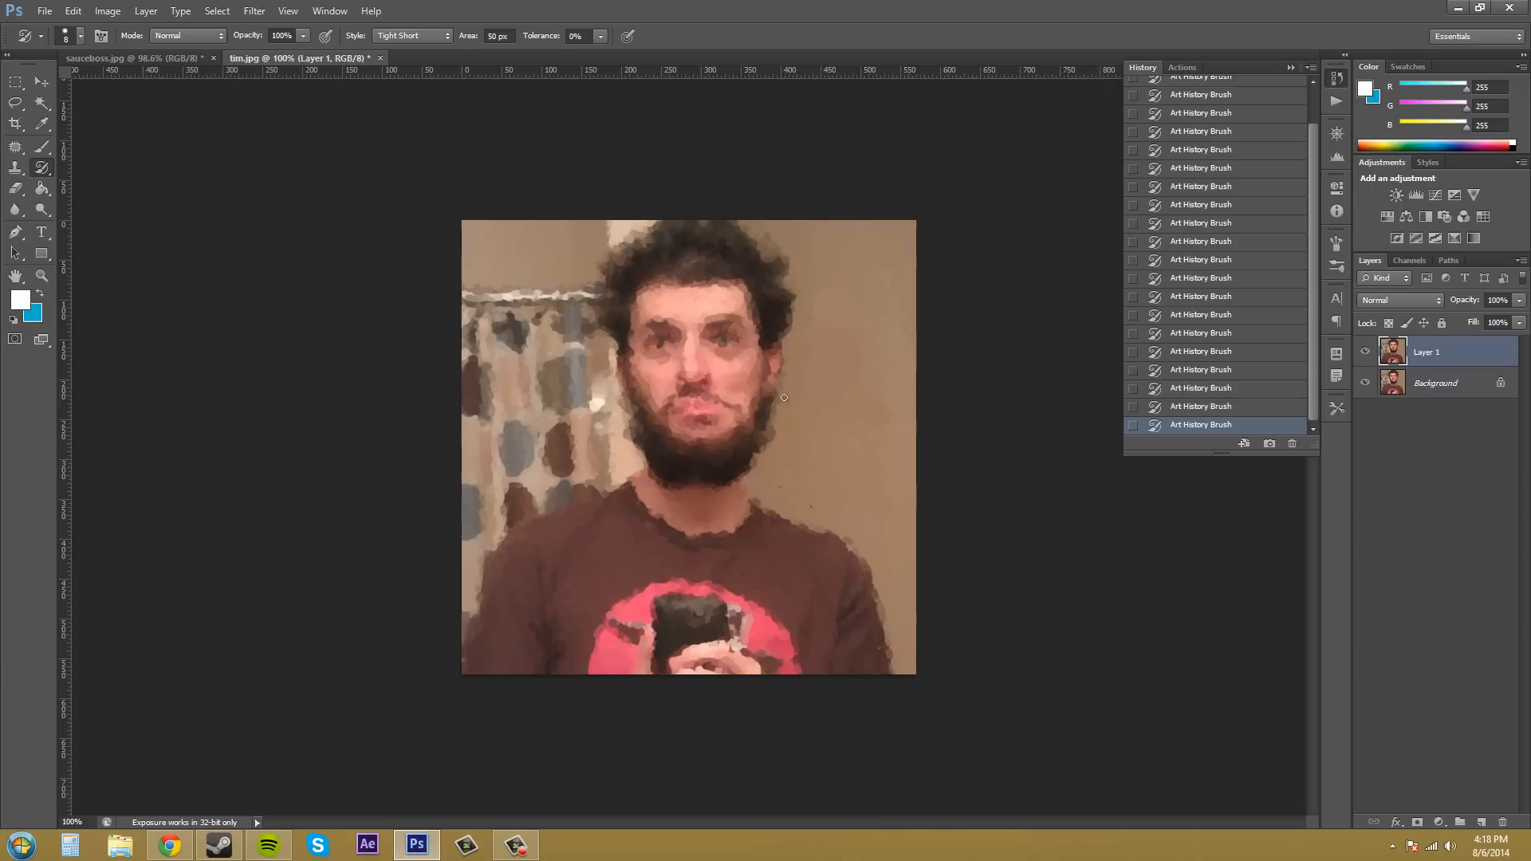
{"action": "mouse_move", "coordinate": [782, 368]}
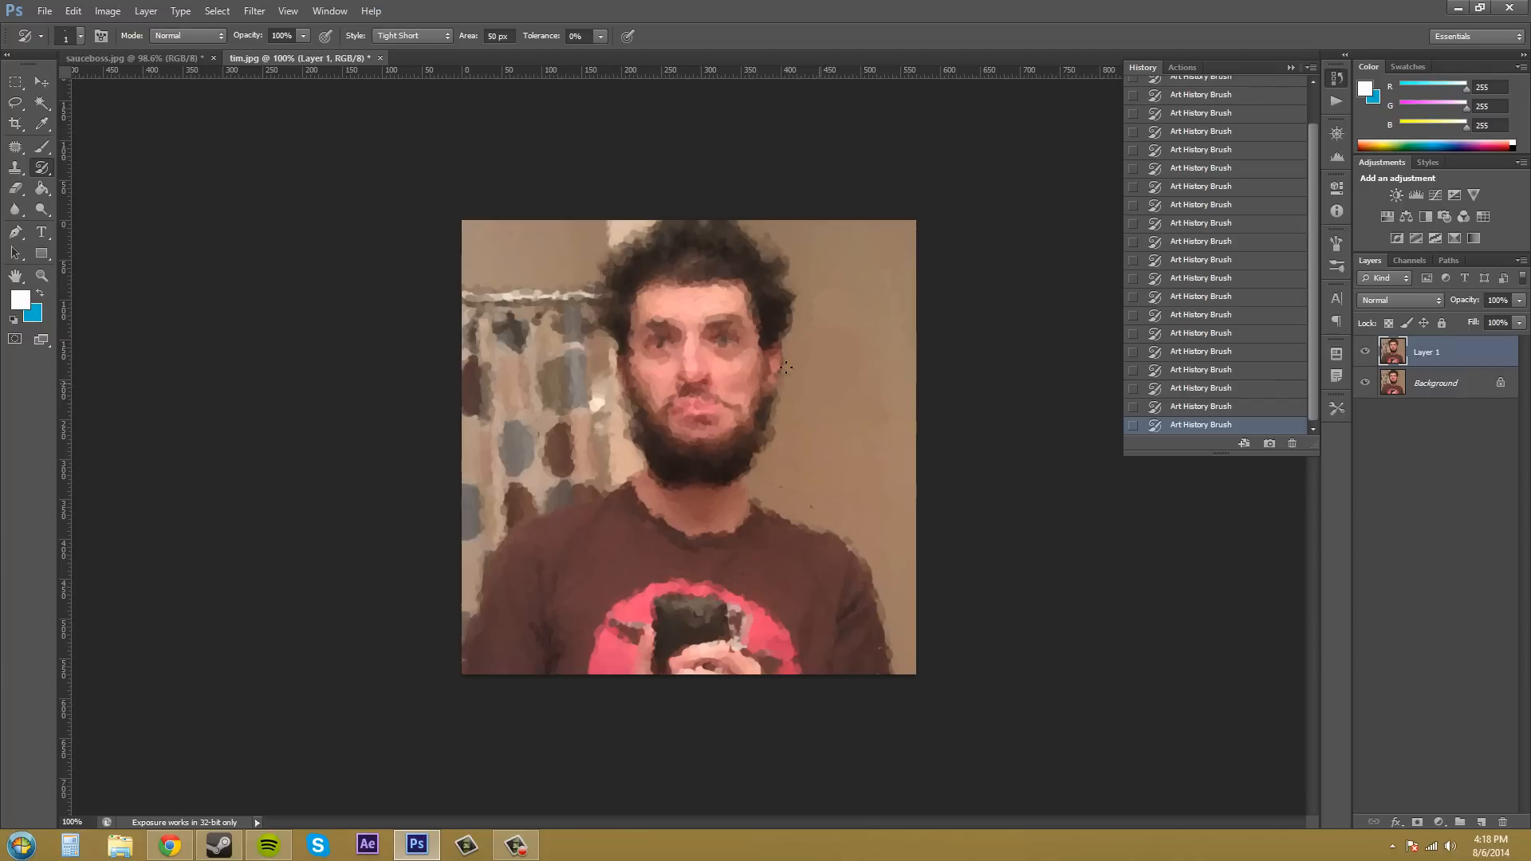
{"action": "mouse_move", "coordinate": [623, 181]}
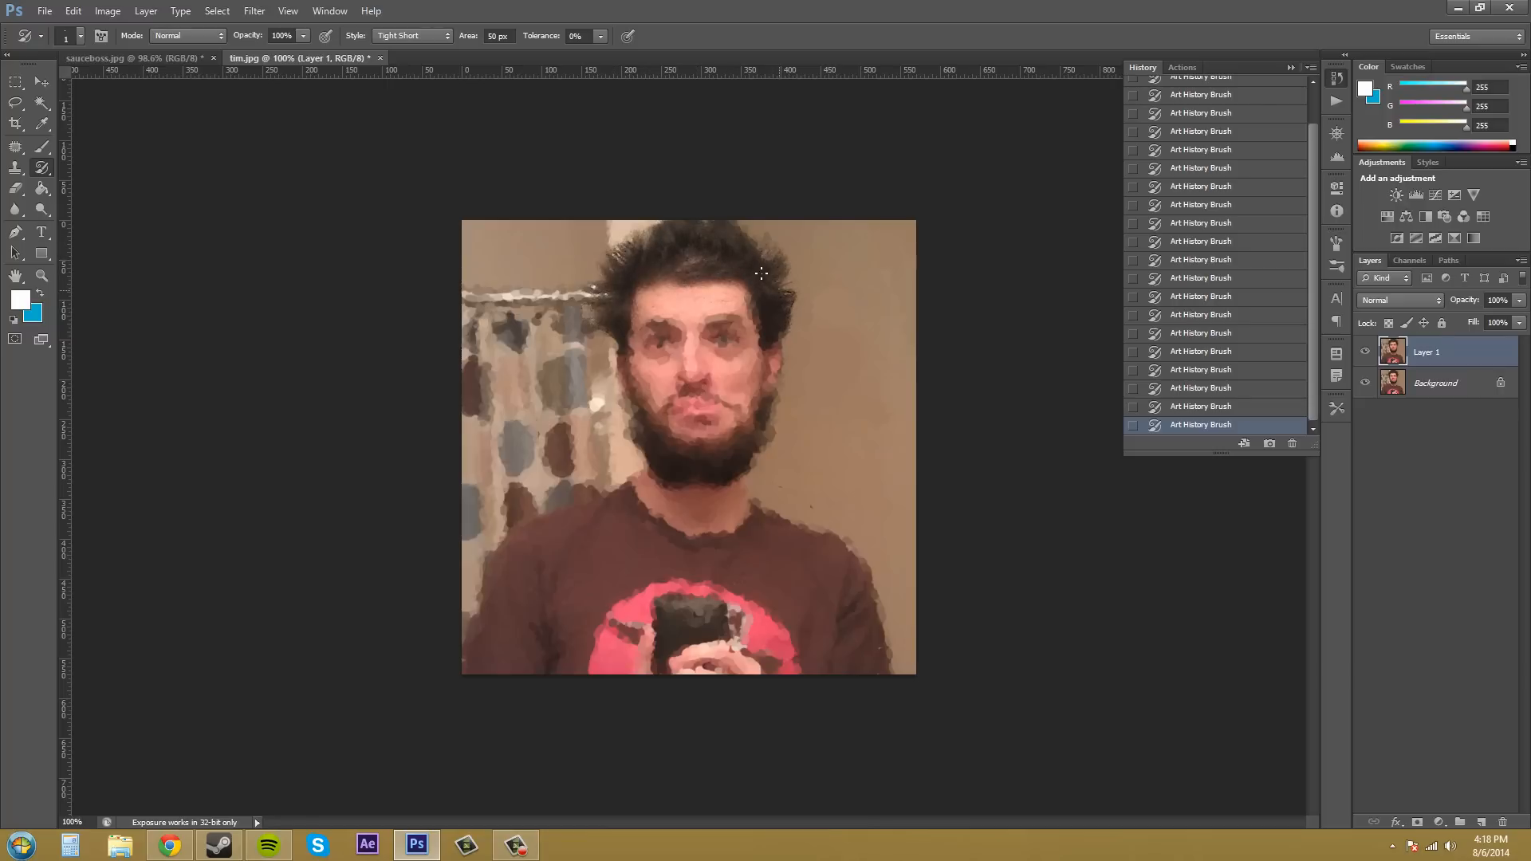
- Sharpen the top of the hair and the eyes and facial features with tiny strokes
{"action": "left_click_drag", "start_coordinate": [763, 273], "coordinate": [673, 322]}
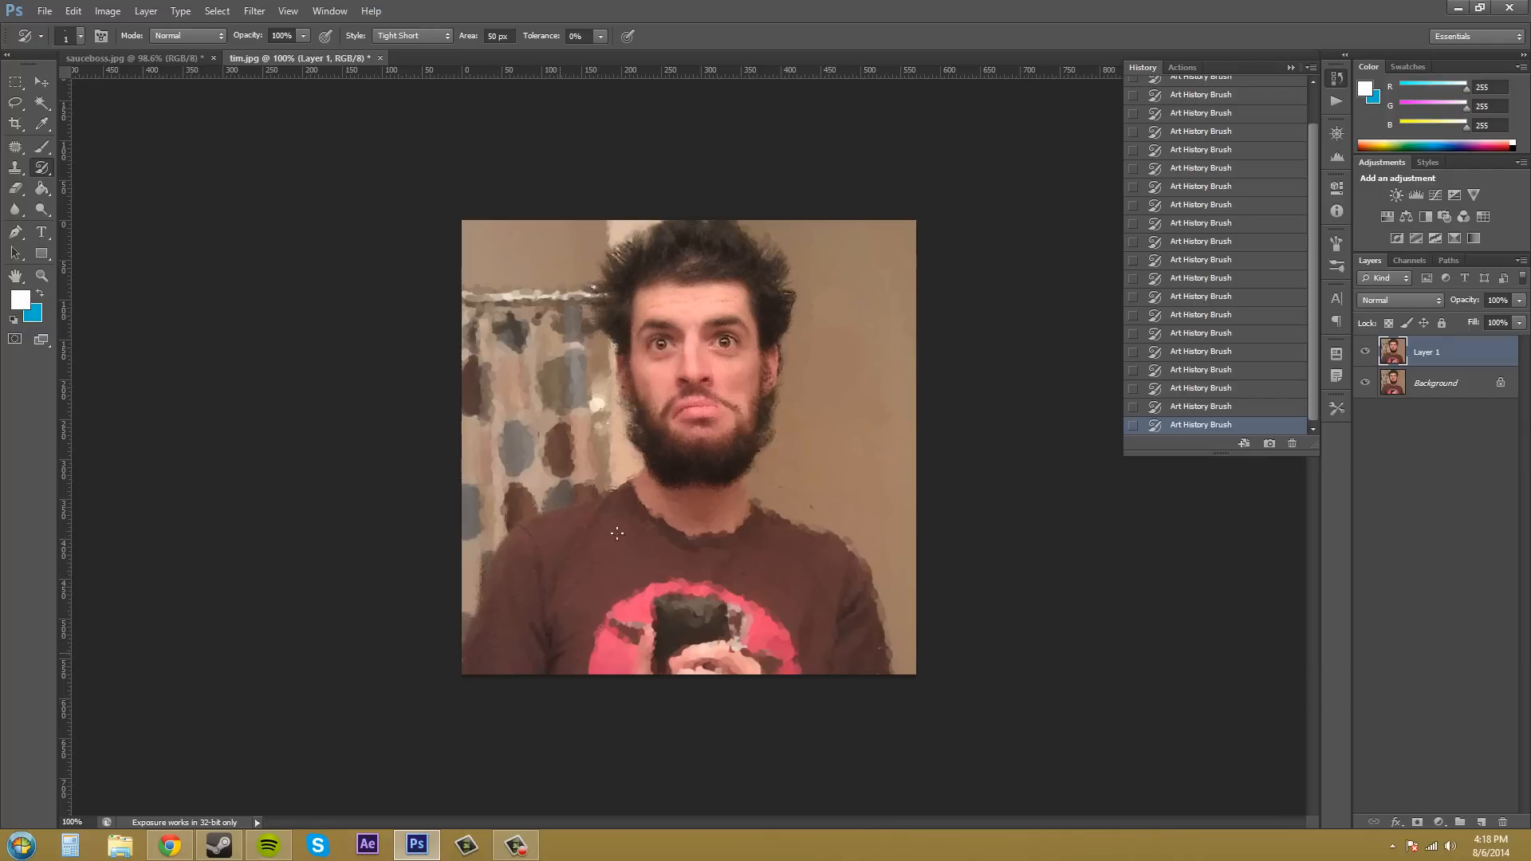
{"action": "left_click_drag", "start_coordinate": [617, 534], "coordinate": [659, 669]}
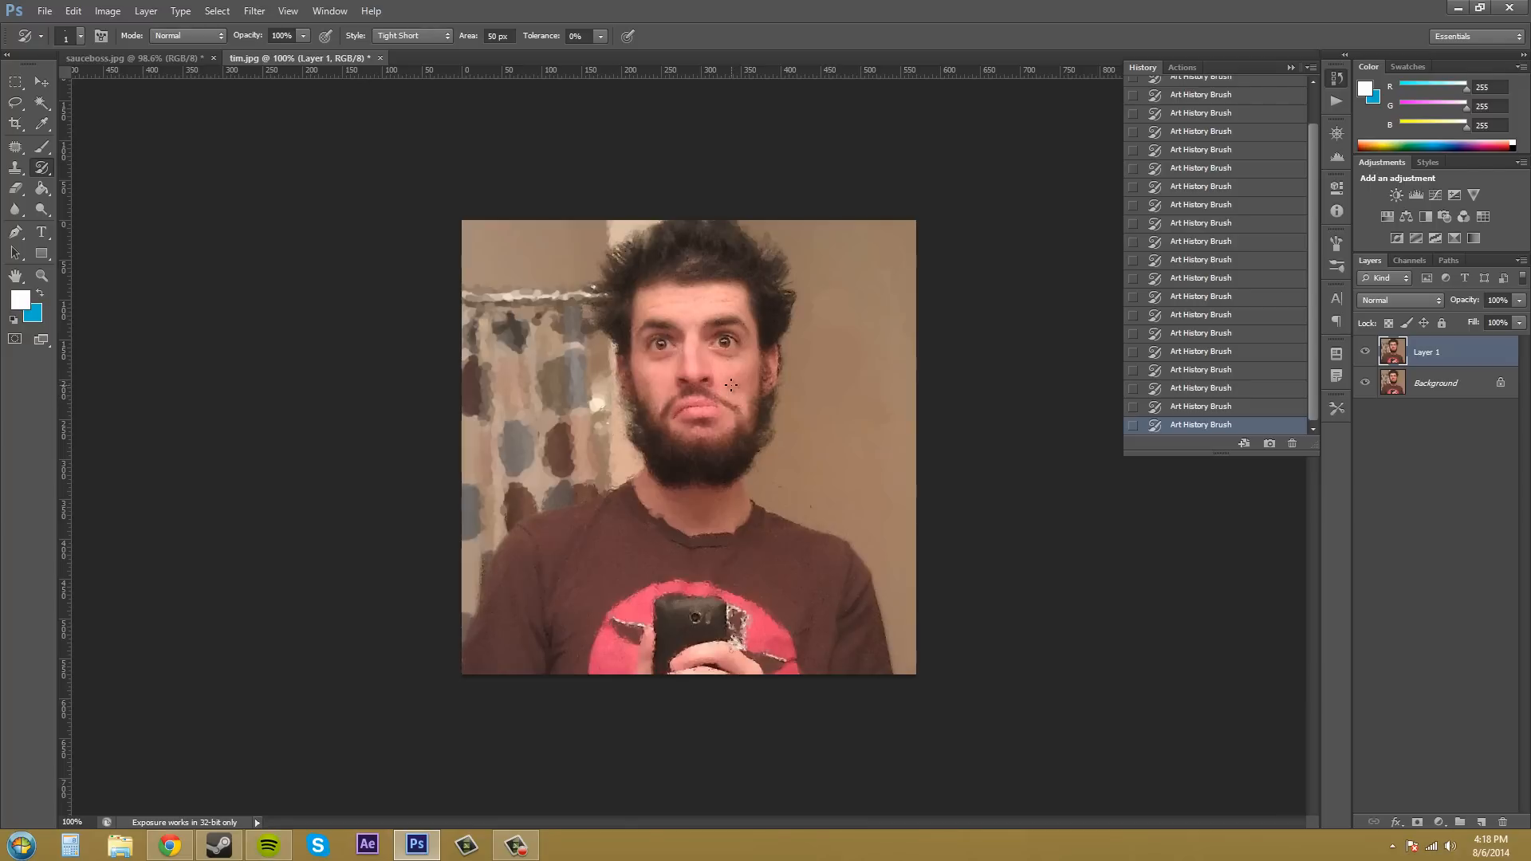
{"action": "mouse_move", "coordinate": [668, 525]}
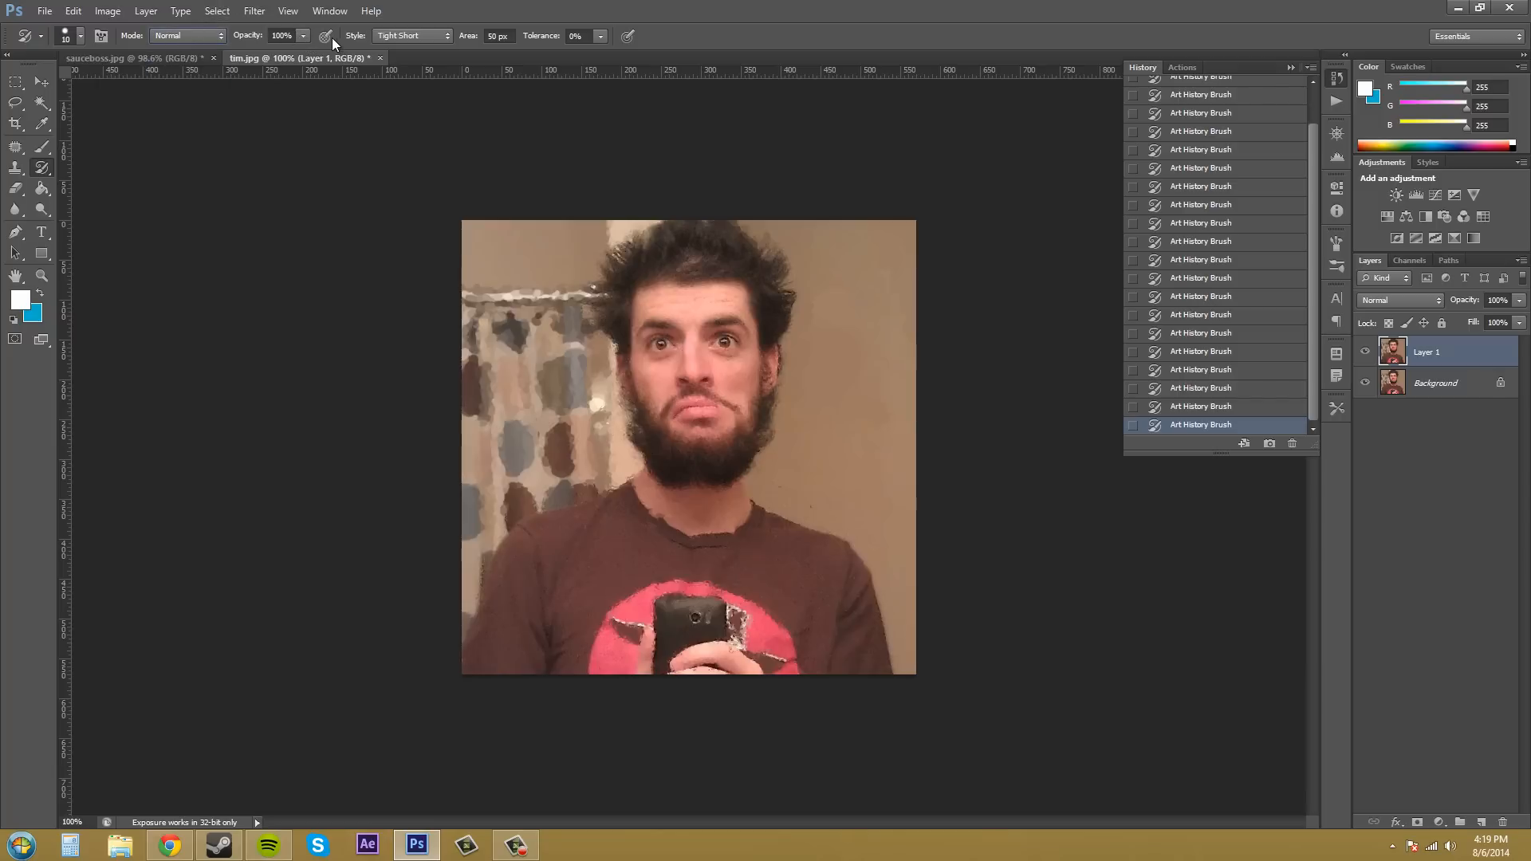
{"action": "mouse_move", "coordinate": [325, 37]}
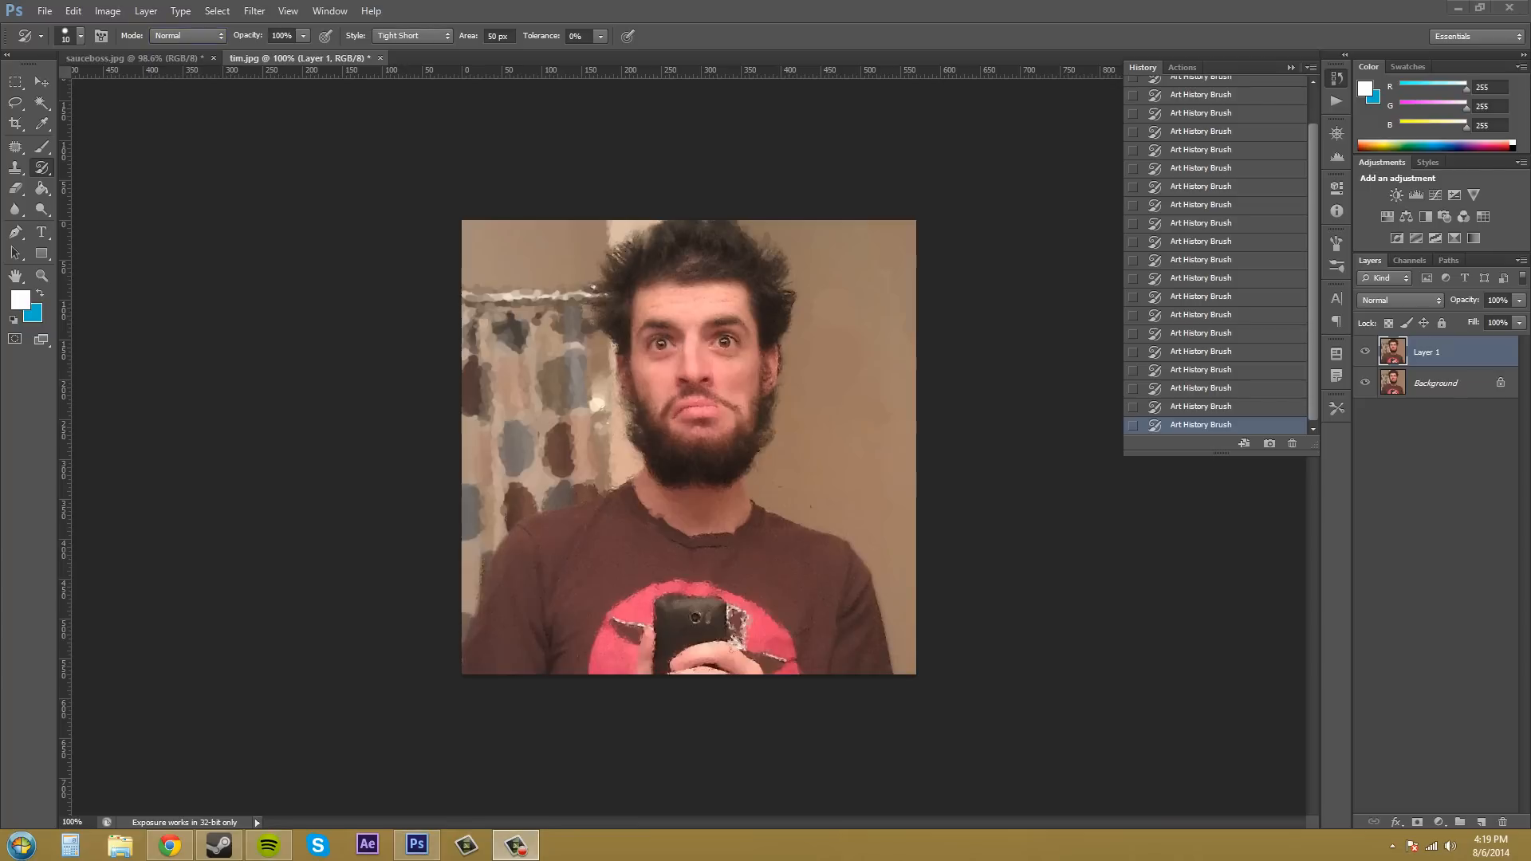
{"action": "mouse_move", "coordinate": [631, 306]}
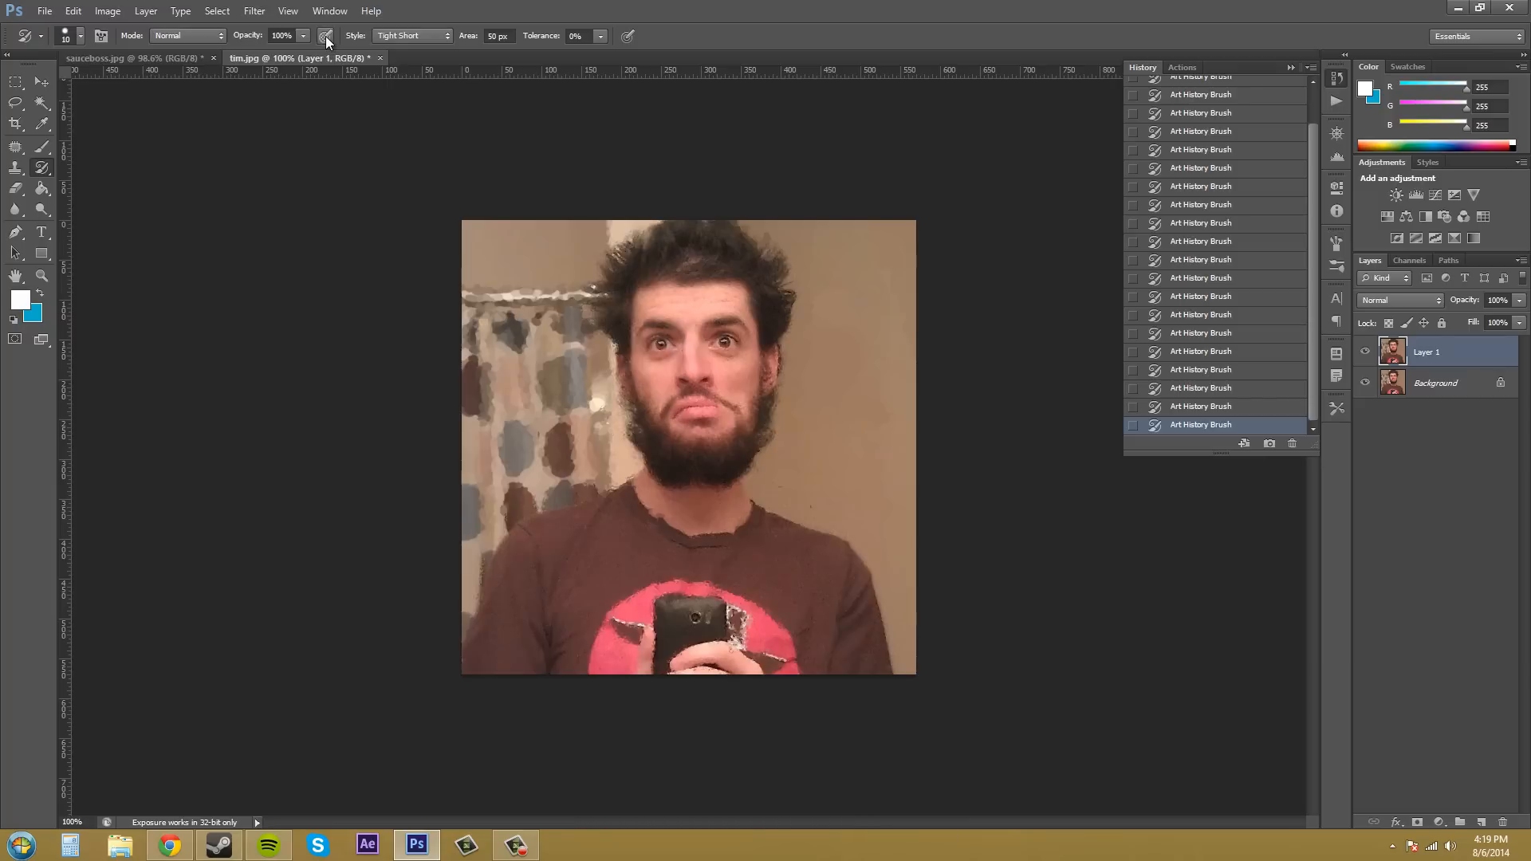
{"action": "mouse_move", "coordinate": [326, 37]}
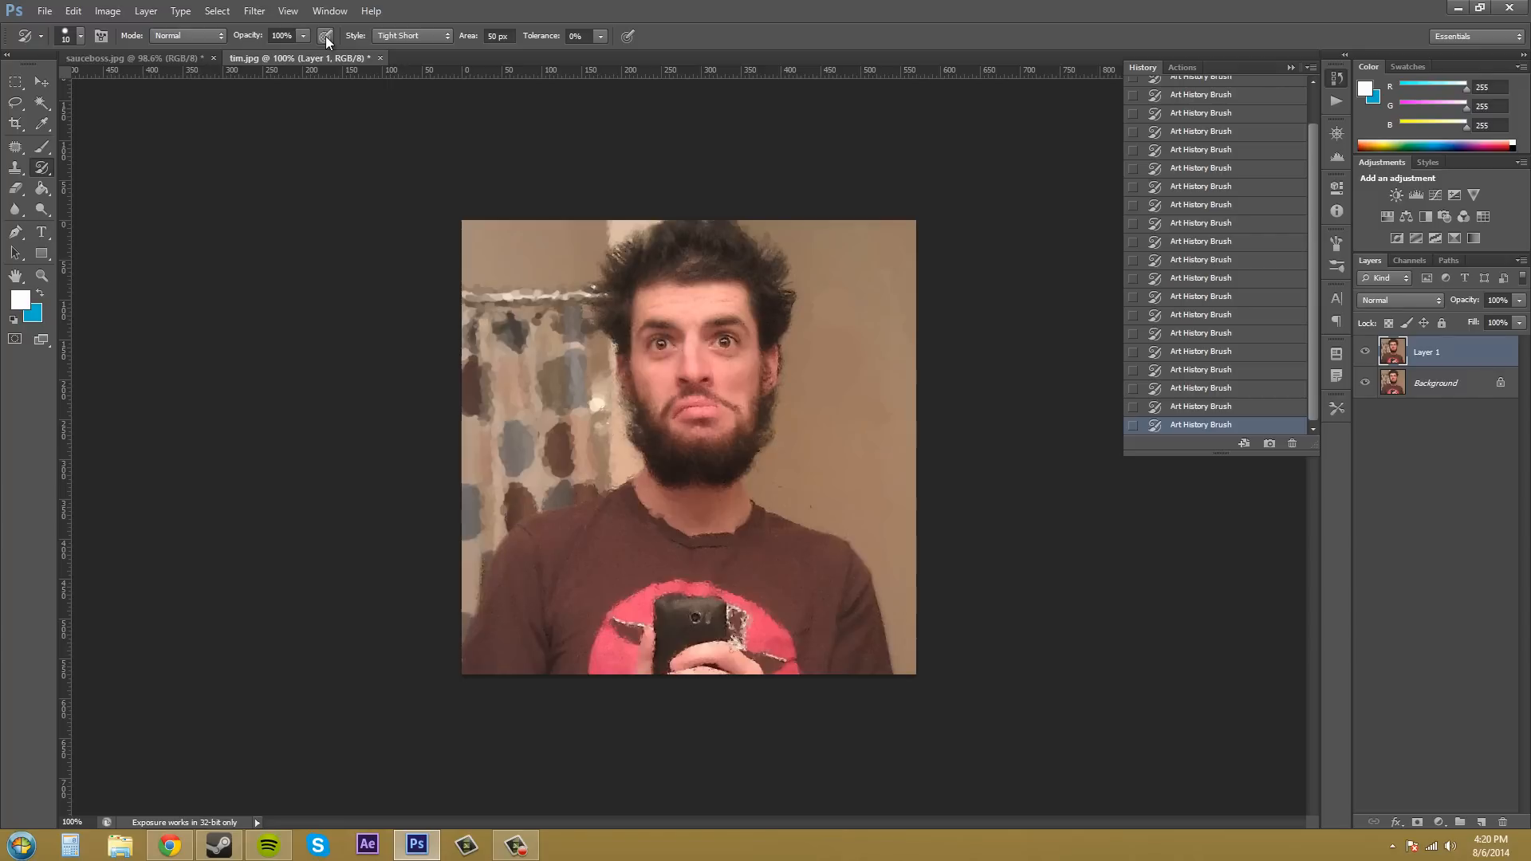
{"action": "mouse_move", "coordinate": [399, 41]}
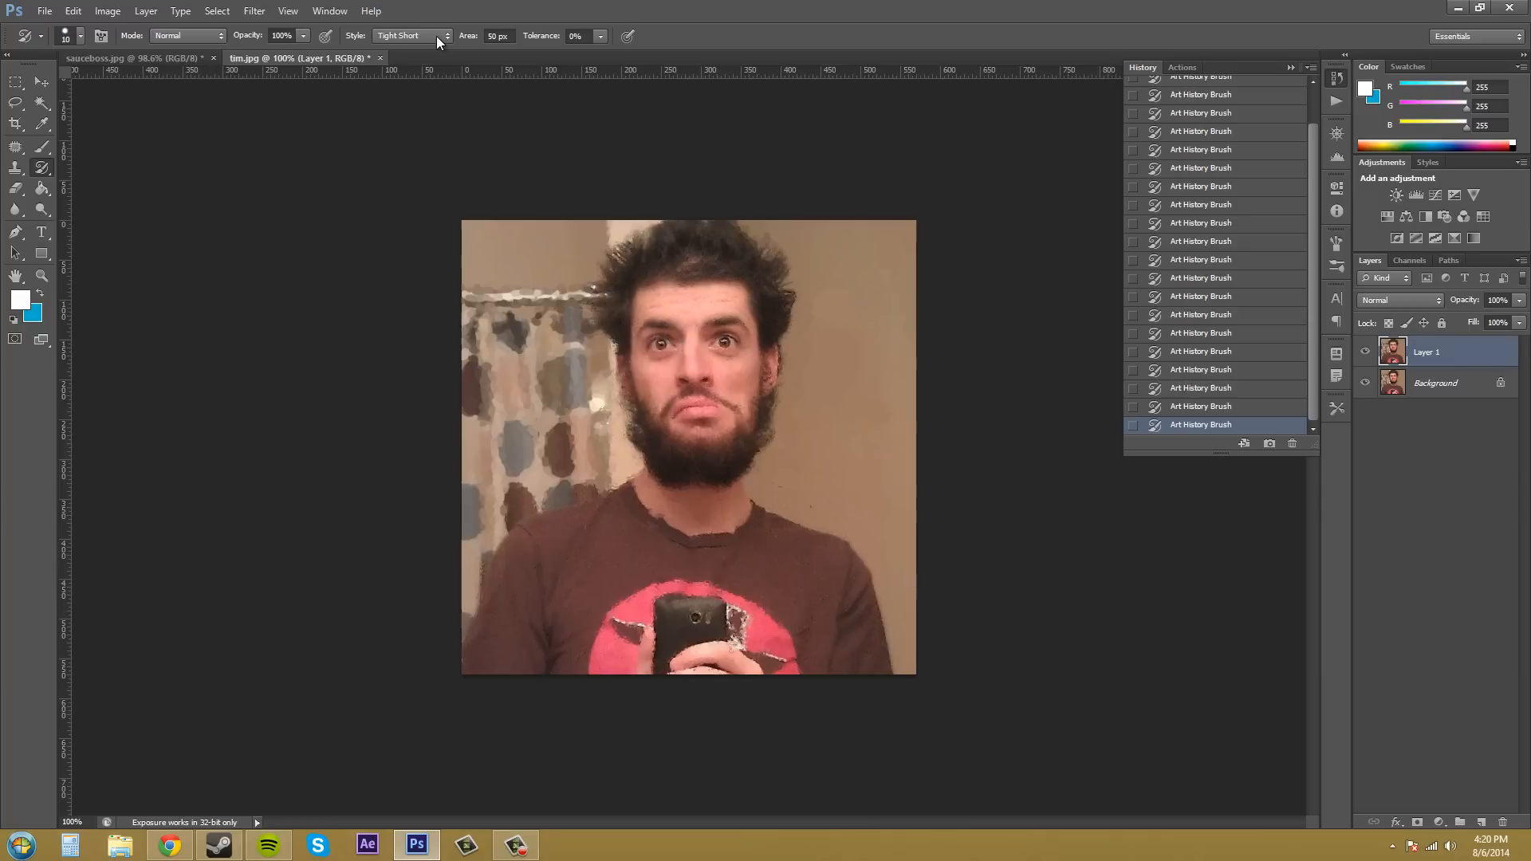
- Switch the Art History Brush Style to Loose Curl and cover the face and lower portrait in abstract curling strokes
{"action": "left_click", "coordinate": [412, 35]}
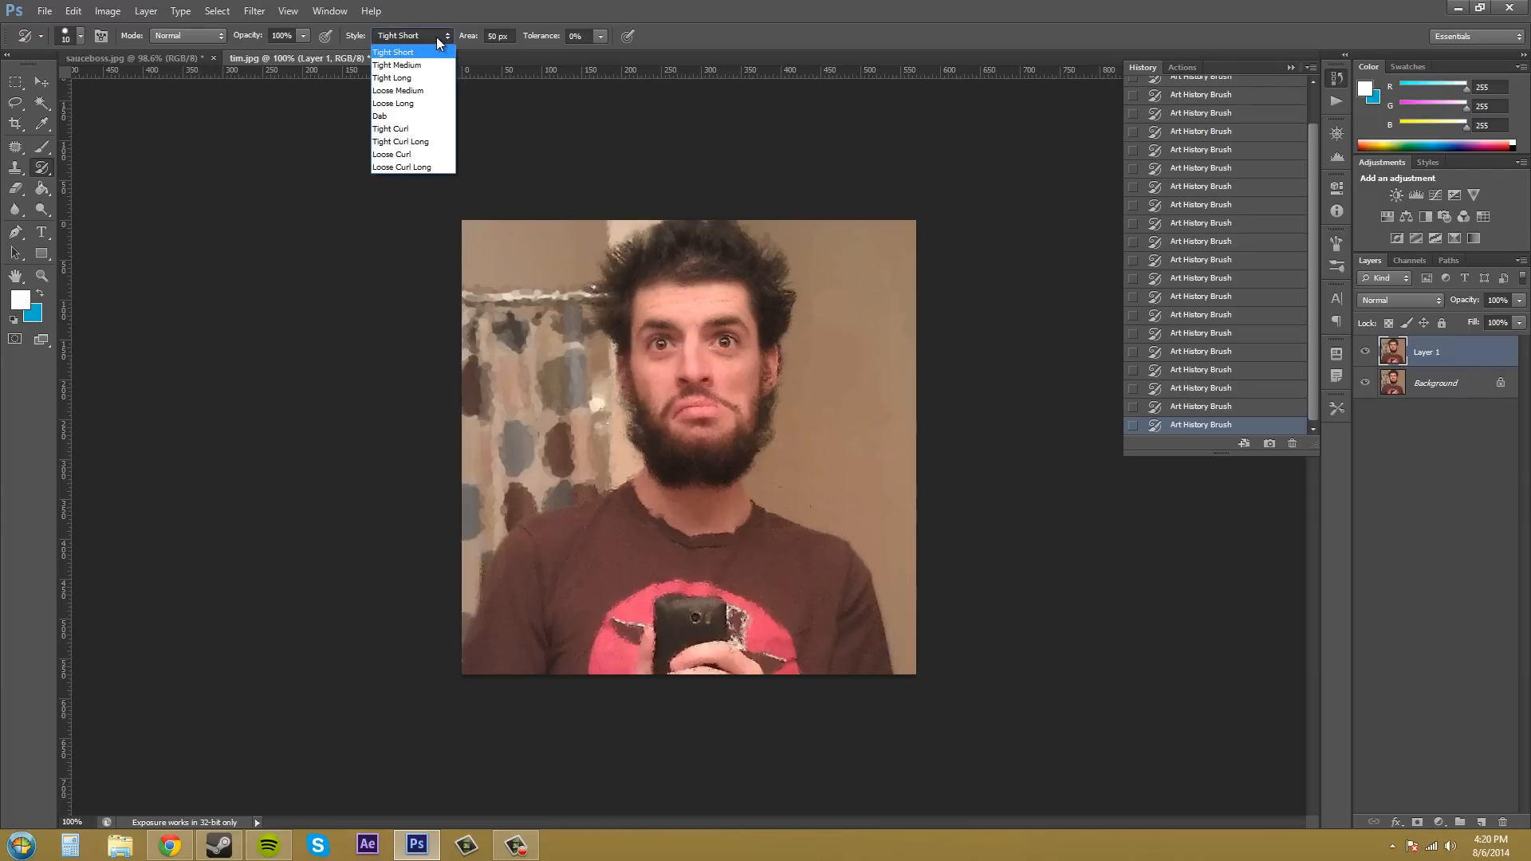
{"action": "mouse_move", "coordinate": [397, 89]}
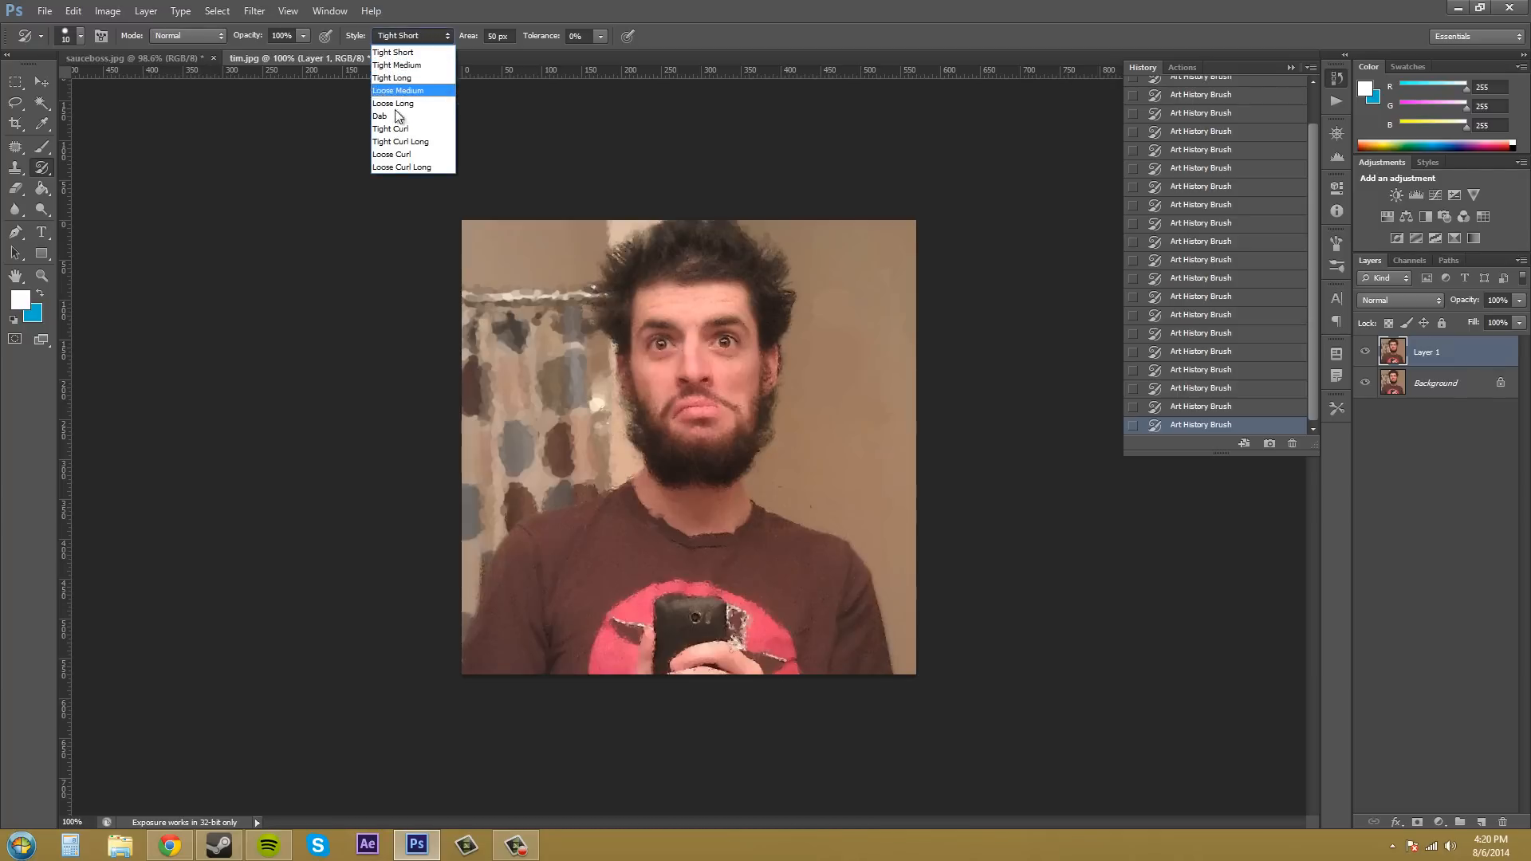
{"action": "left_click", "coordinate": [390, 154]}
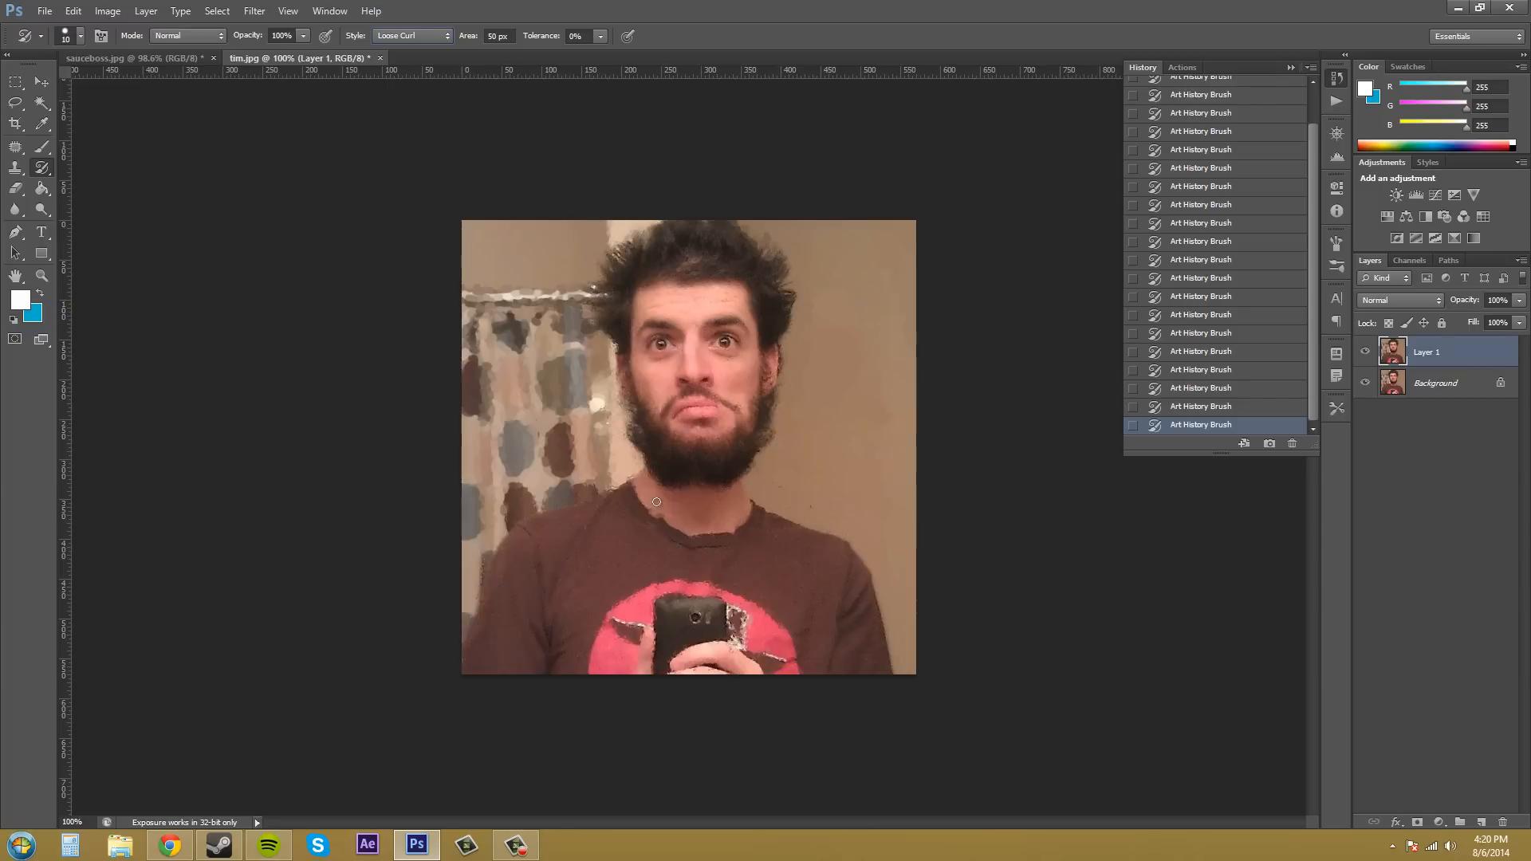
{"action": "left_click_drag", "start_coordinate": [655, 502], "coordinate": [726, 453]}
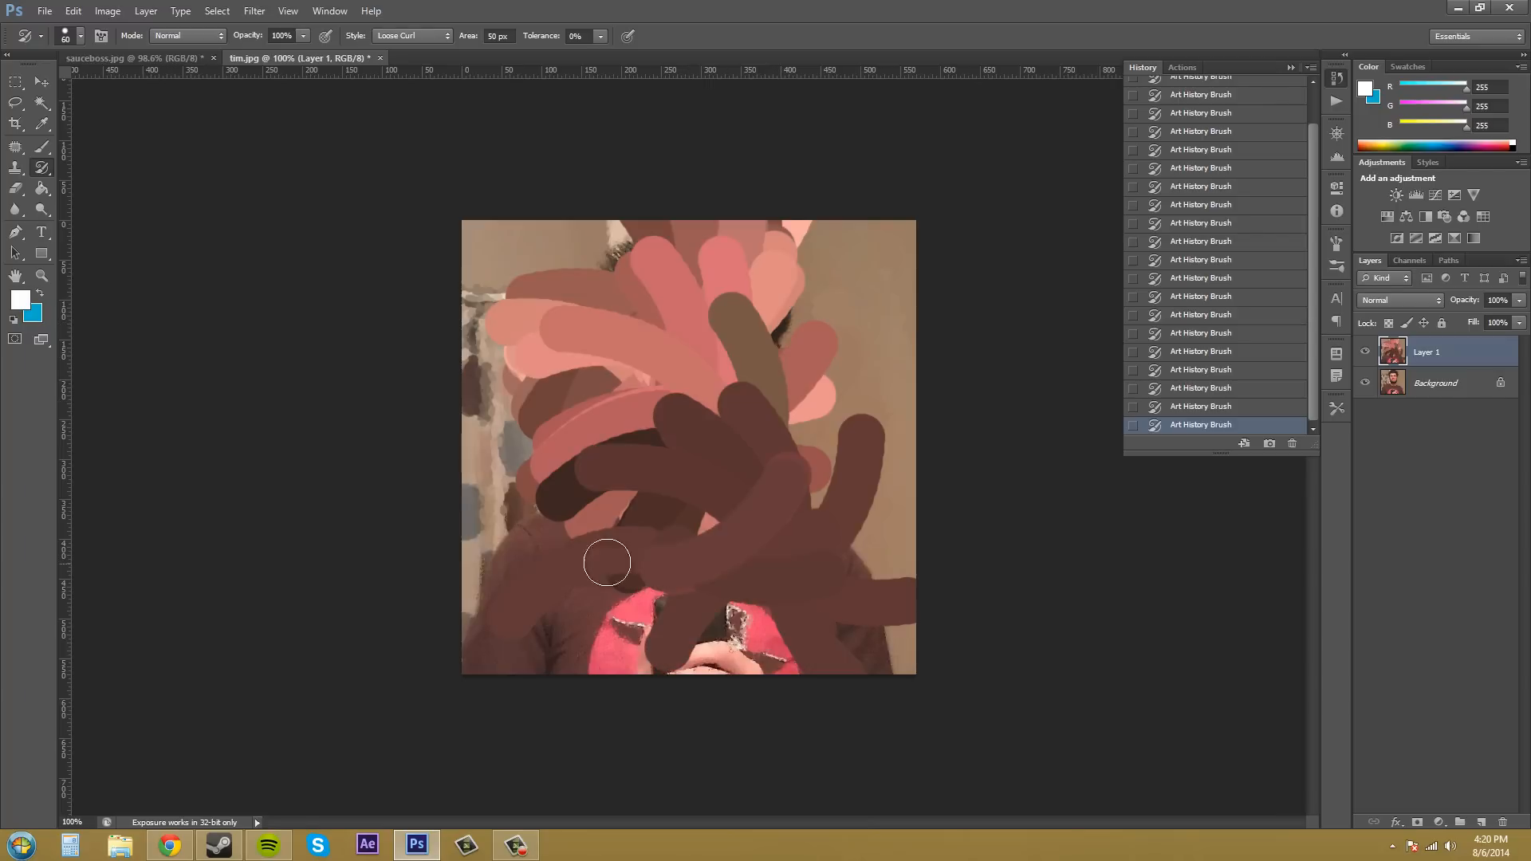
{"action": "left_click_drag", "start_coordinate": [606, 563], "coordinate": [859, 308]}
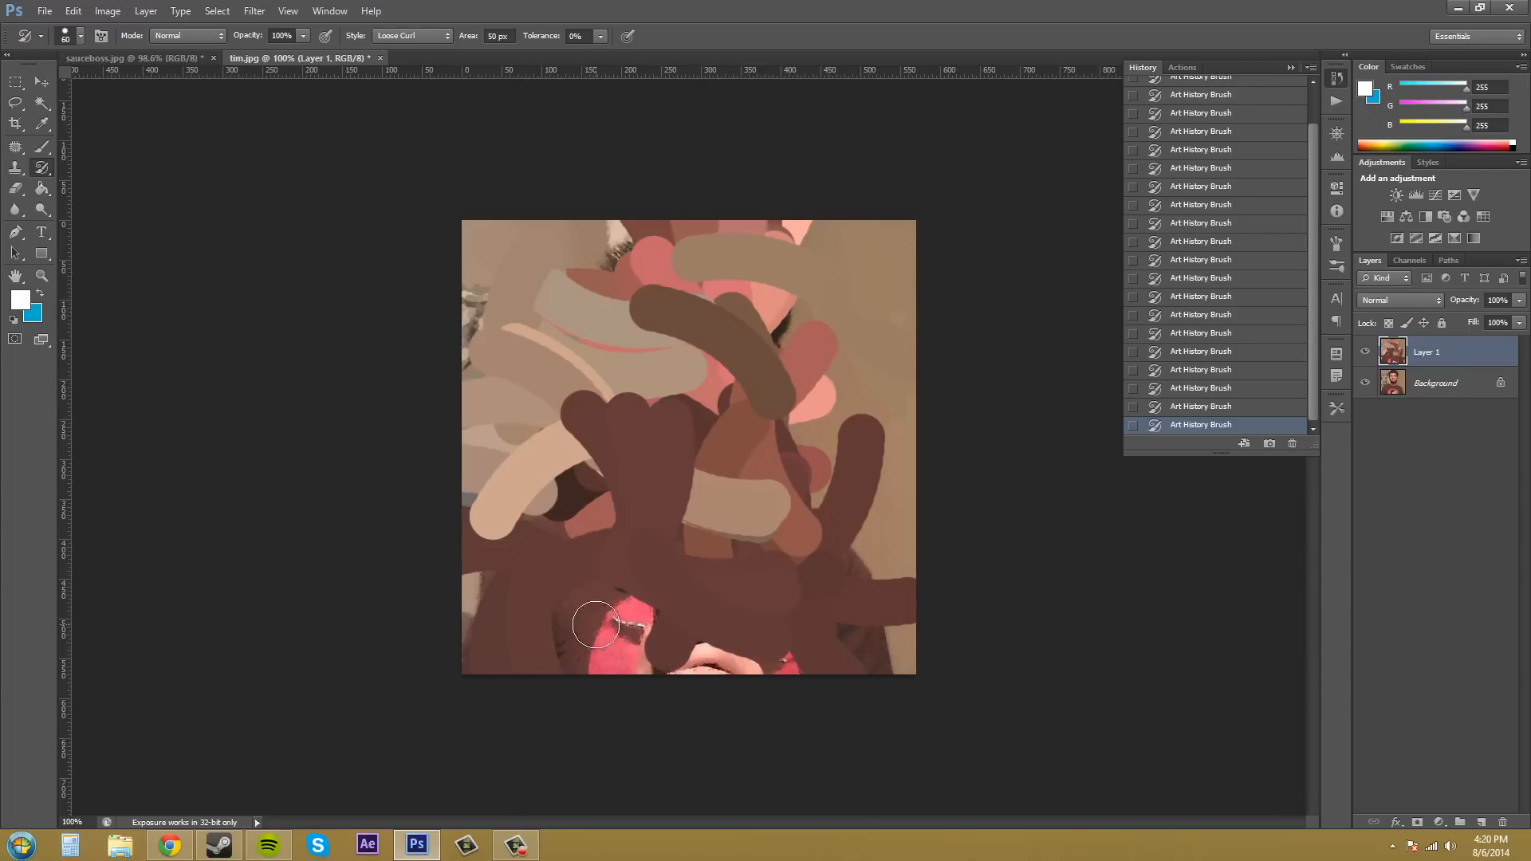
{"action": "left_click_drag", "start_coordinate": [594, 625], "coordinate": [681, 372]}
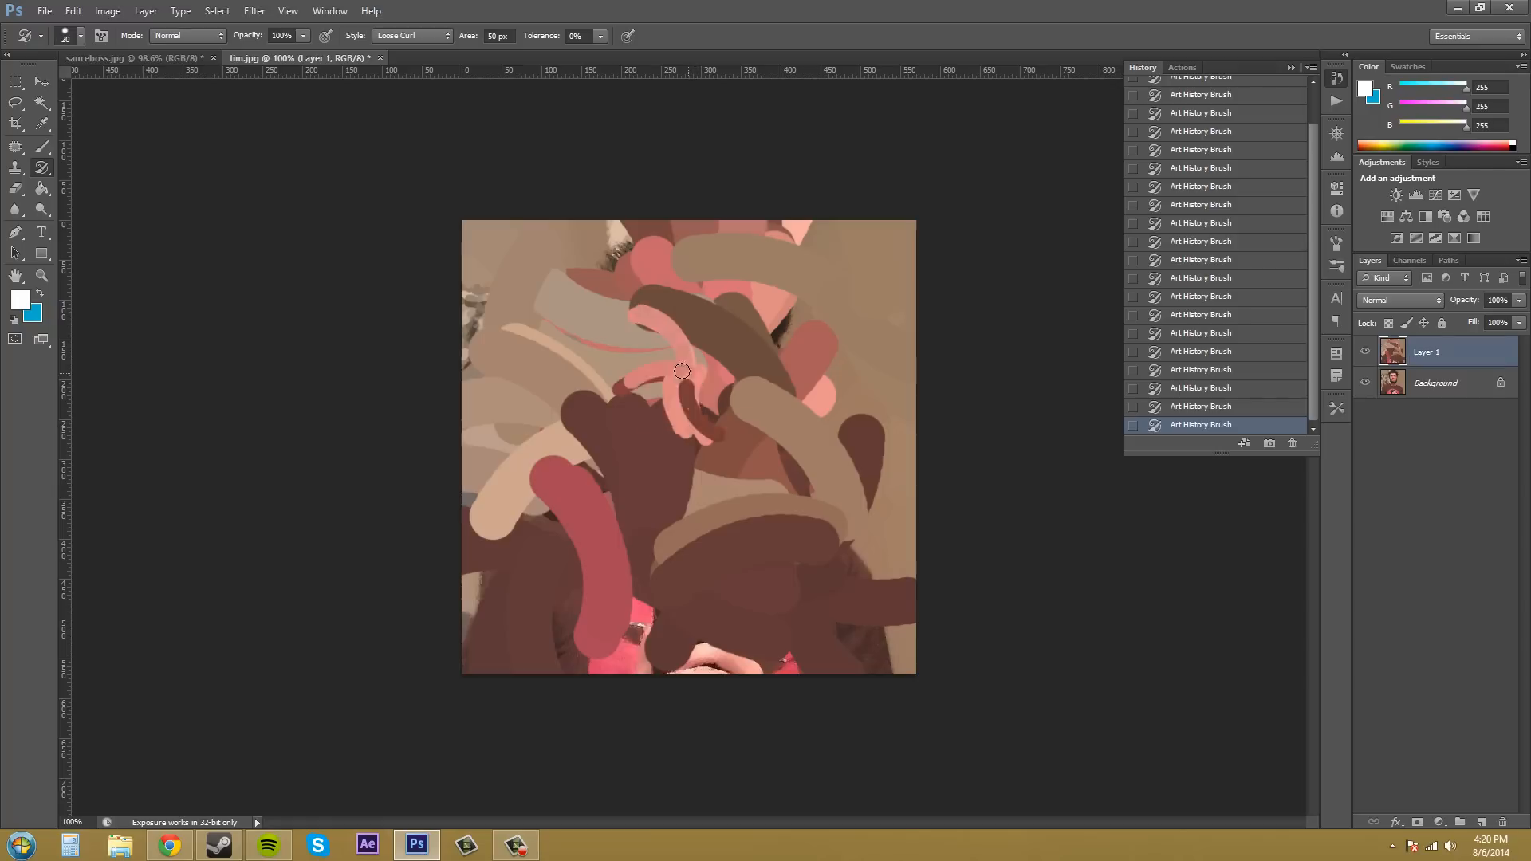
{"action": "left_click_drag", "start_coordinate": [681, 372], "coordinate": [777, 433]}
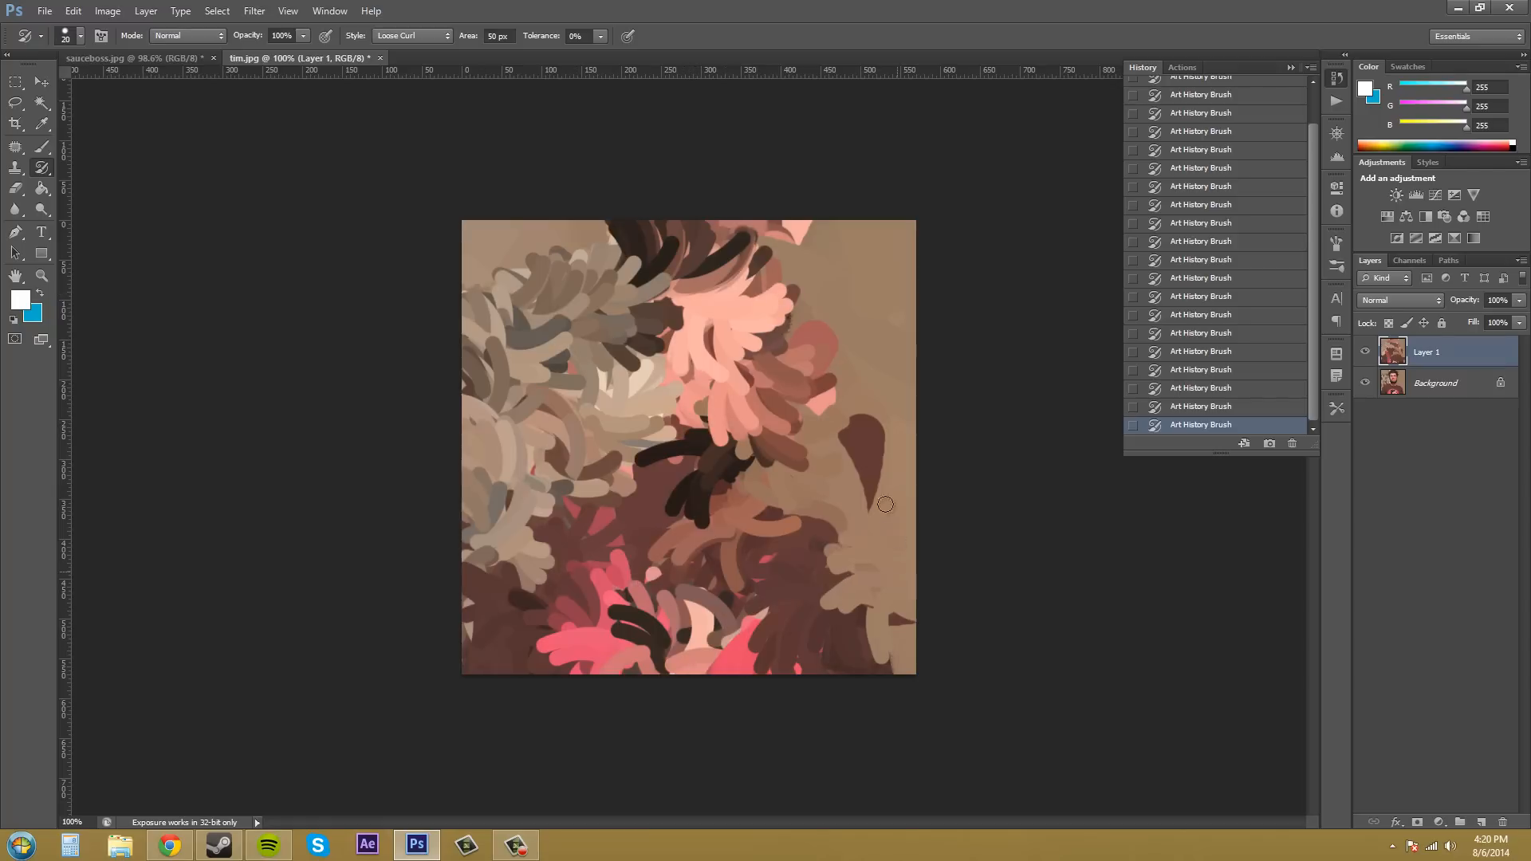
{"action": "left_click", "coordinate": [445, 35]}
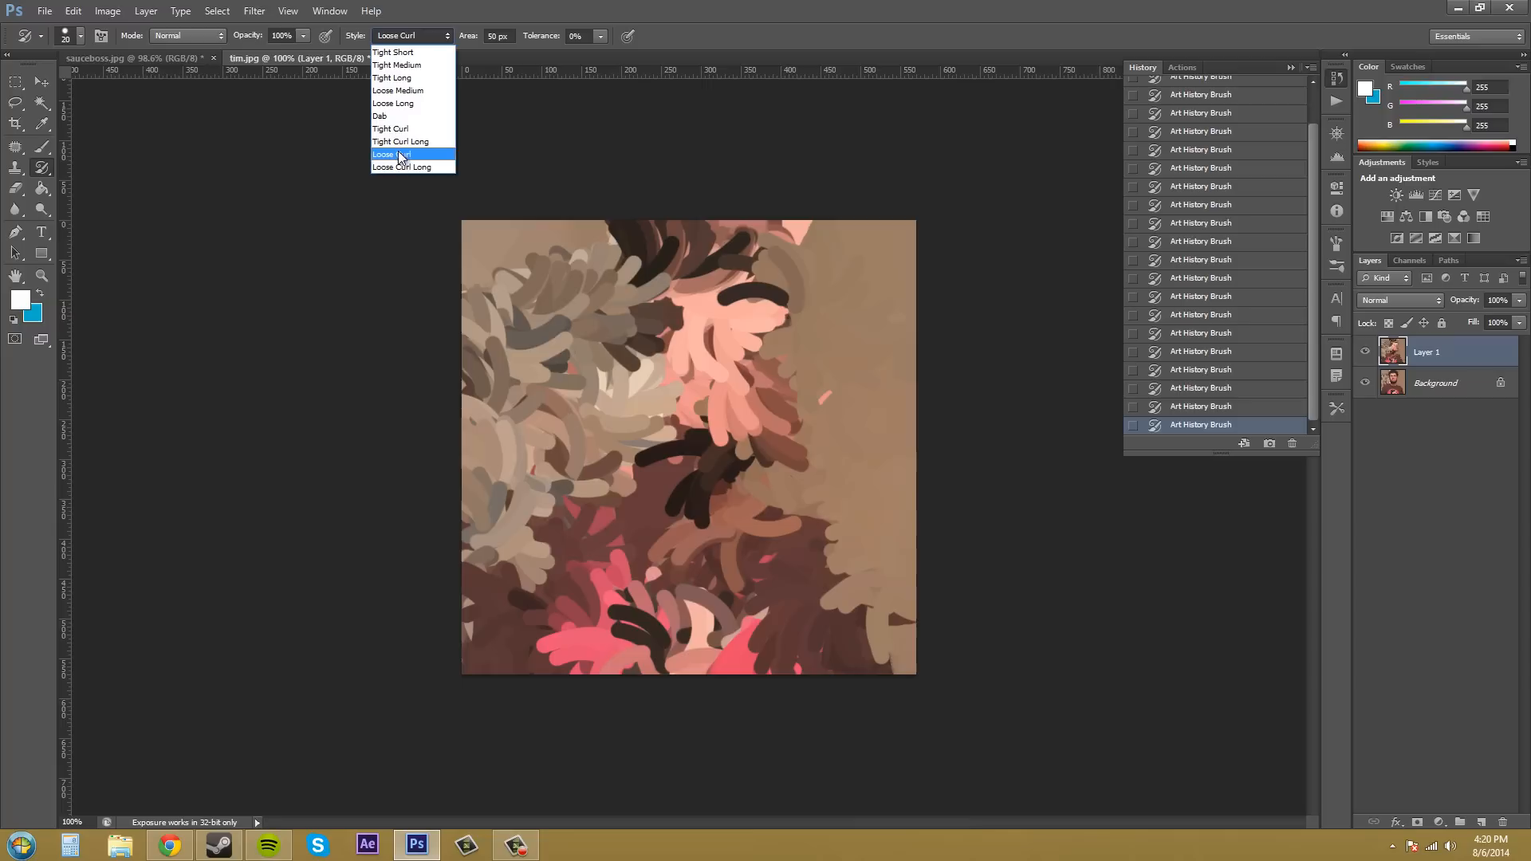
- Switch Style to Tight Curl Long and paint tight swirls over the hair, head and chest
{"action": "left_click", "coordinate": [399, 140]}
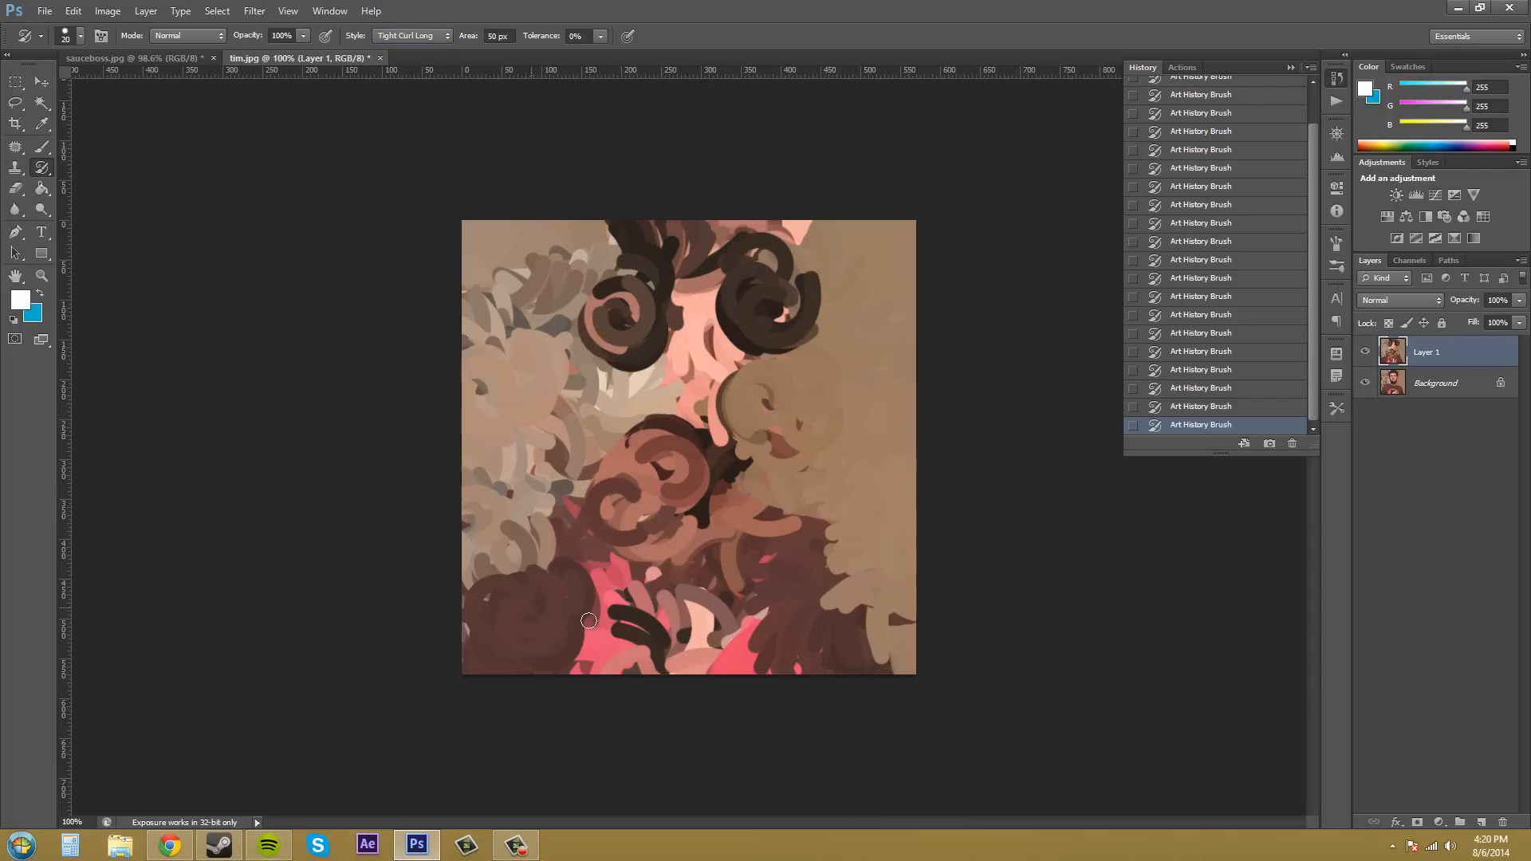
{"action": "left_click_drag", "start_coordinate": [588, 621], "coordinate": [684, 264]}
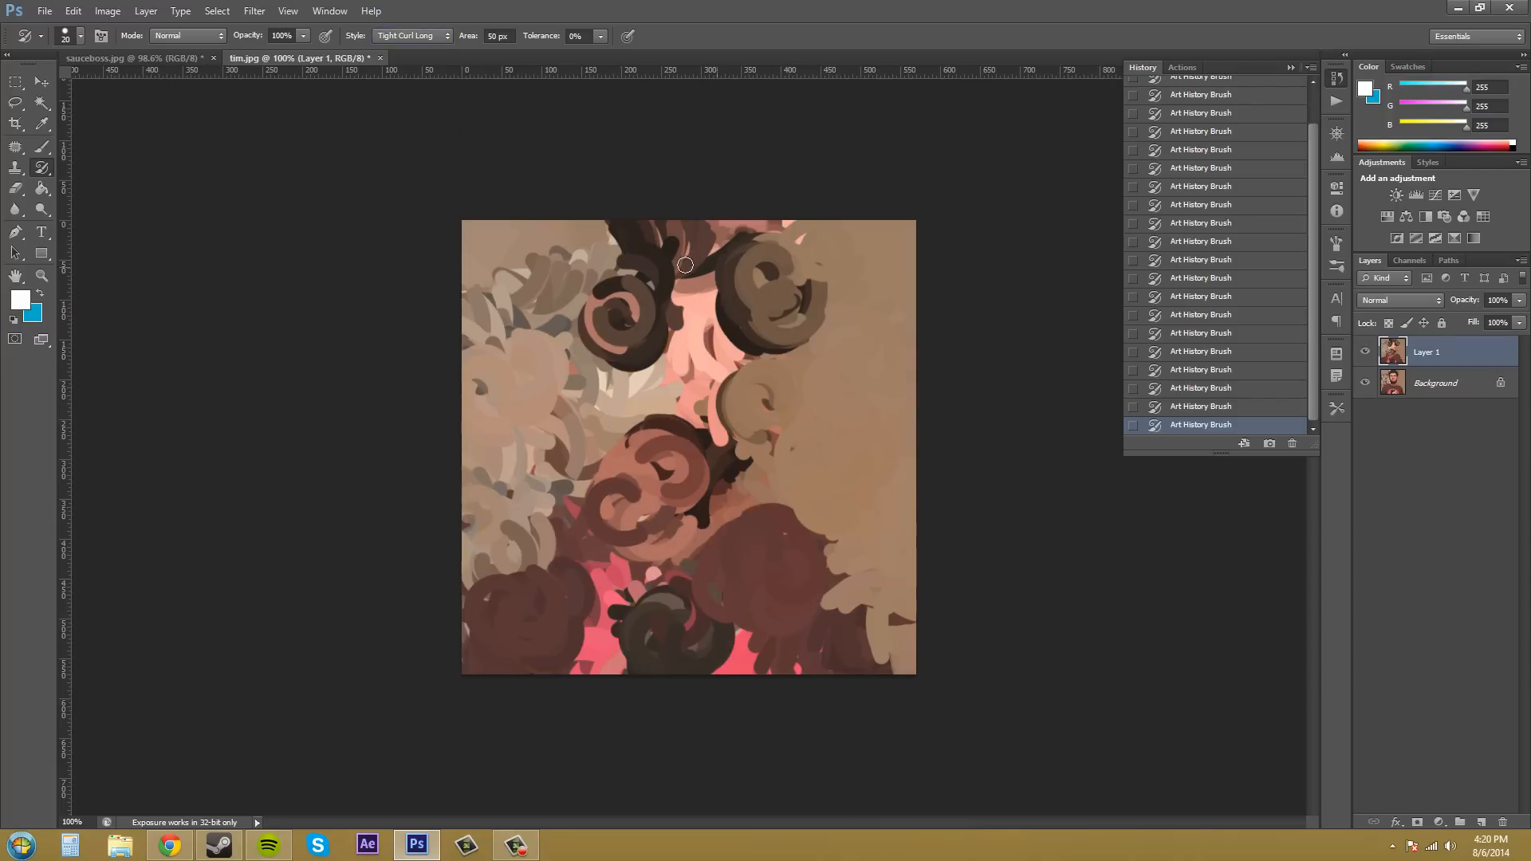
{"action": "left_click_drag", "start_coordinate": [684, 263], "coordinate": [639, 589]}
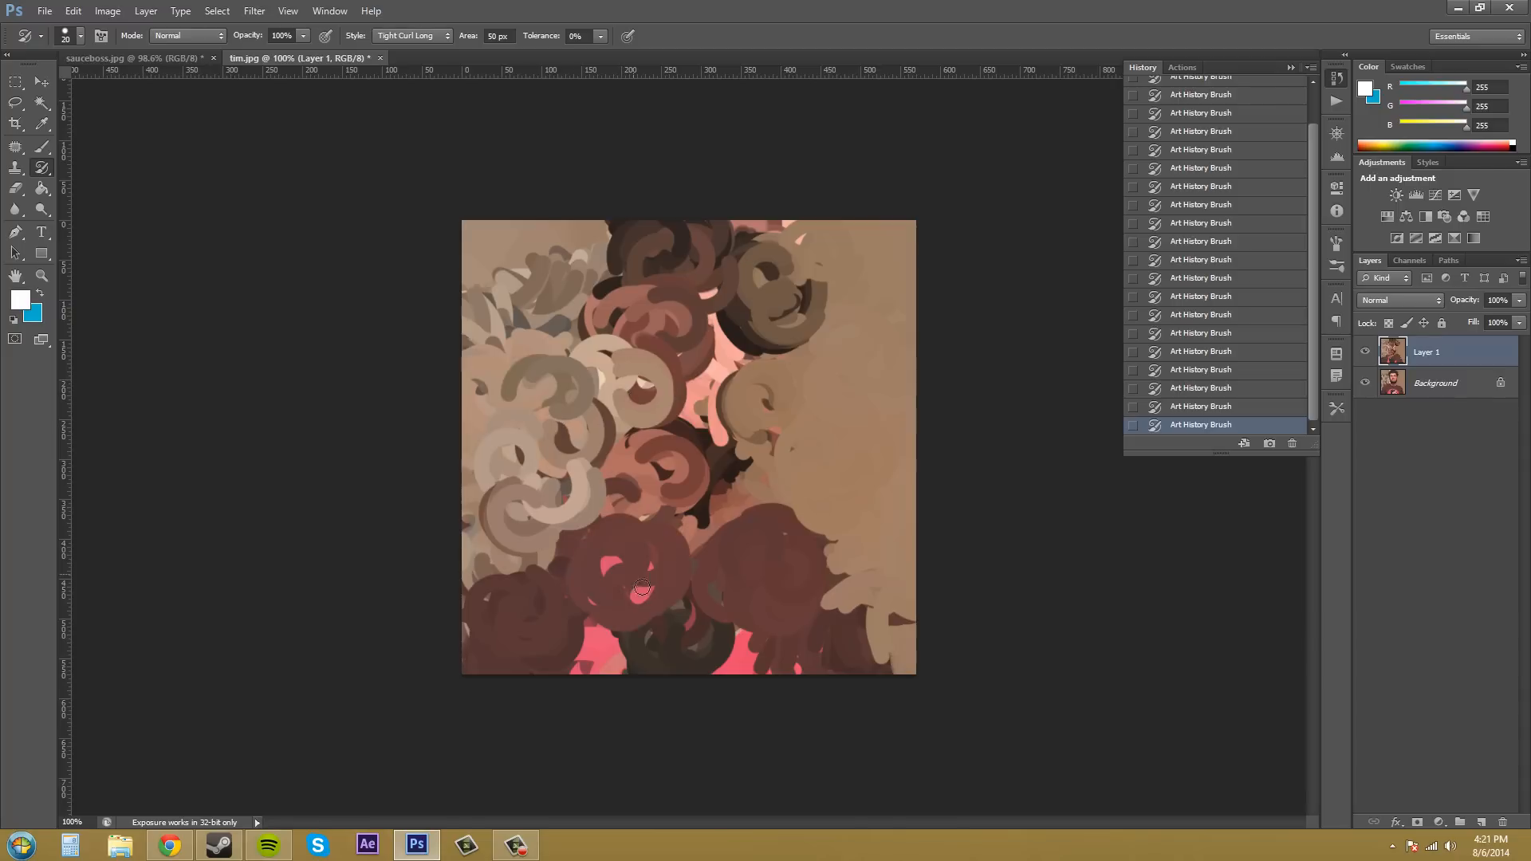
{"action": "left_click_drag", "start_coordinate": [635, 585], "coordinate": [562, 373]}
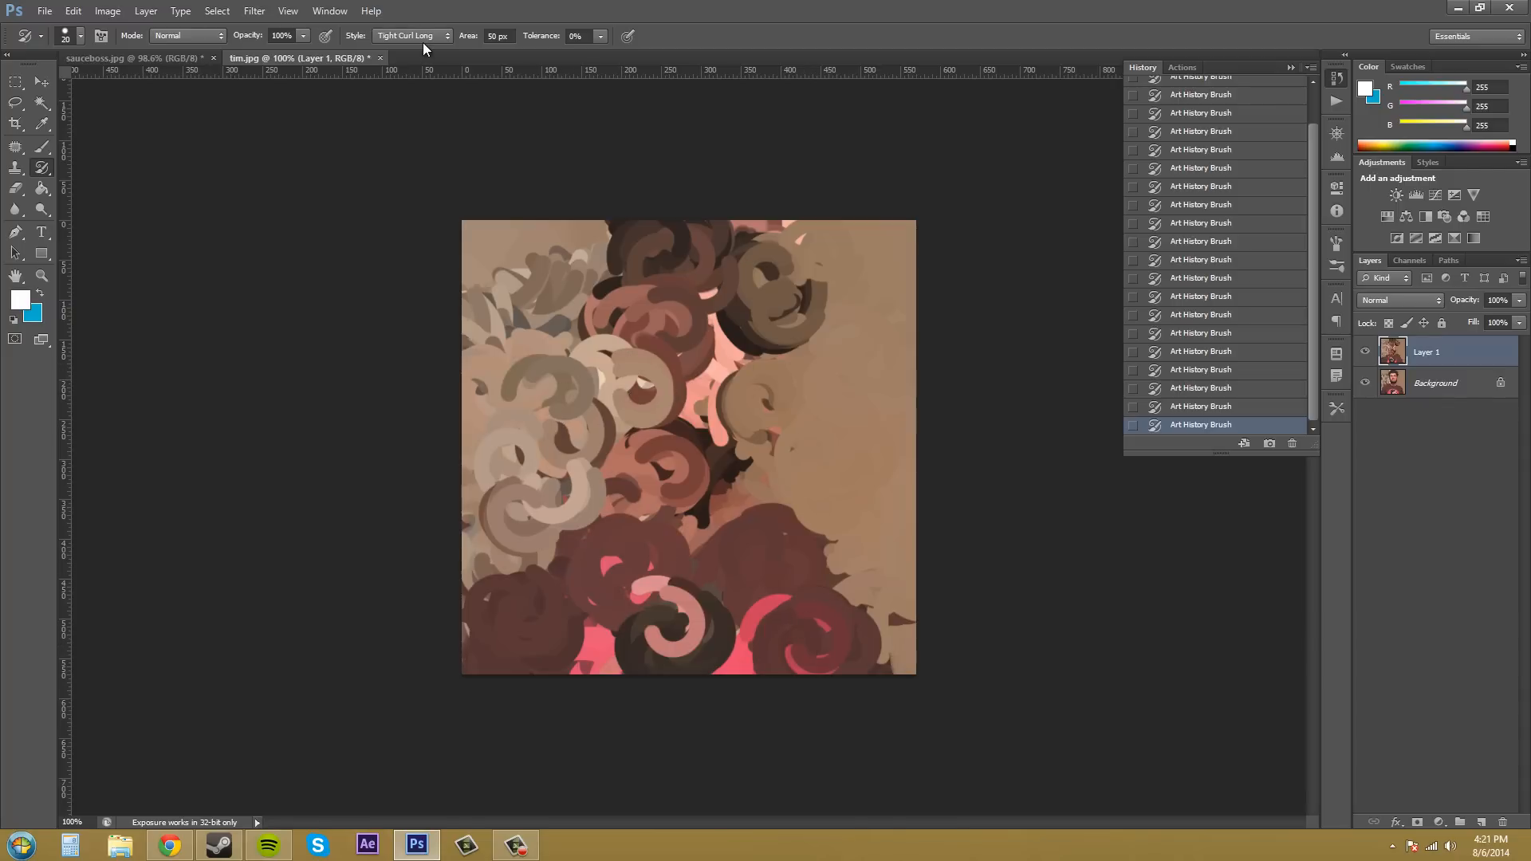
{"action": "left_click", "coordinate": [412, 36]}
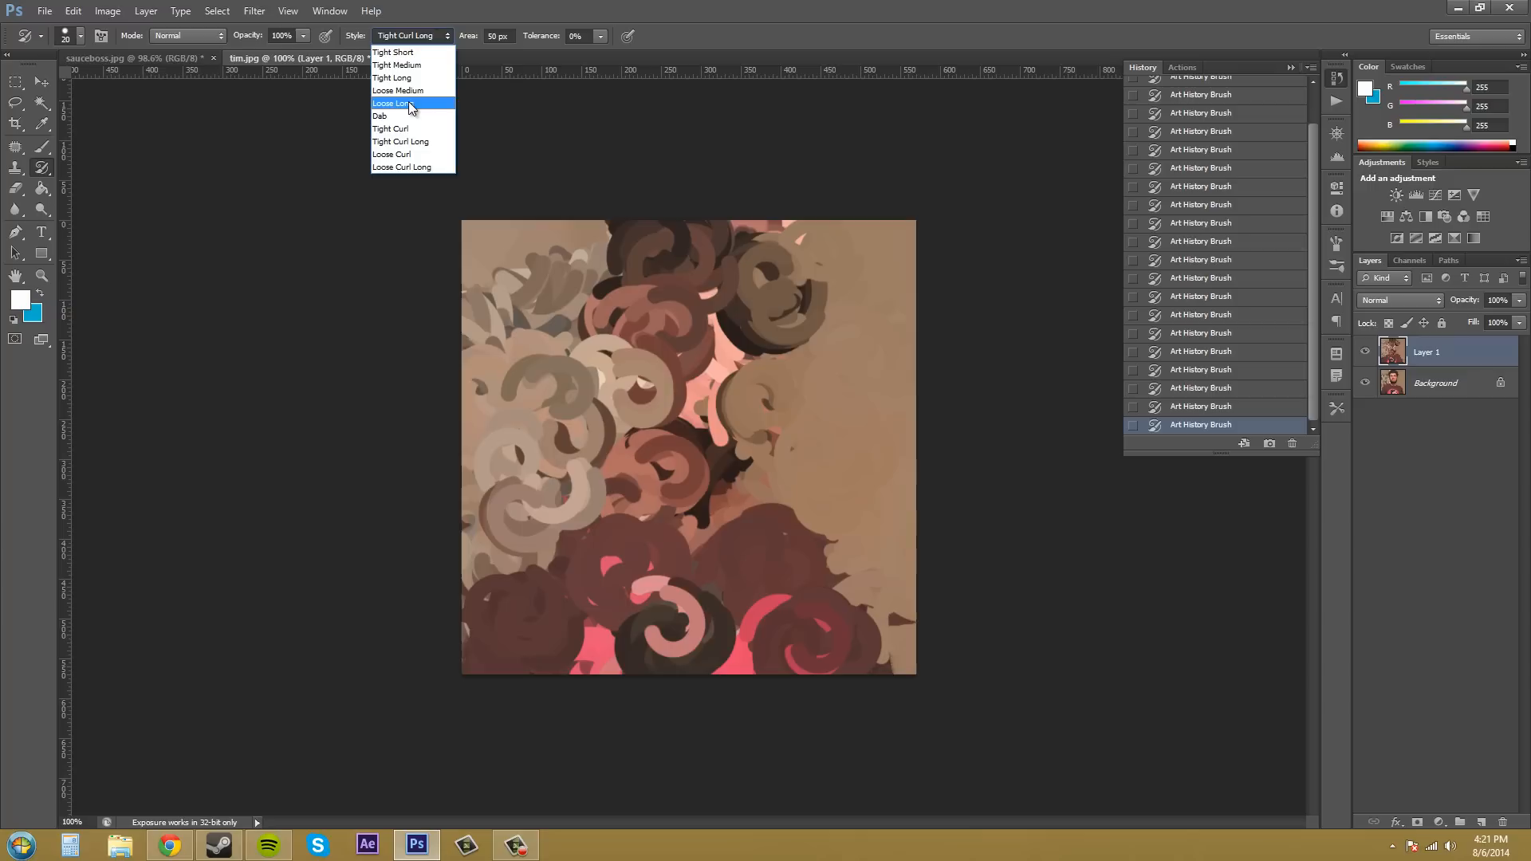
- Switch Style to Loose Long and repaint the face, beard, collar, shirt, phone and shower curtain
{"action": "left_click", "coordinate": [391, 104]}
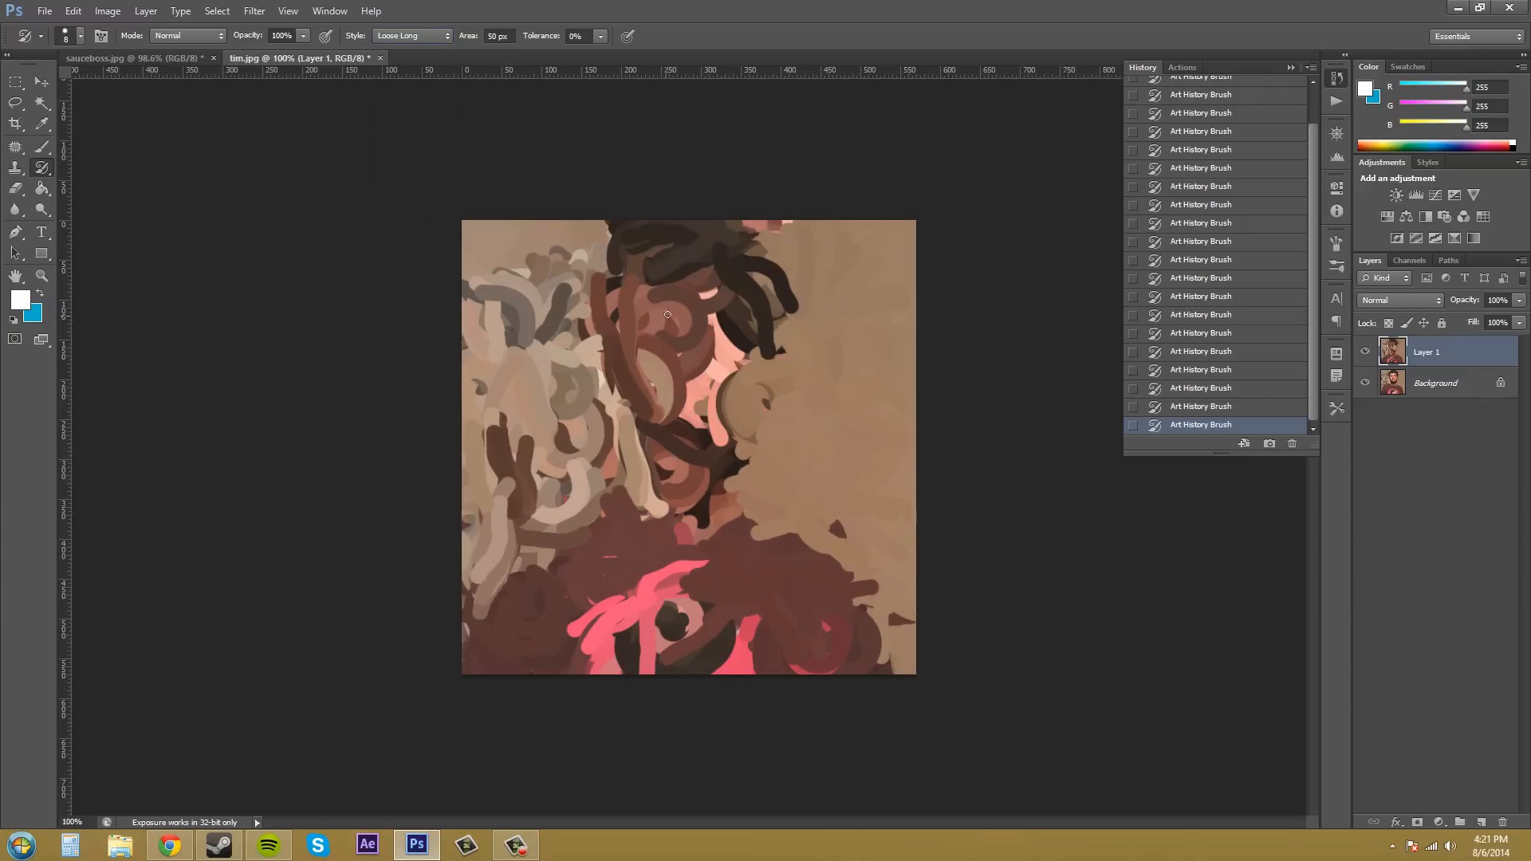
{"action": "left_click_drag", "start_coordinate": [667, 314], "coordinate": [725, 315]}
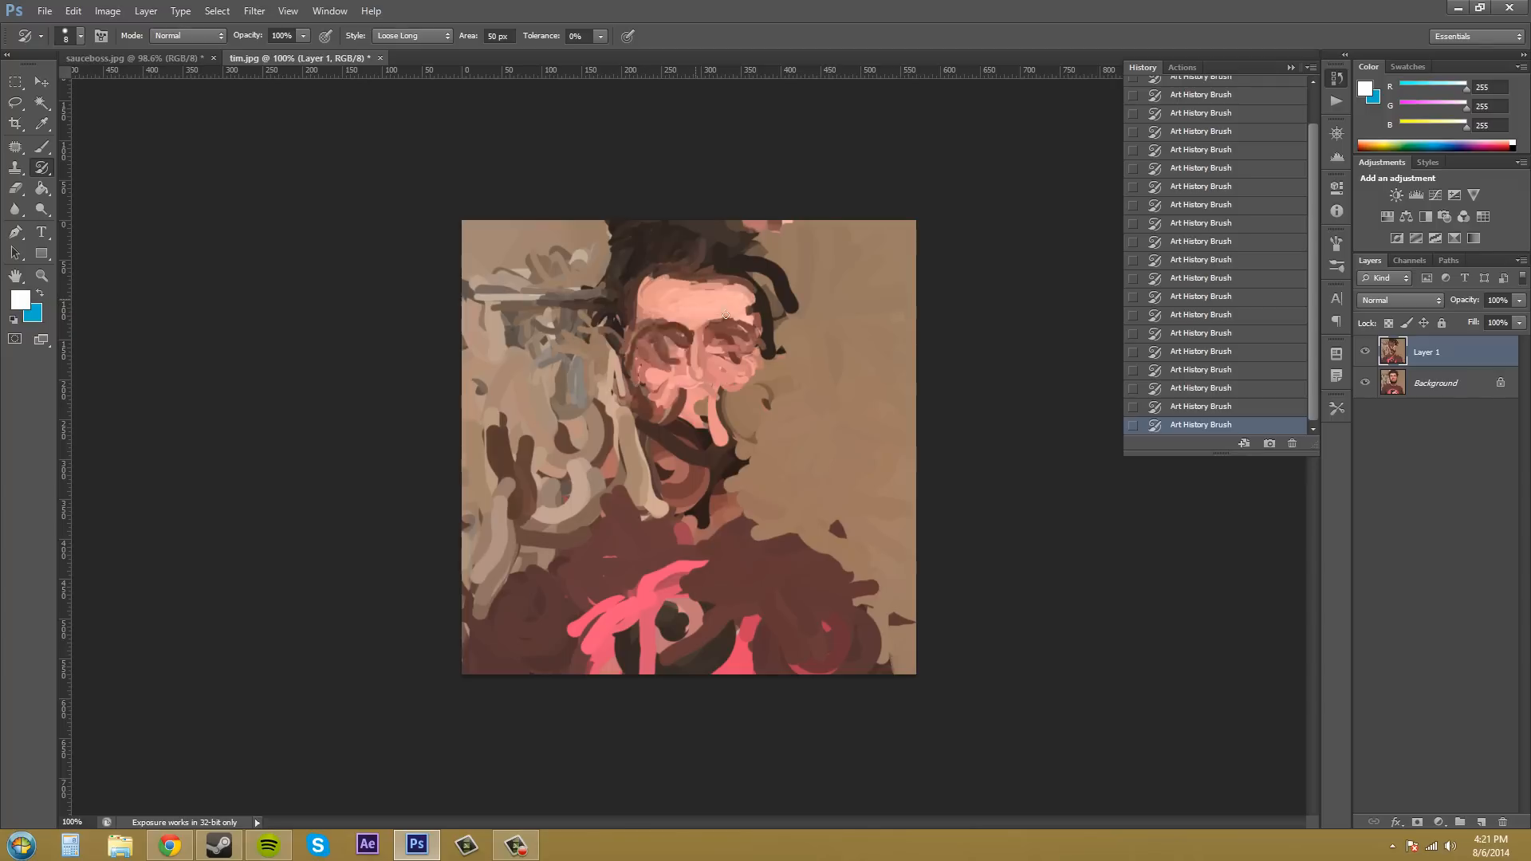
{"action": "left_click_drag", "start_coordinate": [727, 315], "coordinate": [595, 515]}
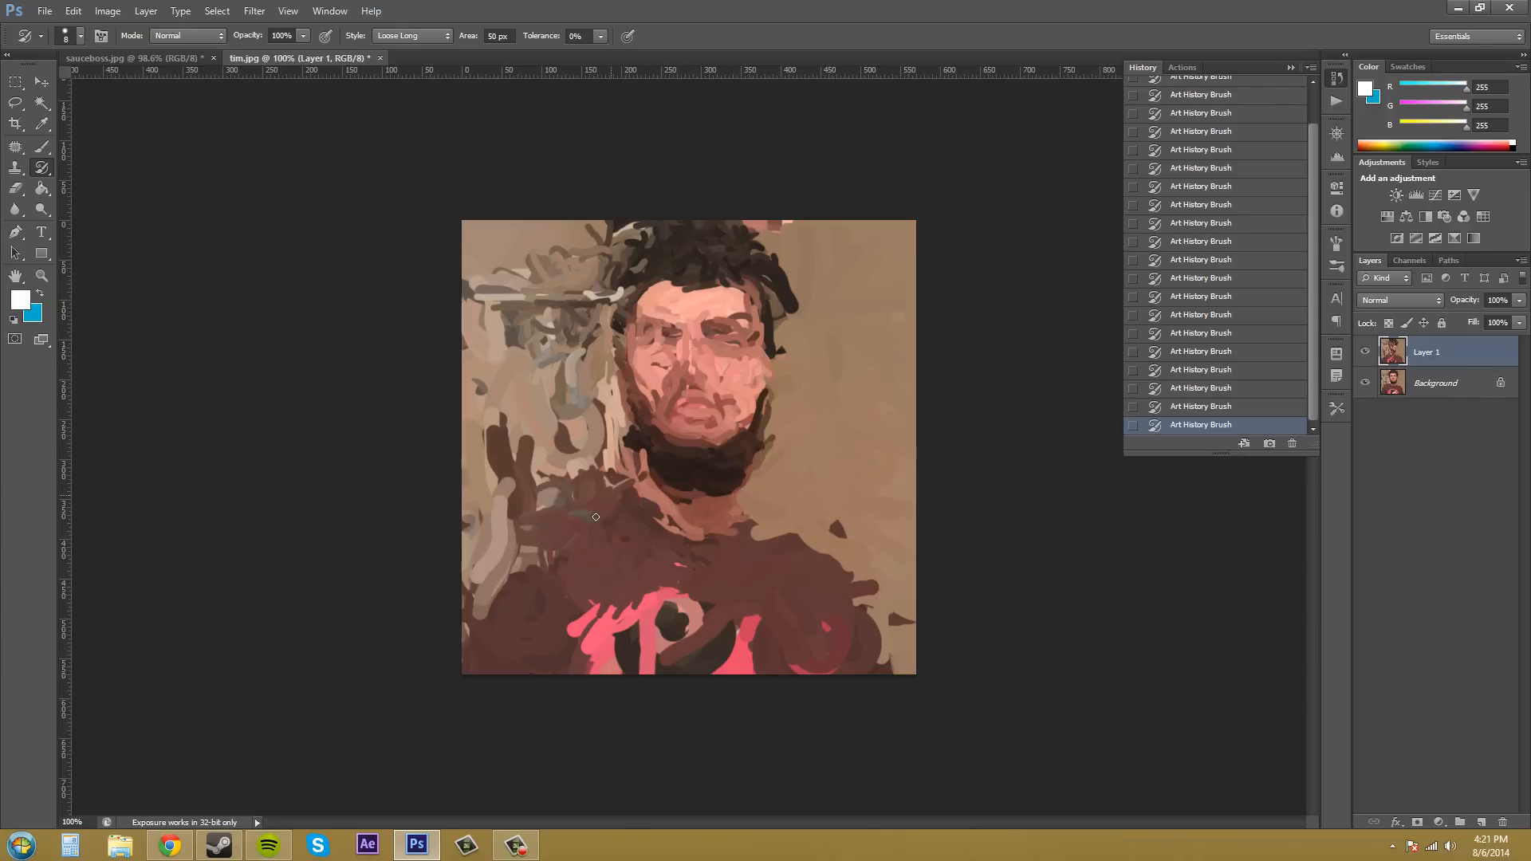
{"action": "left_click_drag", "start_coordinate": [594, 516], "coordinate": [633, 553]}
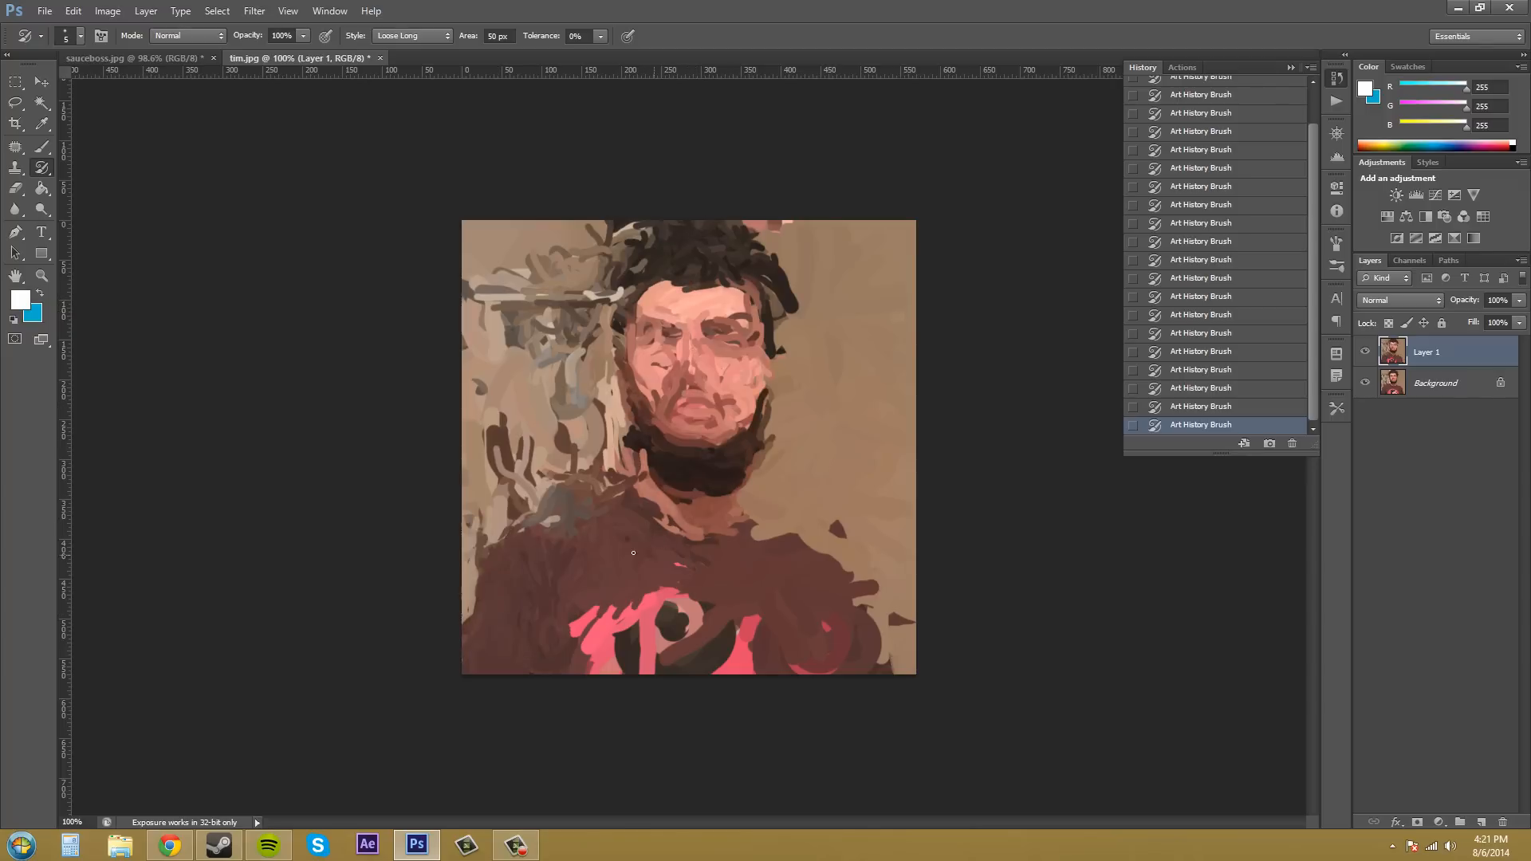
{"action": "left_click_drag", "start_coordinate": [633, 553], "coordinate": [837, 611]}
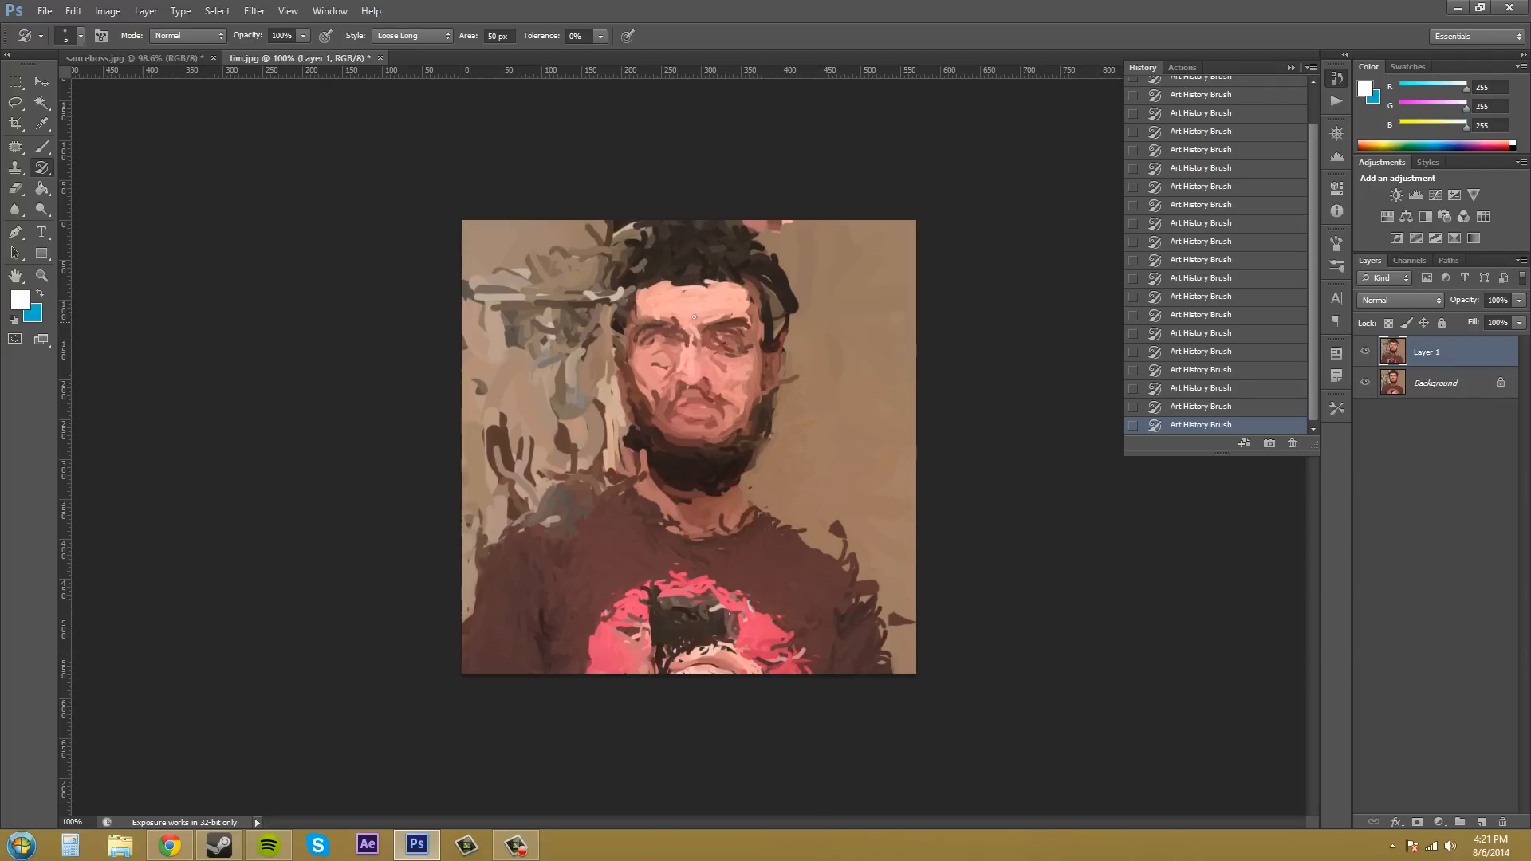
{"action": "left_click_drag", "start_coordinate": [694, 317], "coordinate": [550, 302]}
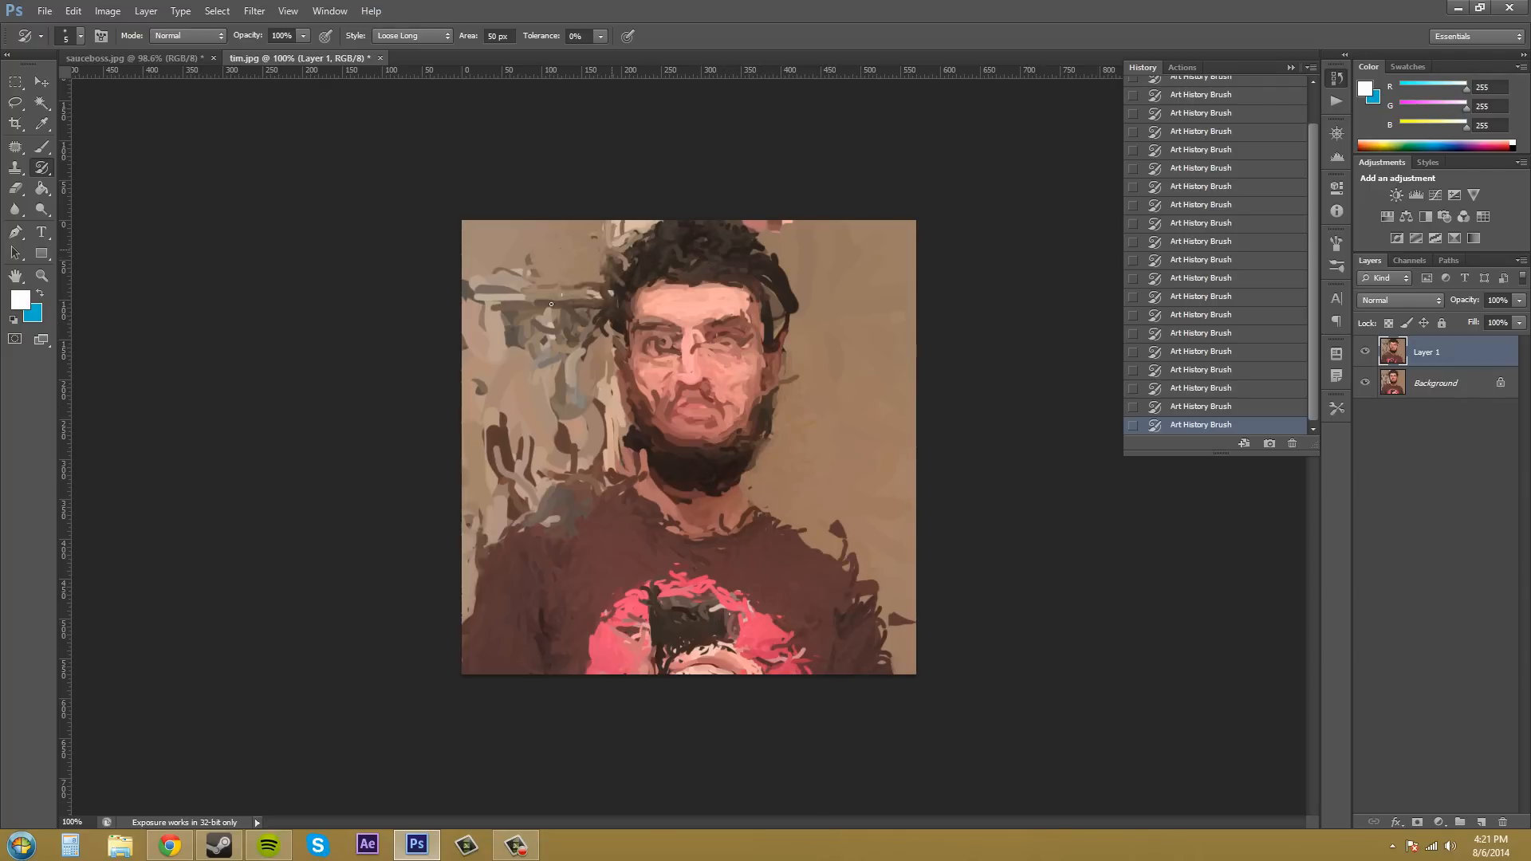
{"action": "left_click_drag", "start_coordinate": [551, 303], "coordinate": [791, 336]}
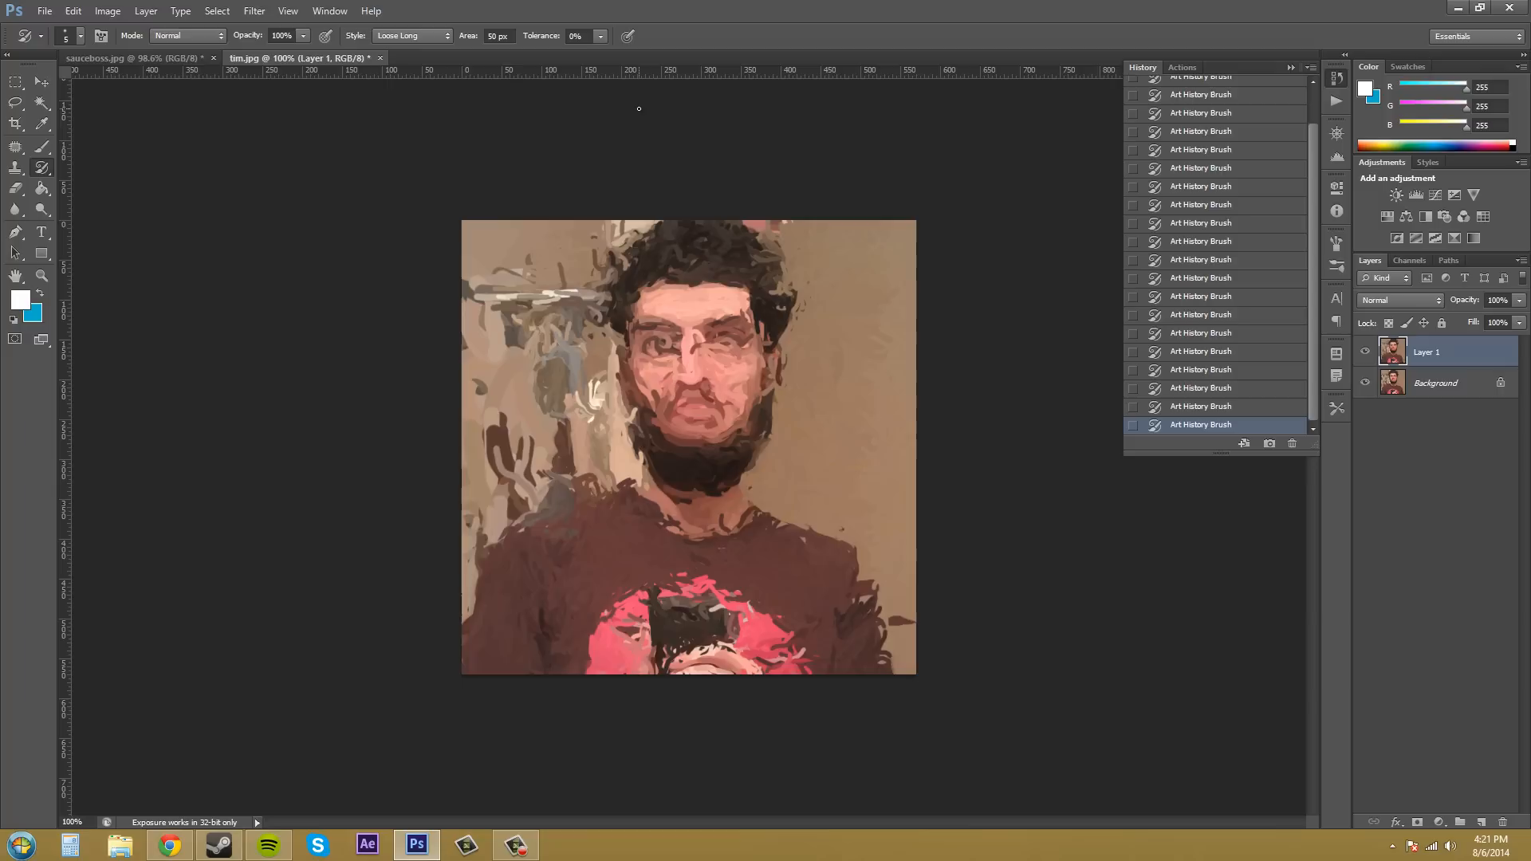
{"action": "mouse_move", "coordinate": [885, 332]}
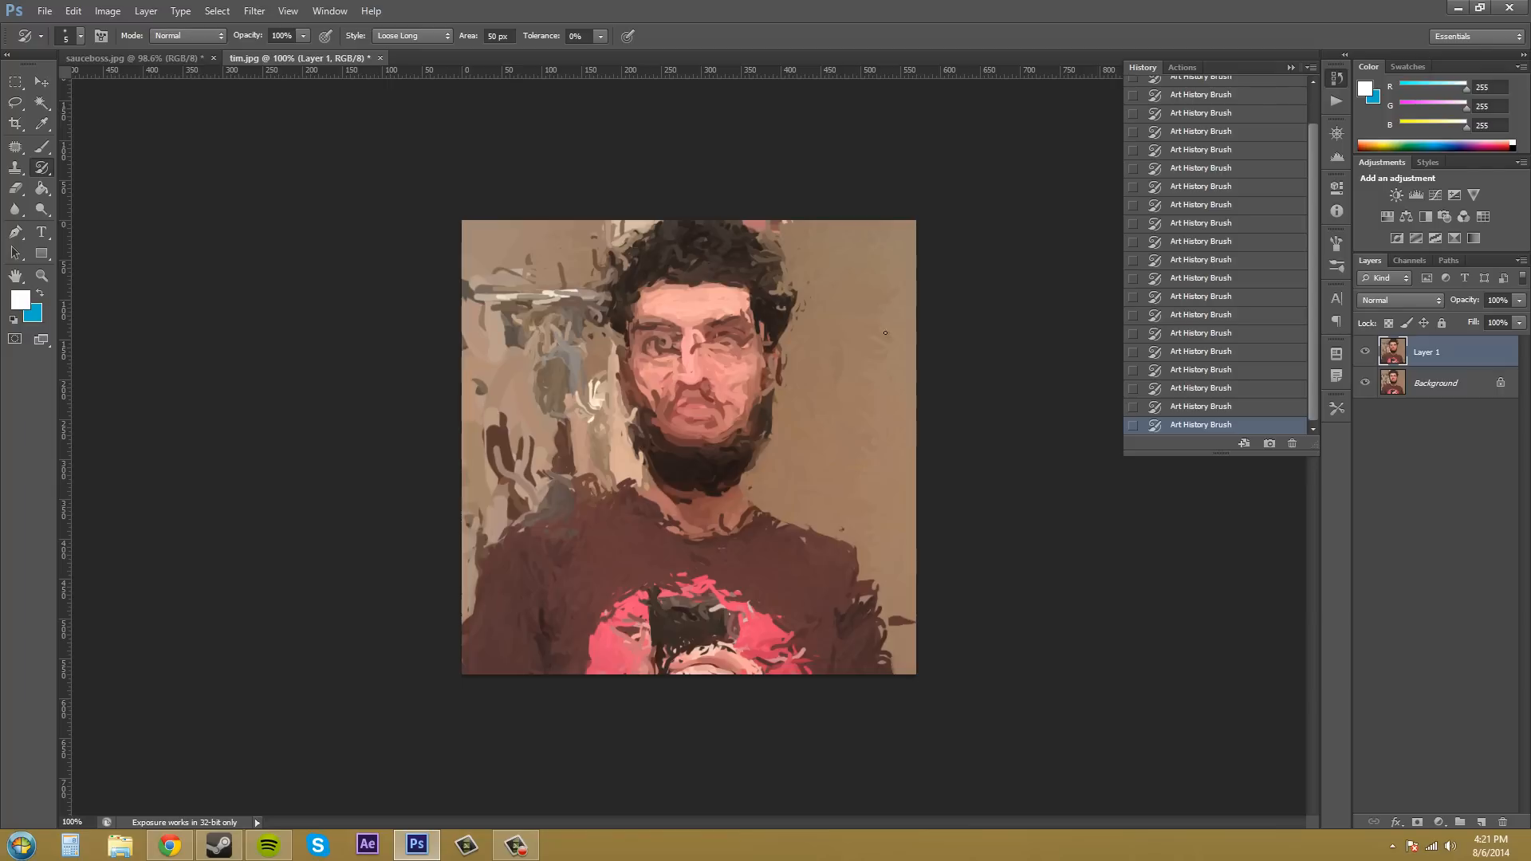
{"action": "mouse_move", "coordinate": [888, 311]}
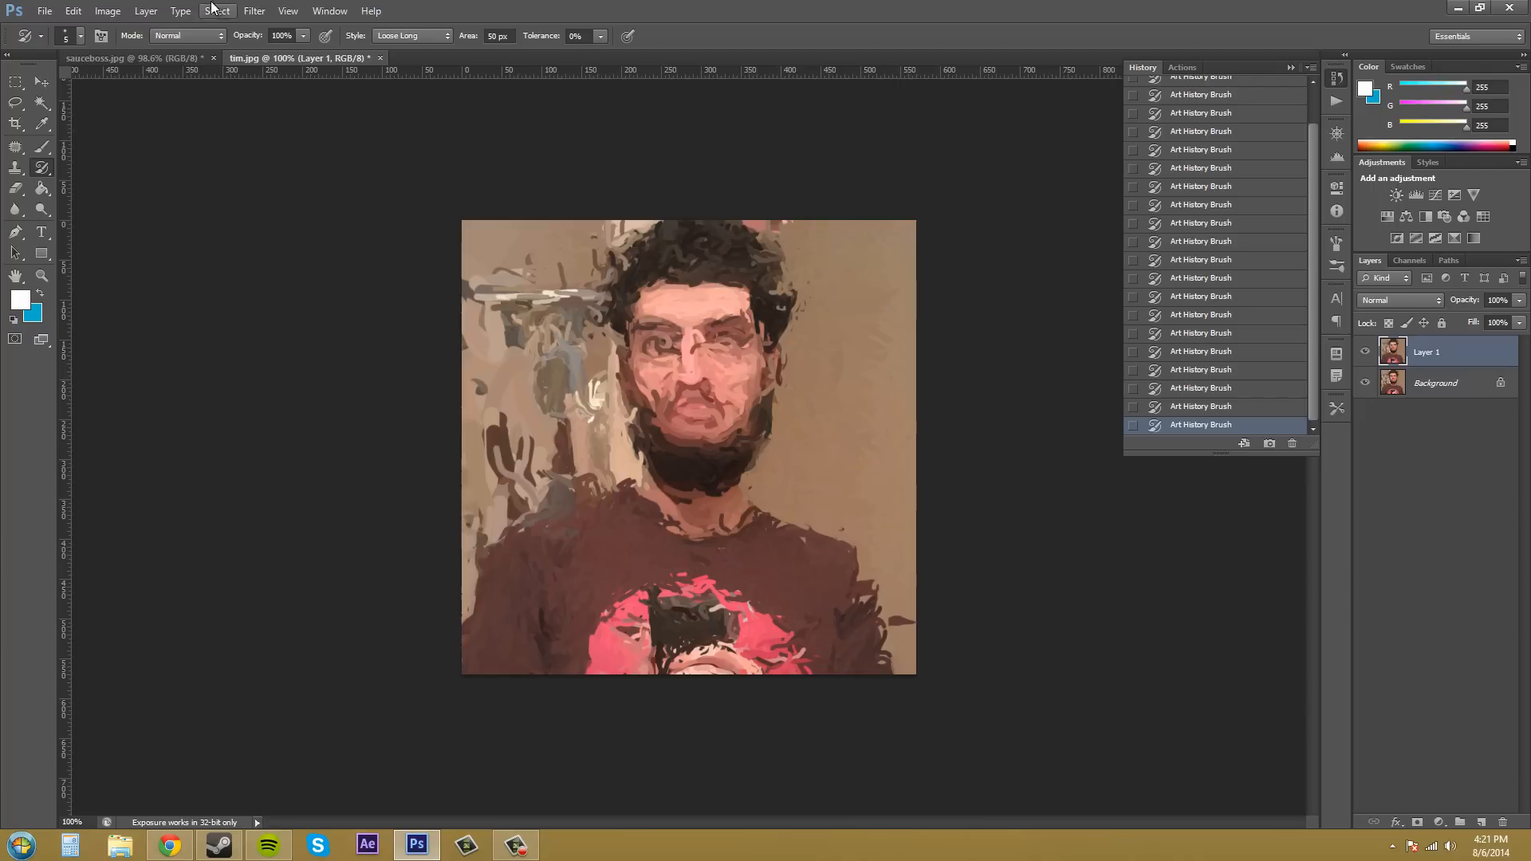
- Switch Style to Tight Short and sharpen the eyes and mouth with small strokes
{"action": "left_click", "coordinate": [445, 37]}
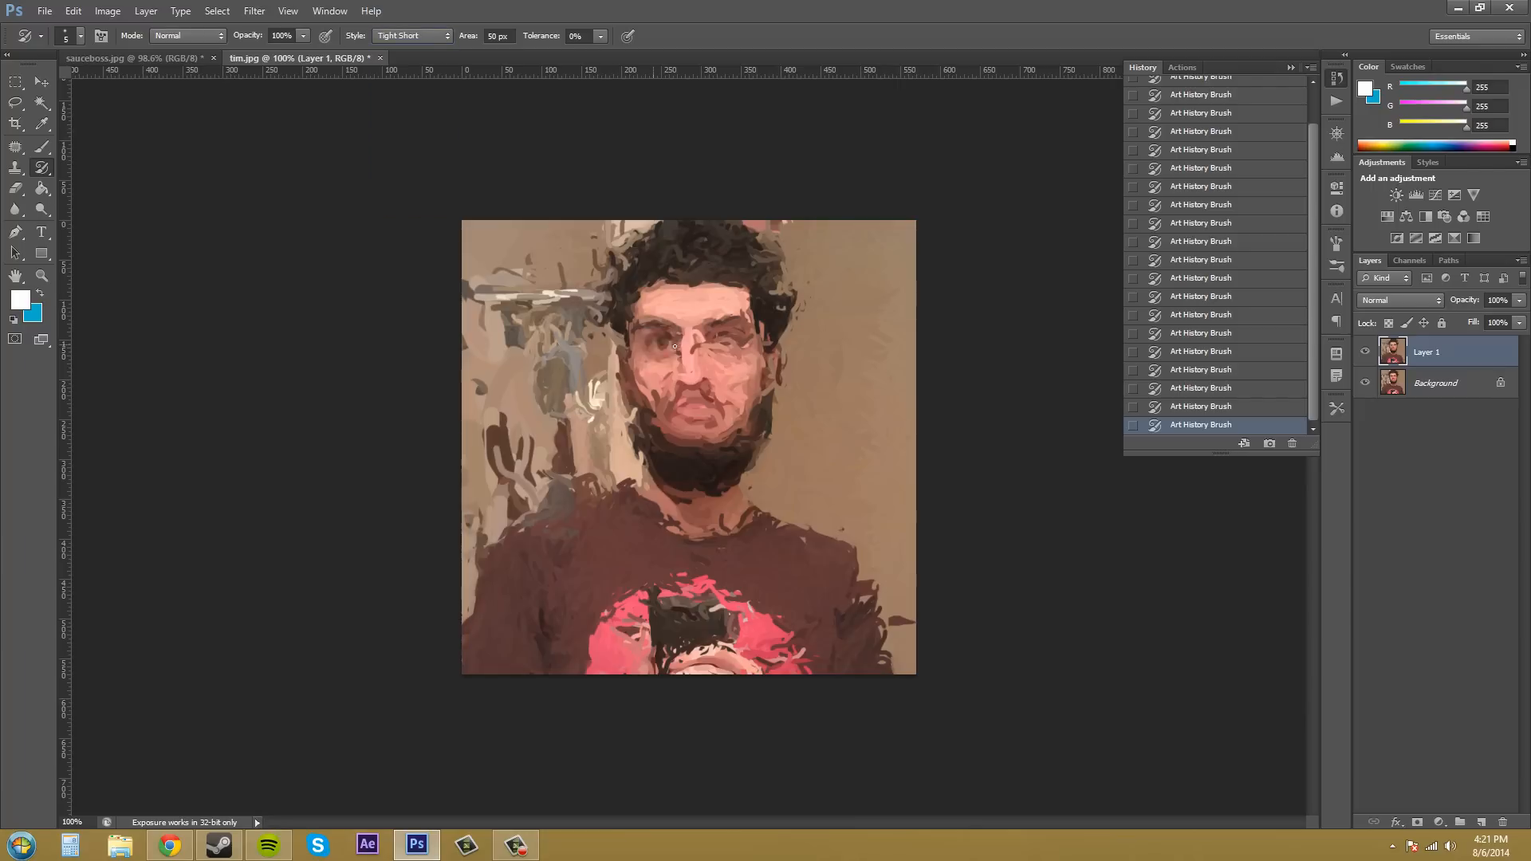
{"action": "left_click_drag", "start_coordinate": [673, 345], "coordinate": [728, 338]}
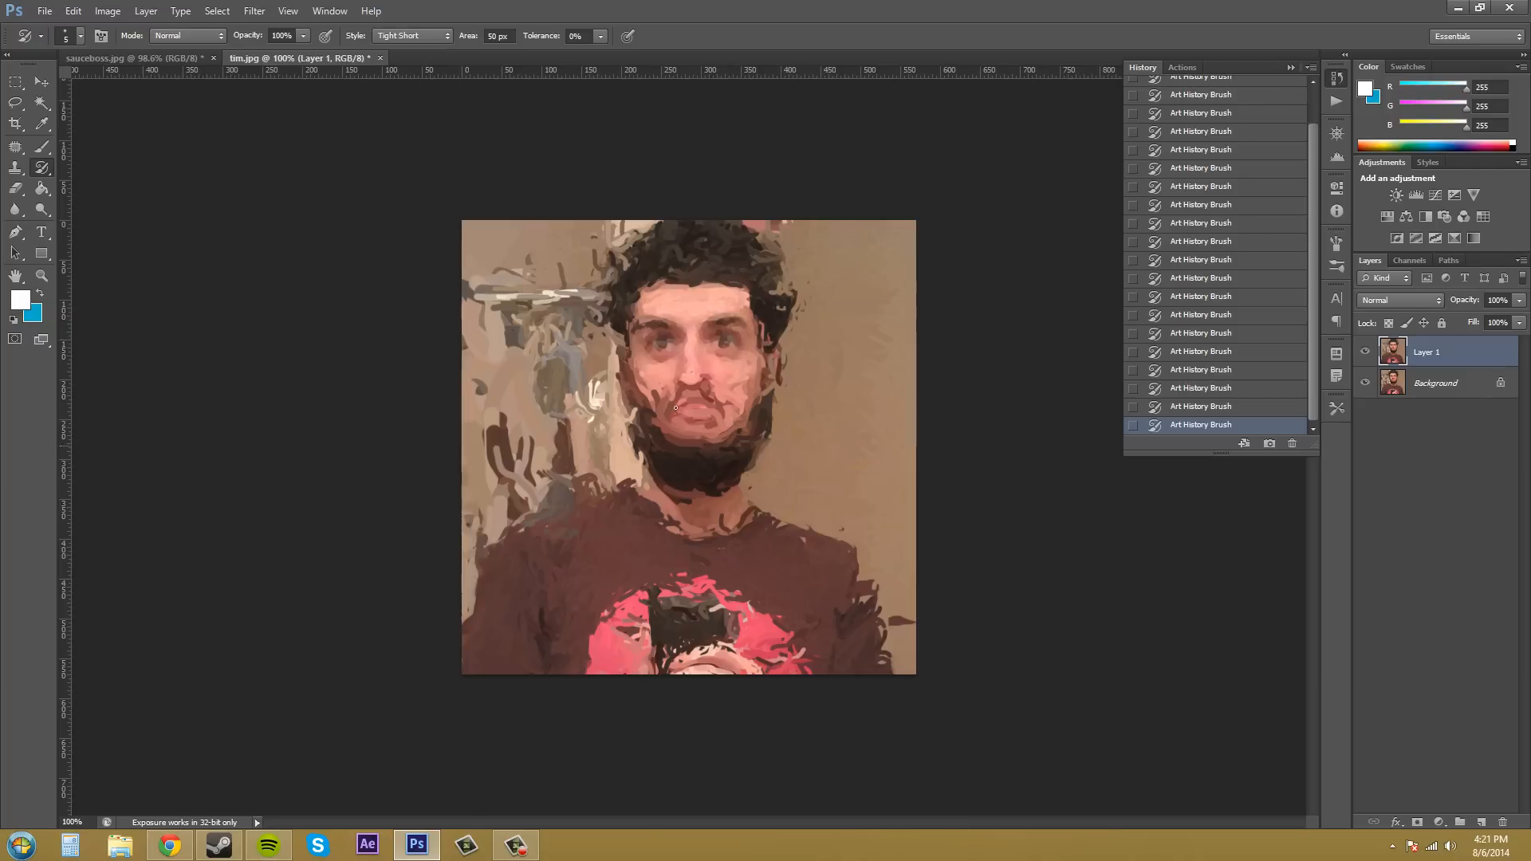
{"action": "left_click", "coordinate": [723, 400]}
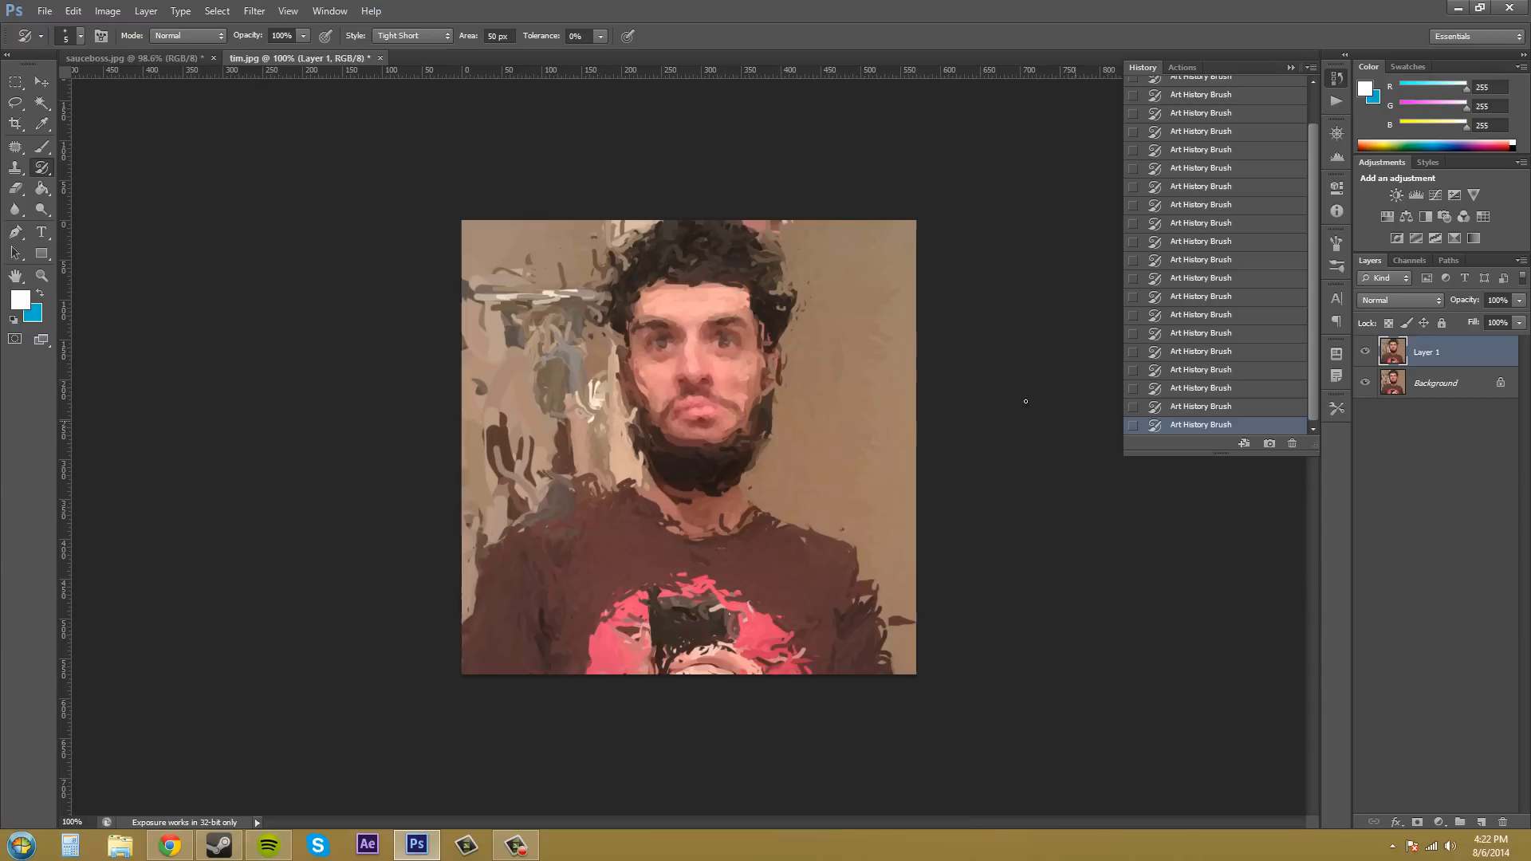
{"action": "mouse_move", "coordinate": [1001, 393]}
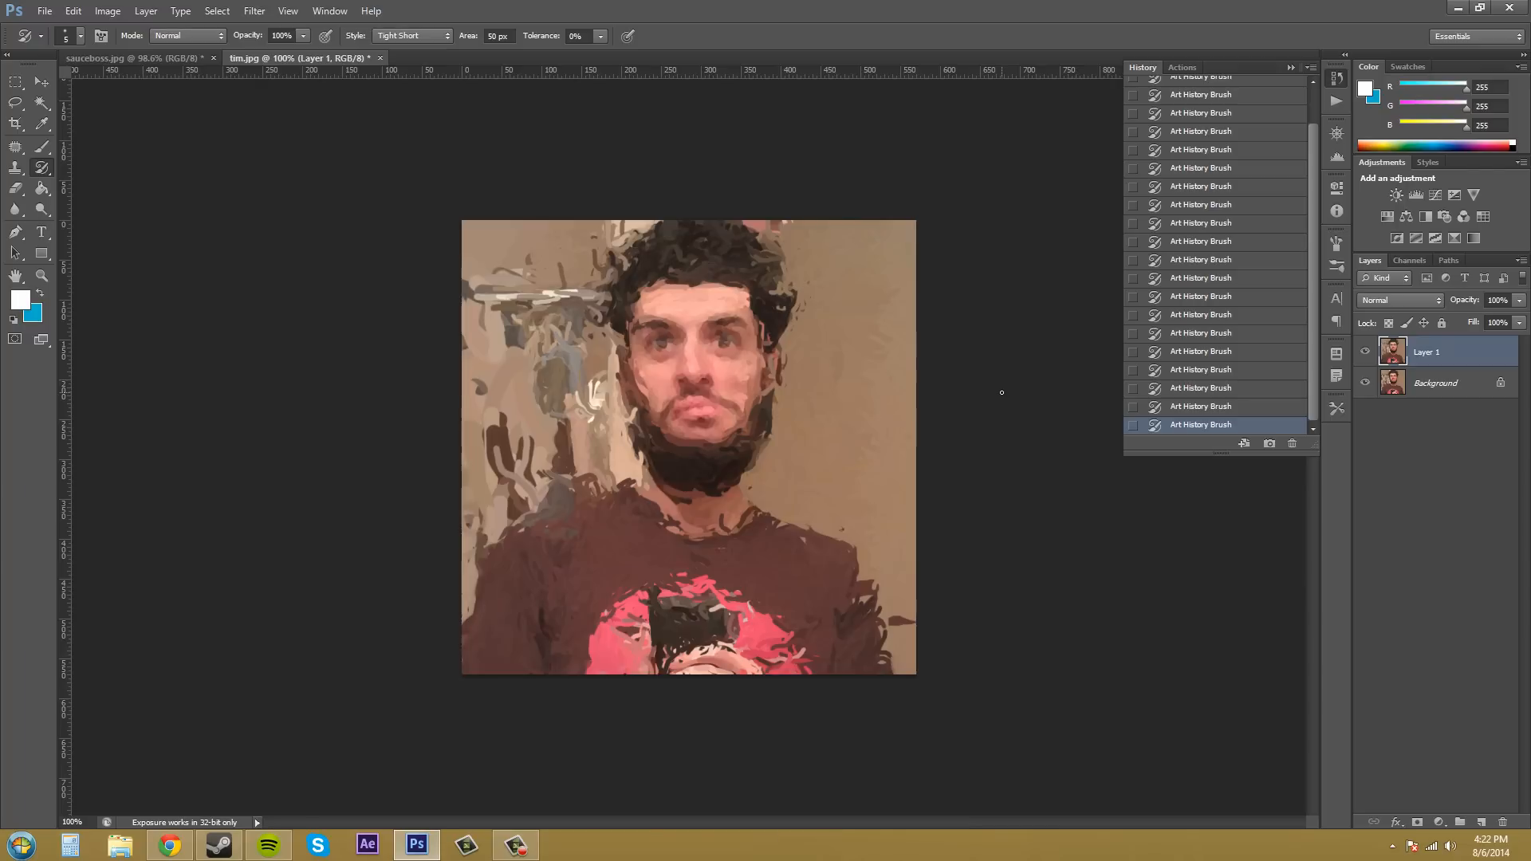